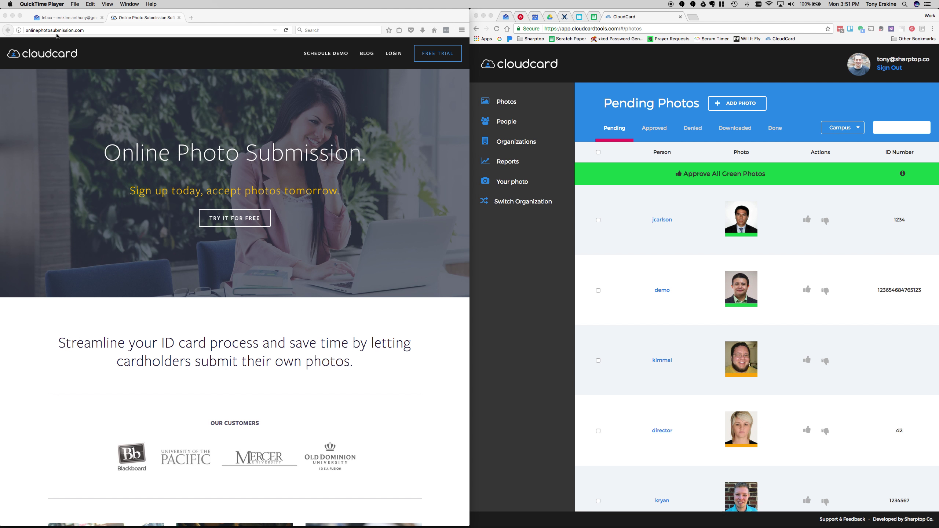
mouse_move(95, 32)
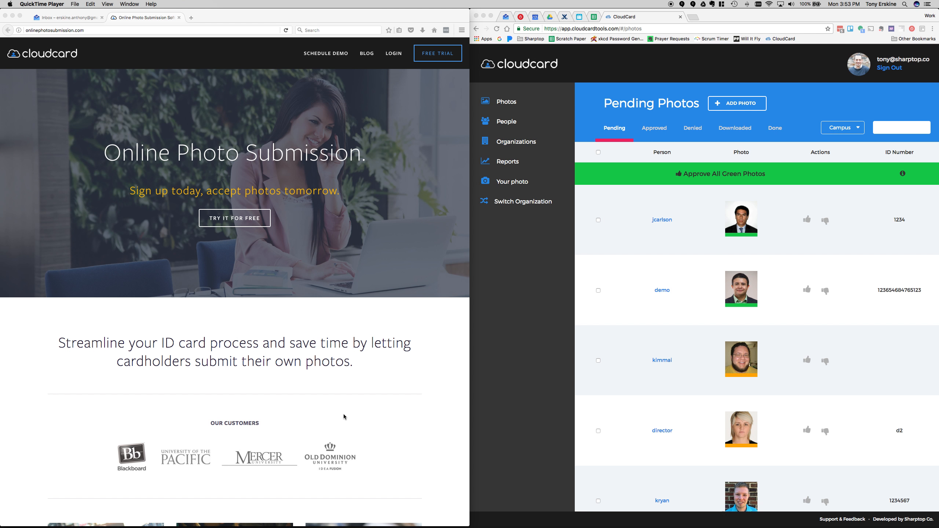
mouse_move(287, 419)
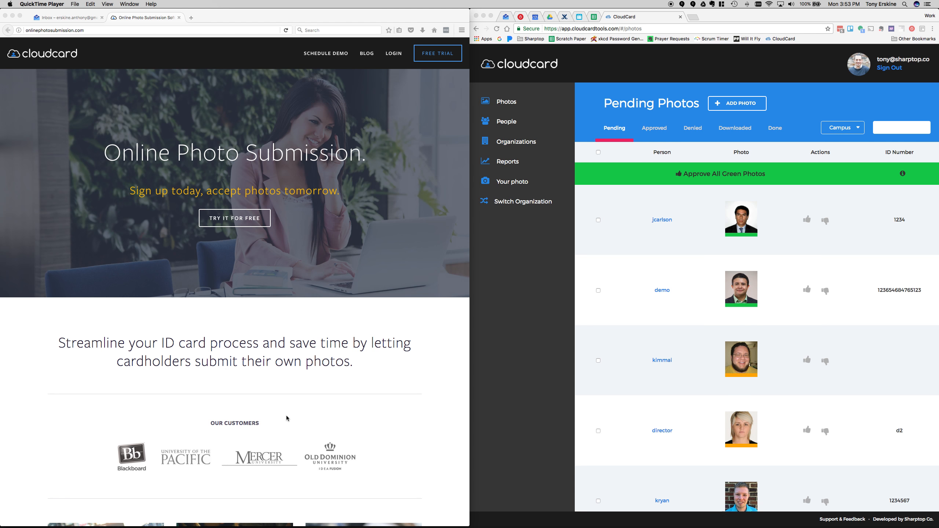
mouse_move(301, 379)
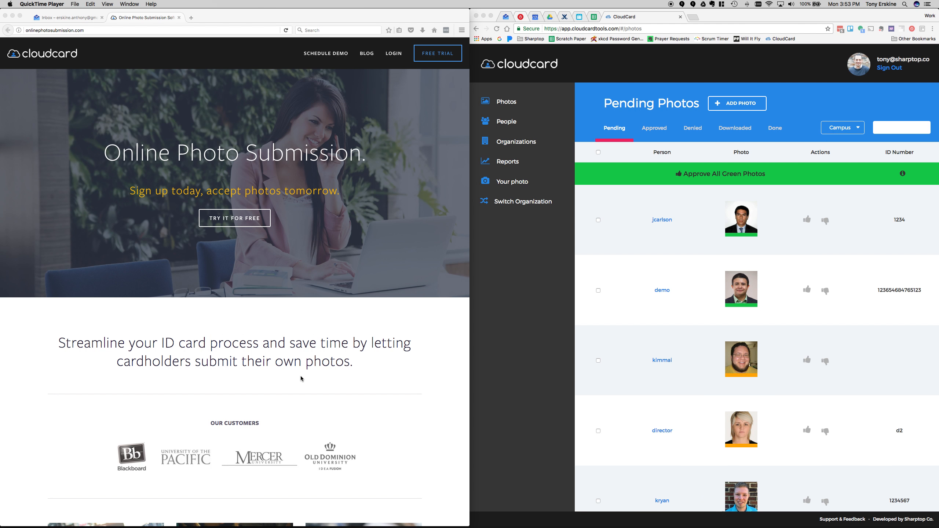
Step: Switch the Firefox window from the CloudCard marketing page to the Google Inbox tab
scroll(down, 3)
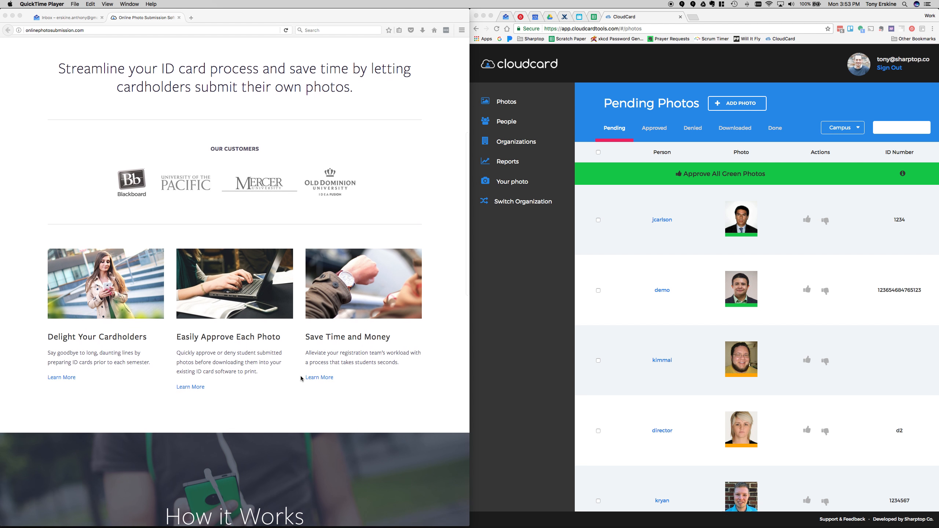
scroll(up, 3)
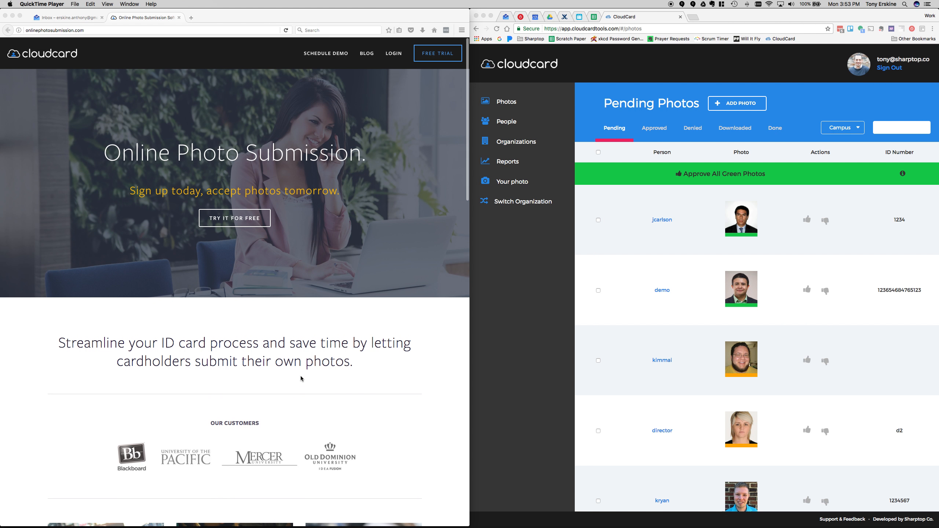
mouse_move(410, 327)
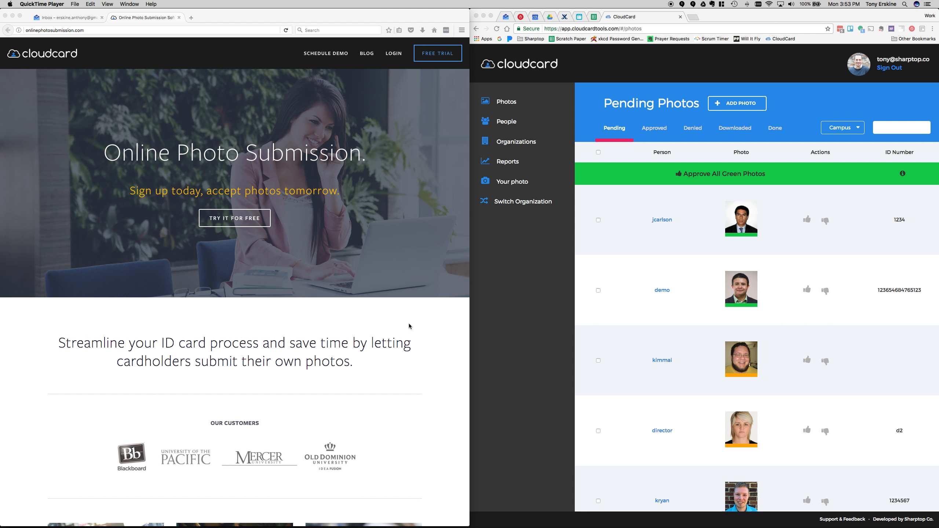
mouse_move(128, 53)
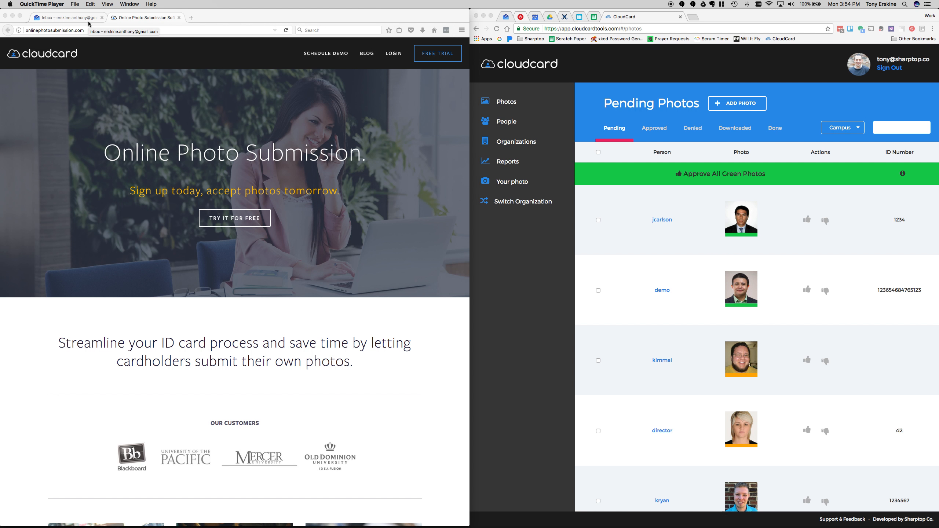
click(66, 18)
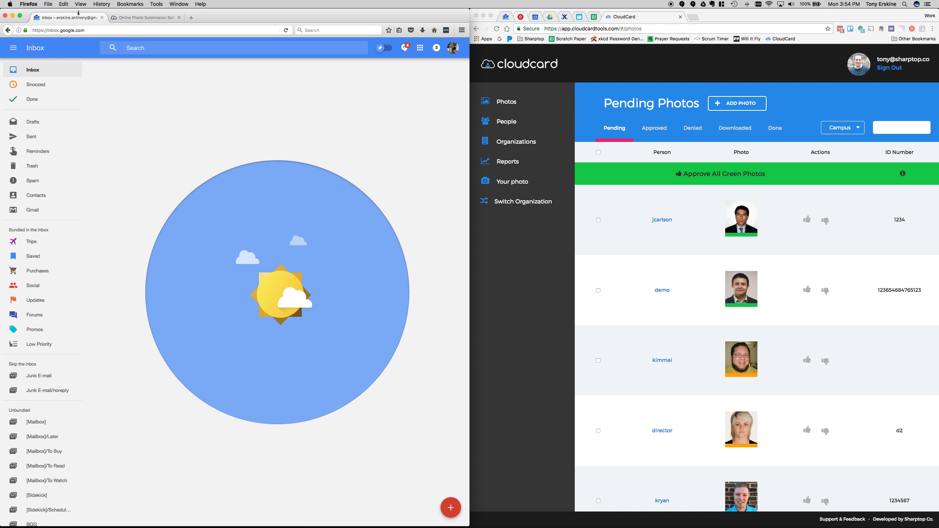
mouse_move(195, 195)
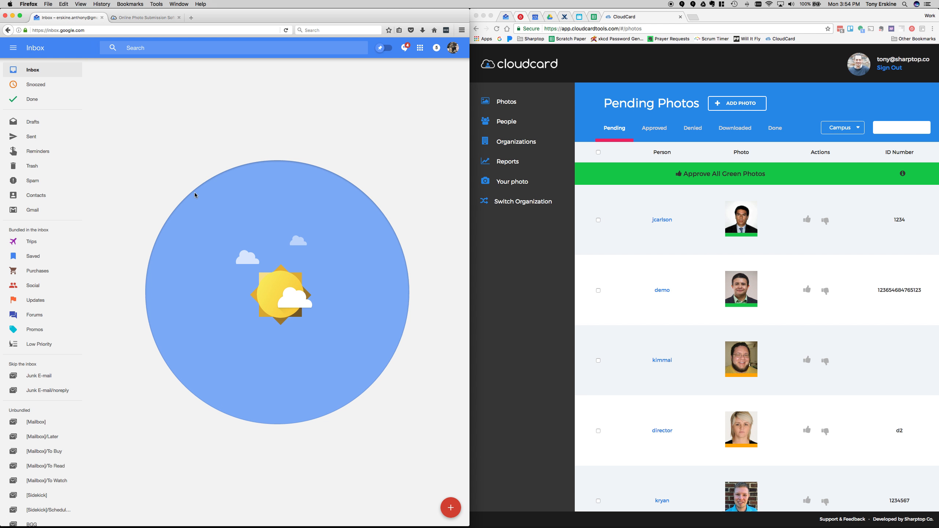
mouse_move(217, 439)
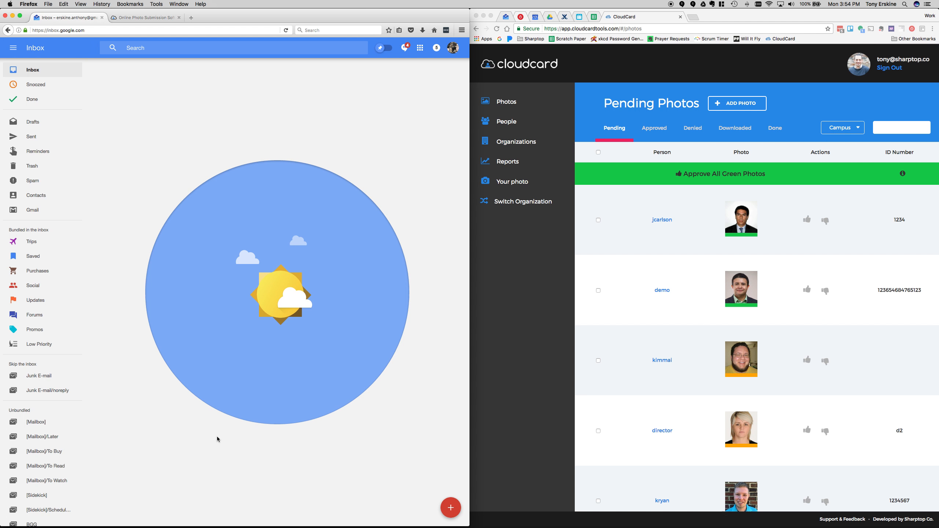
mouse_move(234, 444)
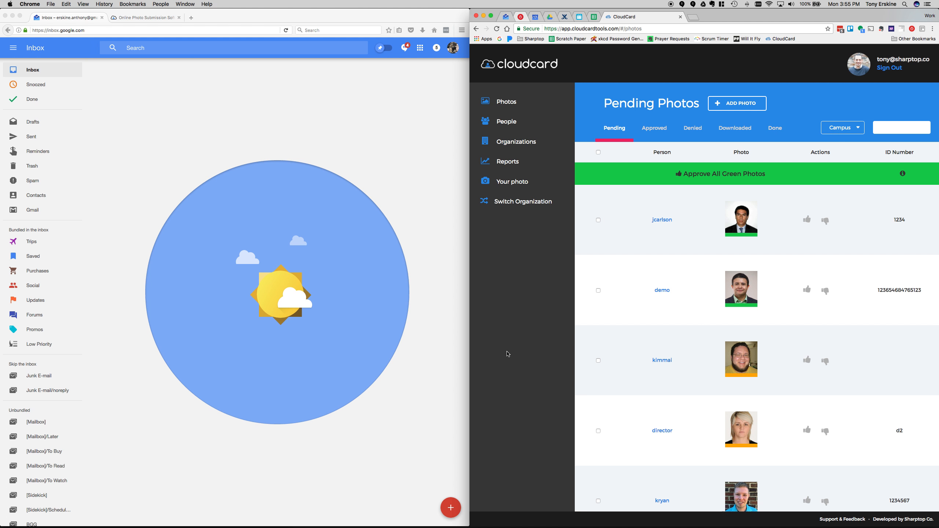
mouse_move(513, 343)
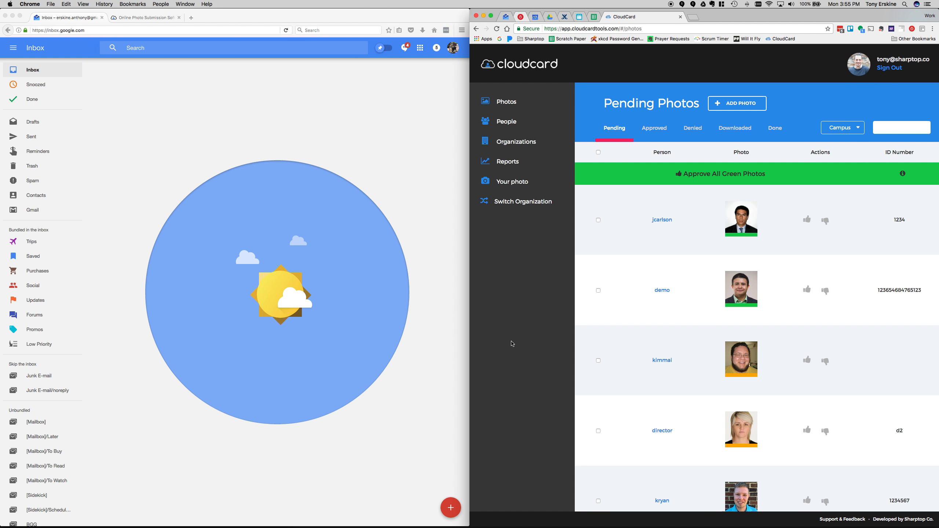
mouse_move(520, 119)
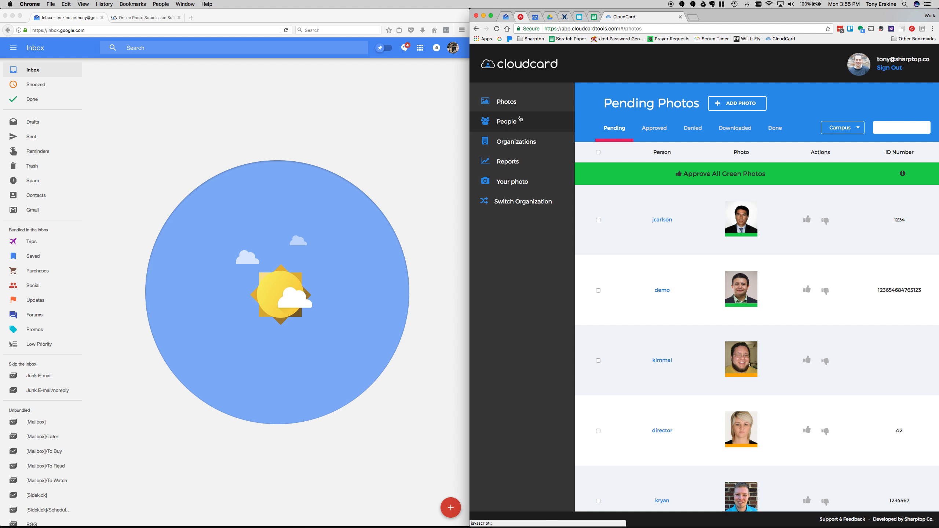
Step: Show the People List in CloudCard, then move to another application
click(507, 121)
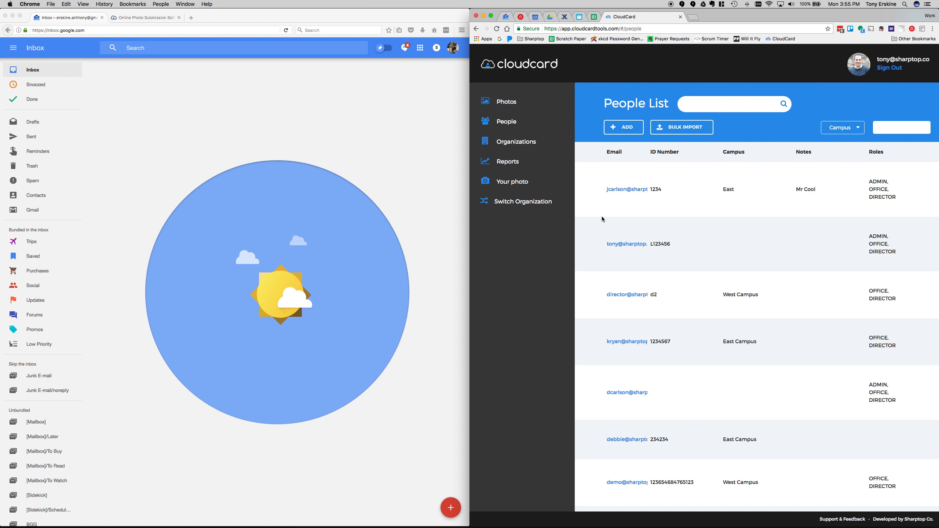
key(Cmd+Tab)
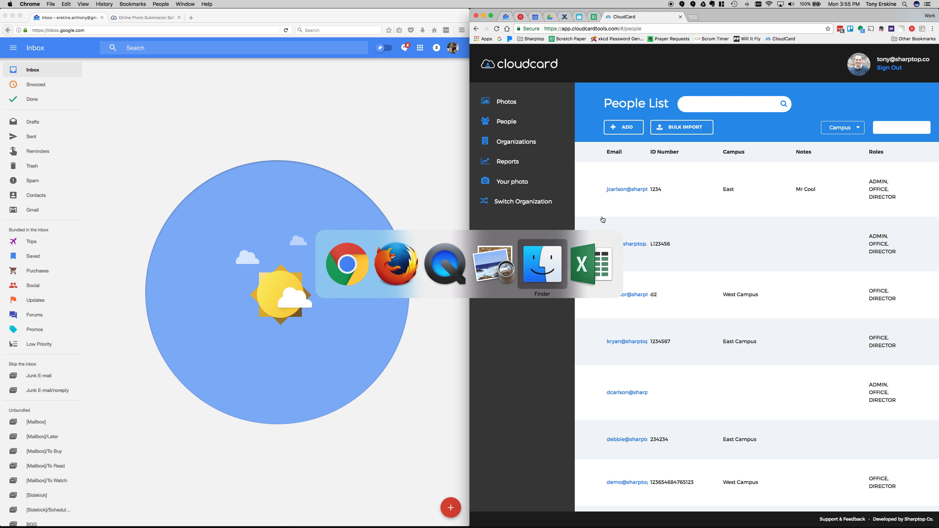
Step: Review the test-people spreadsheet in Excel, then look at adding a single person in CloudCard
click(592, 264)
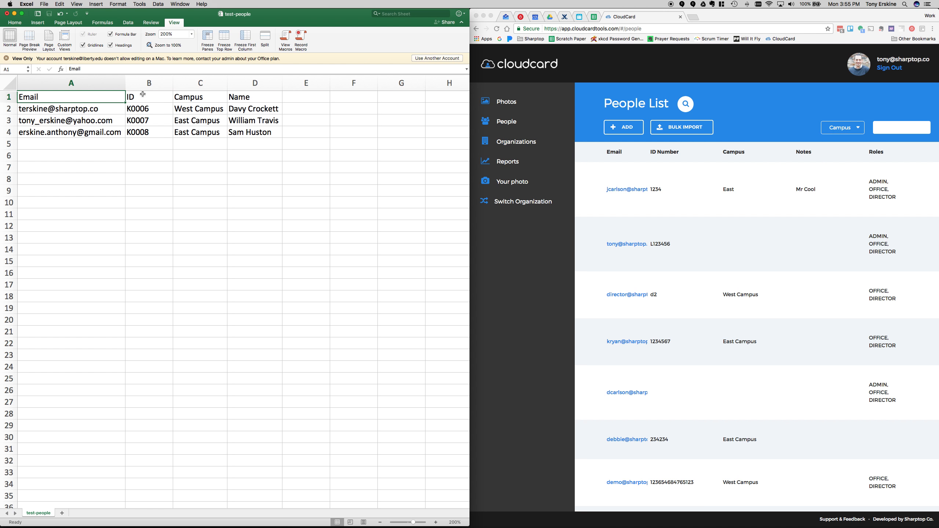
mouse_move(173, 110)
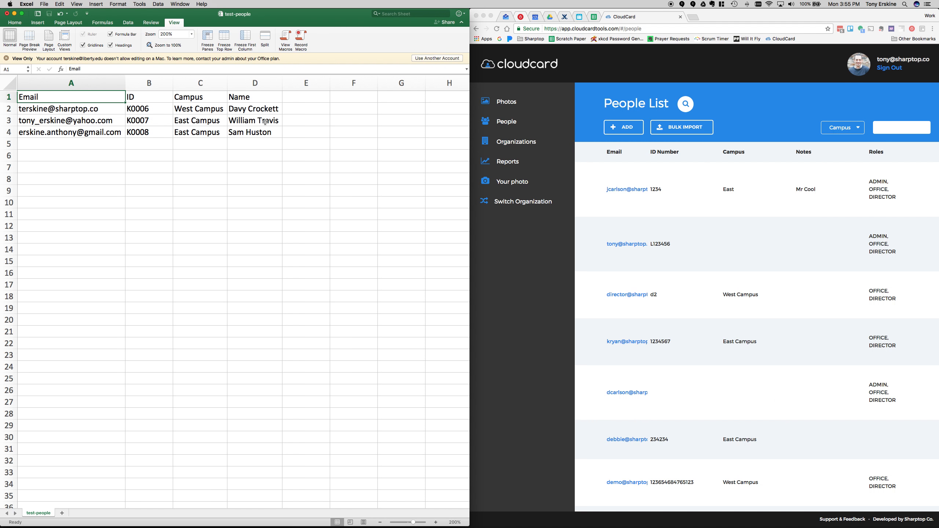
mouse_move(264, 97)
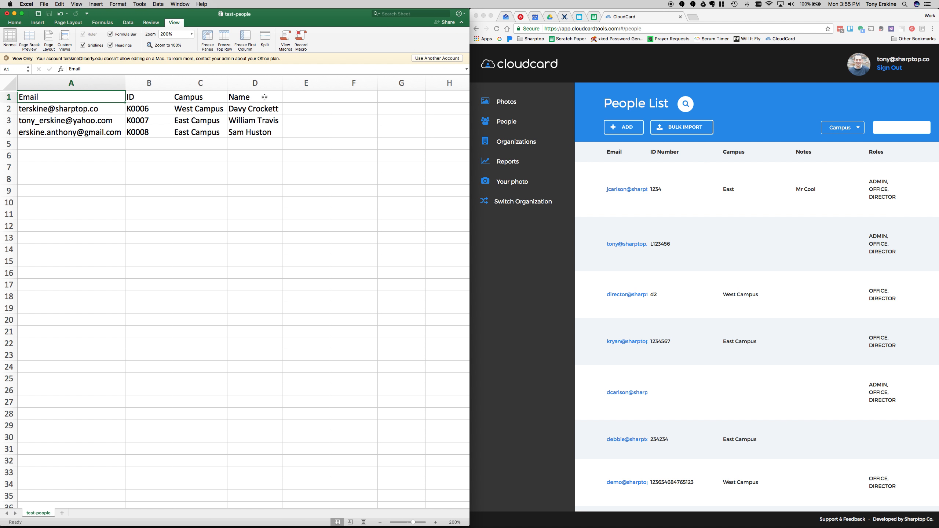
click(254, 97)
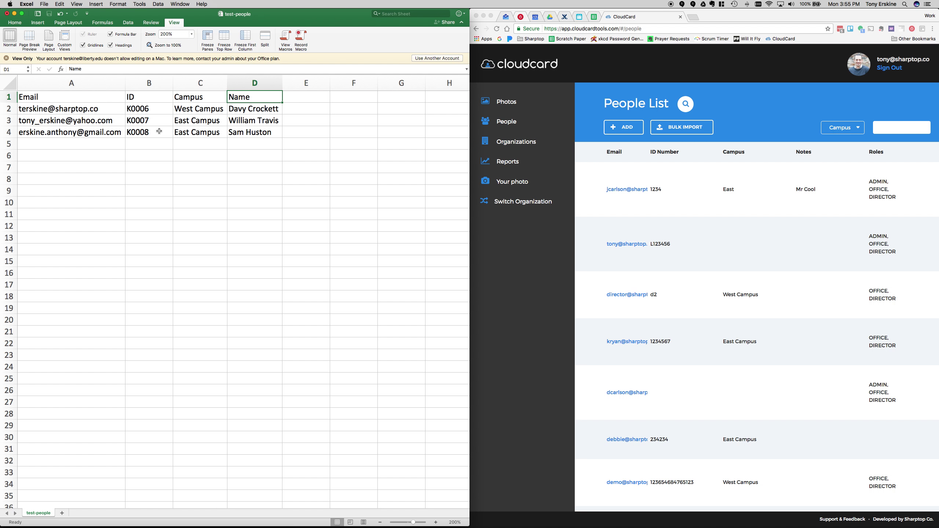
mouse_move(79, 115)
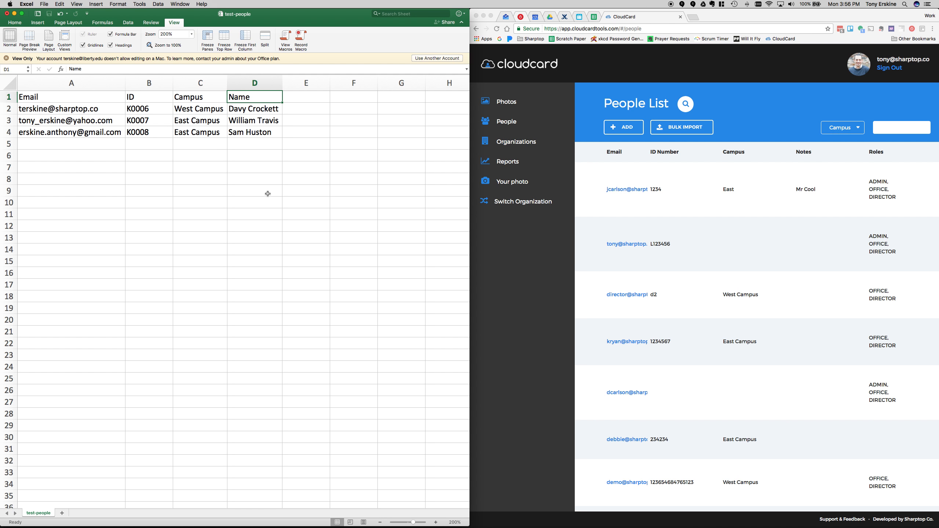
mouse_move(185, 153)
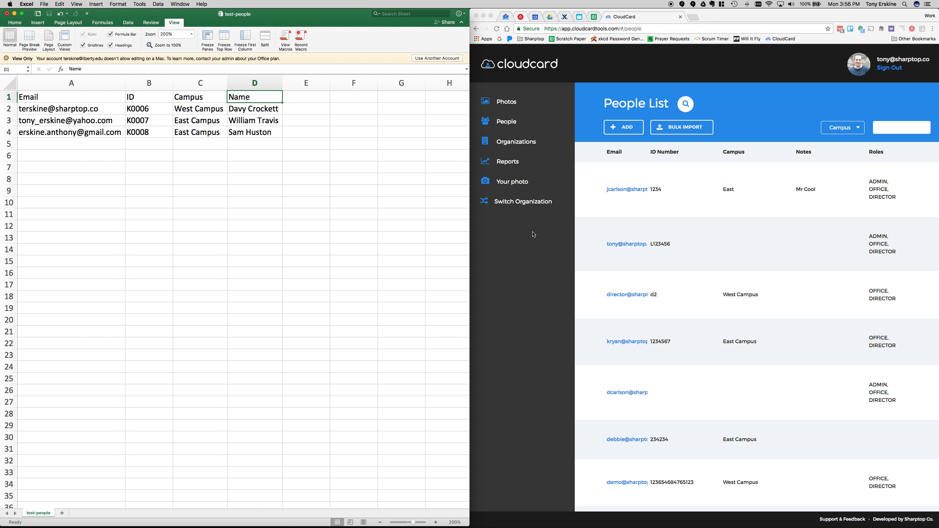
mouse_move(521, 209)
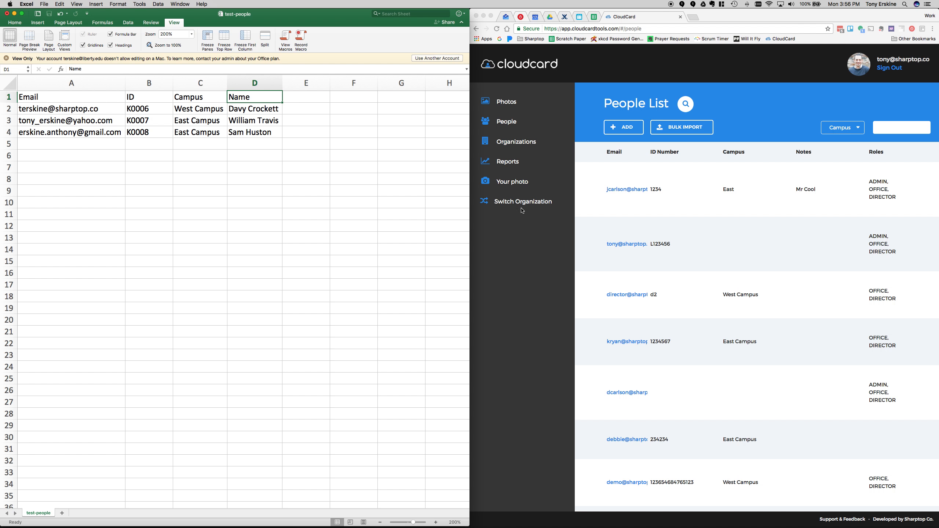
mouse_move(518, 240)
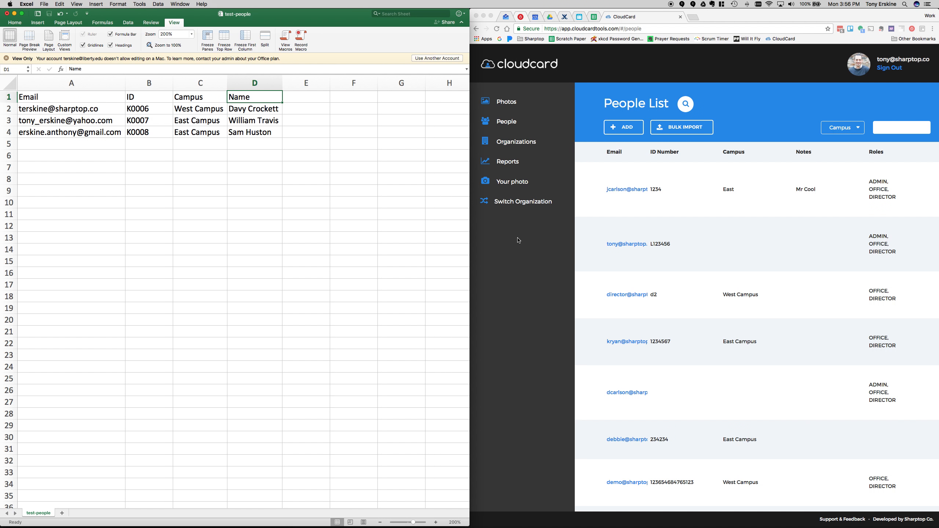
mouse_move(513, 254)
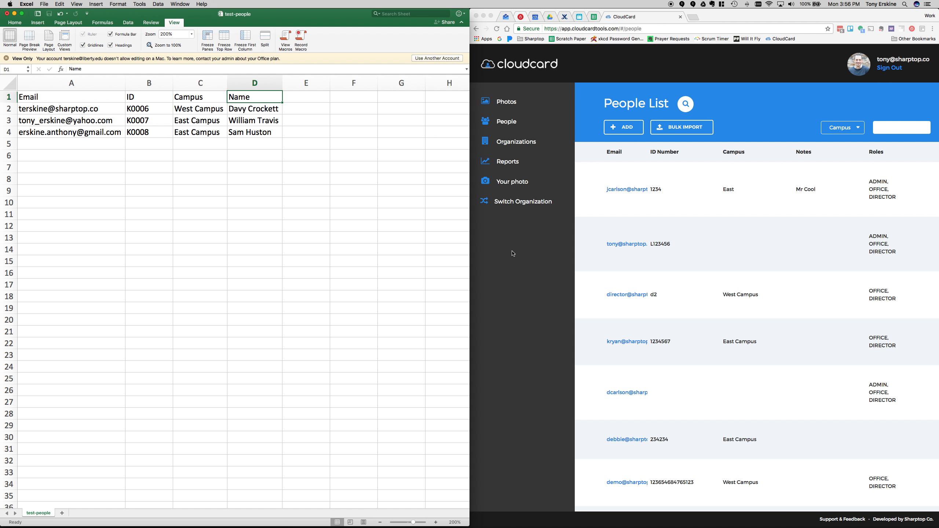
mouse_move(505, 119)
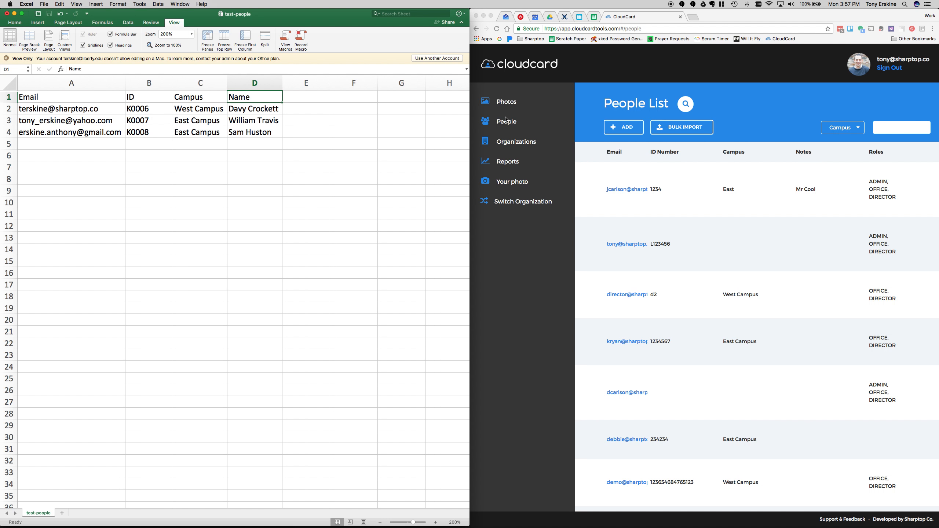
click(686, 104)
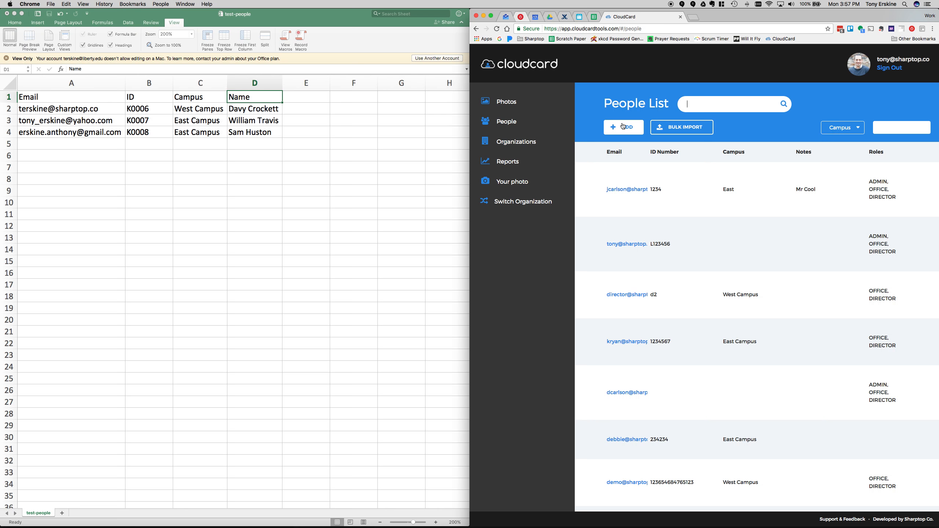
click(624, 127)
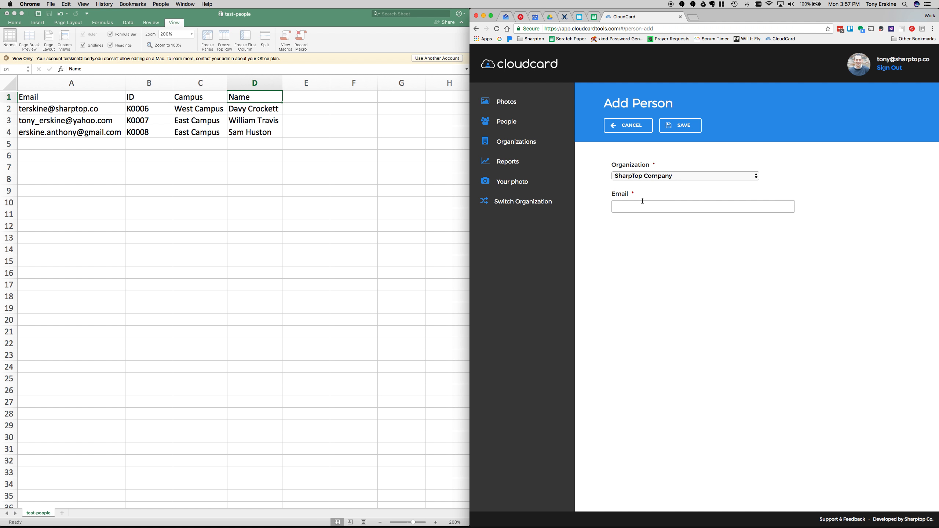
click(703, 207)
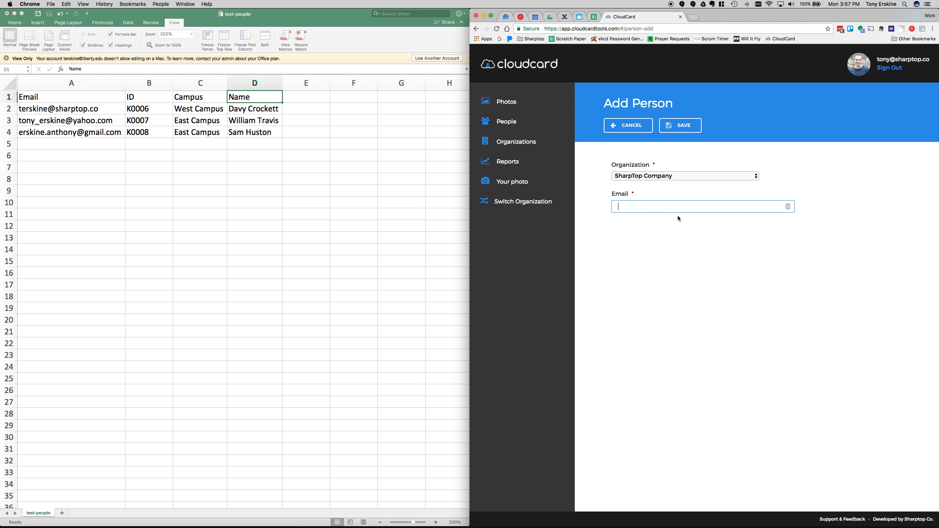
mouse_move(525, 122)
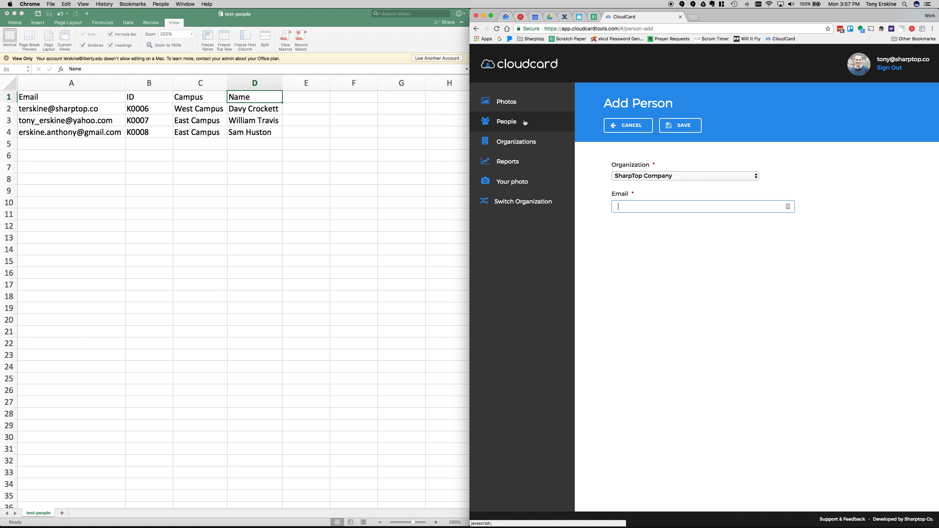
Step: Start a bulk people import and choose test-people.csv from Desktop > demo
click(506, 122)
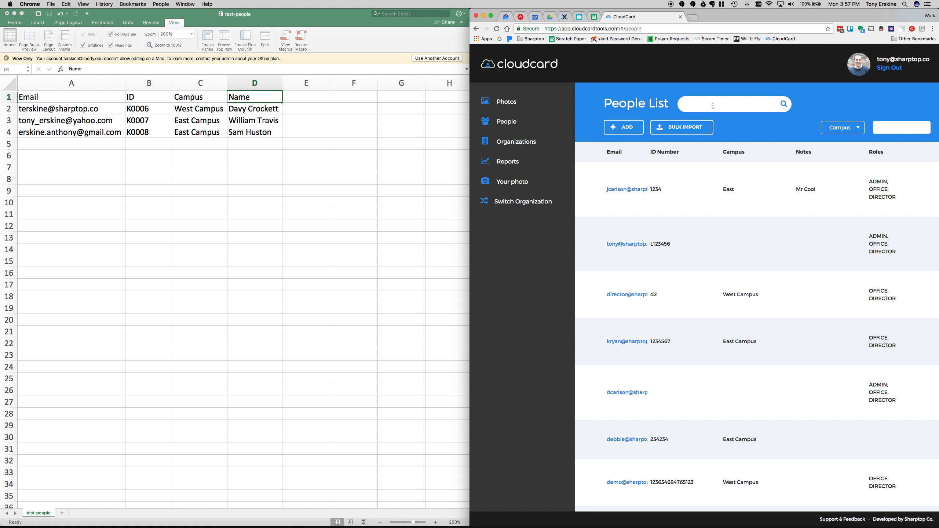
click(683, 127)
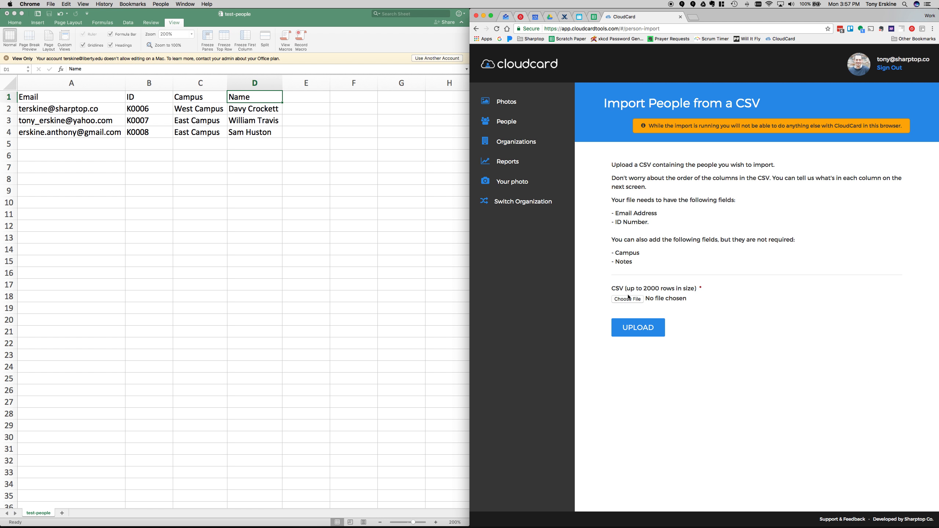
click(628, 300)
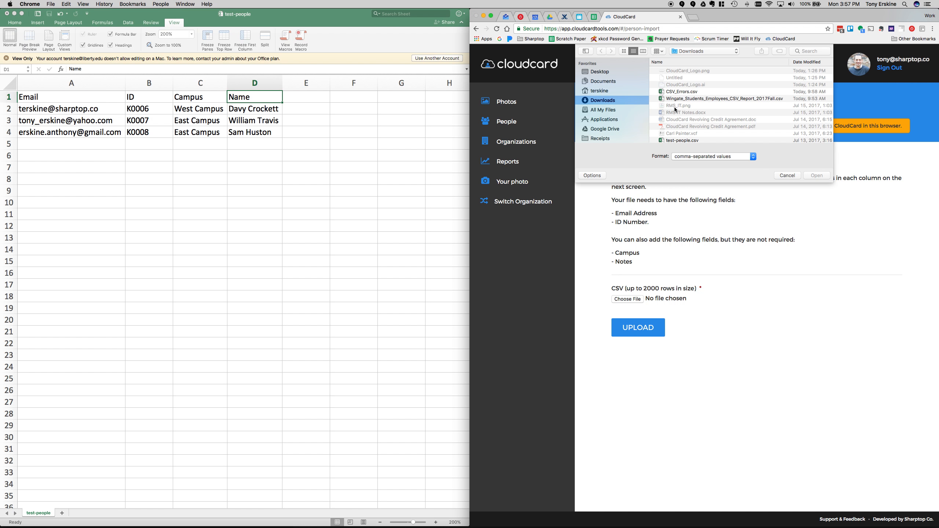
click(599, 72)
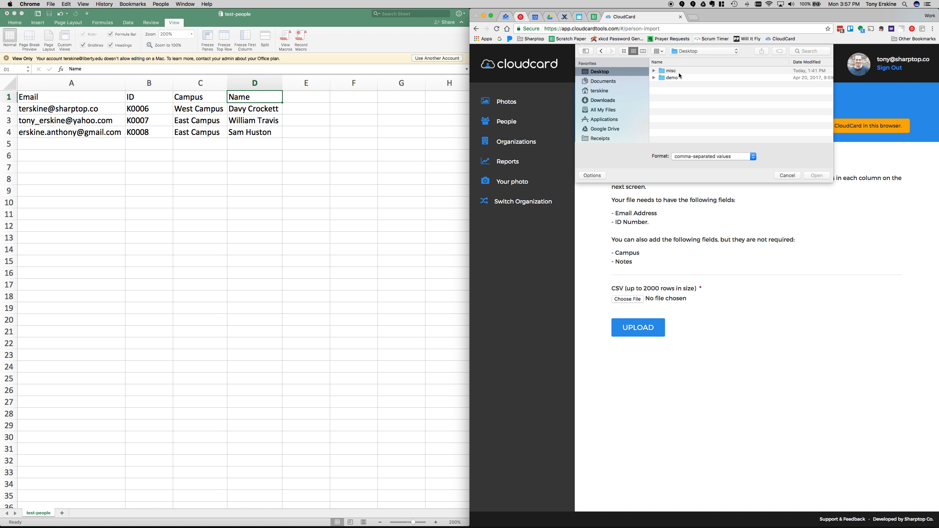
double_click(673, 77)
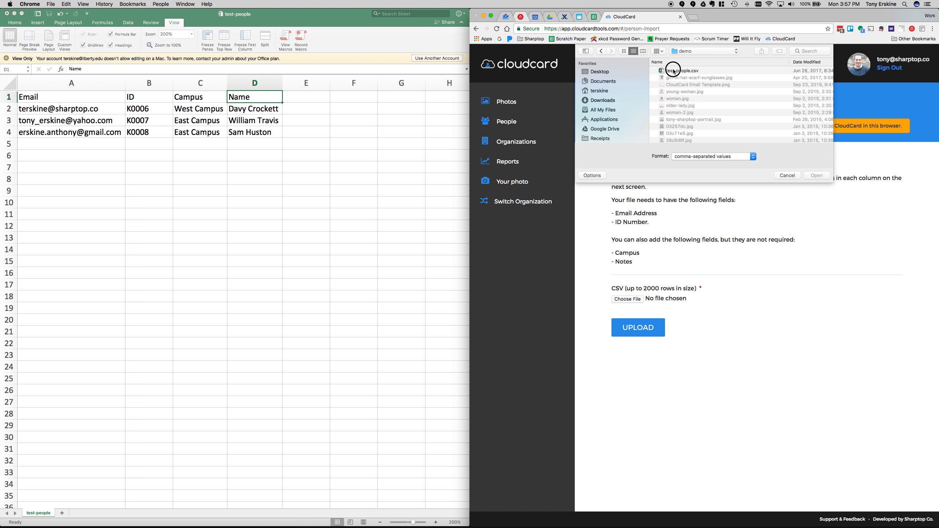
click(817, 176)
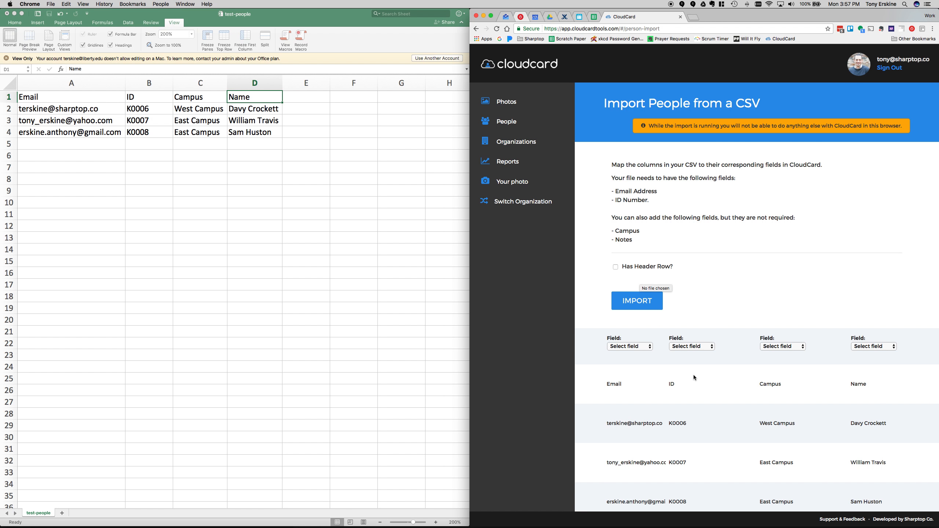
Step: Mark the header row and map columns to Email Address, ID Number, Campus and Notes, importing 3 people
click(616, 267)
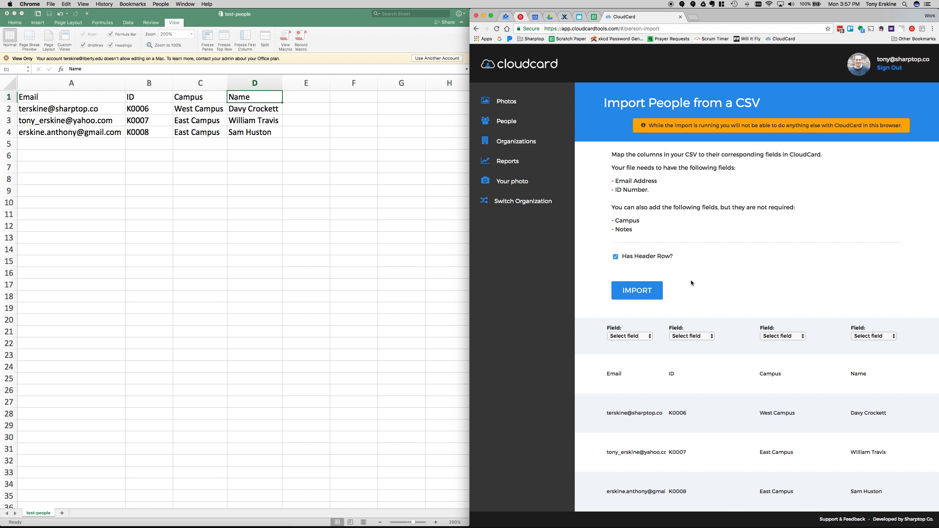
mouse_move(865, 392)
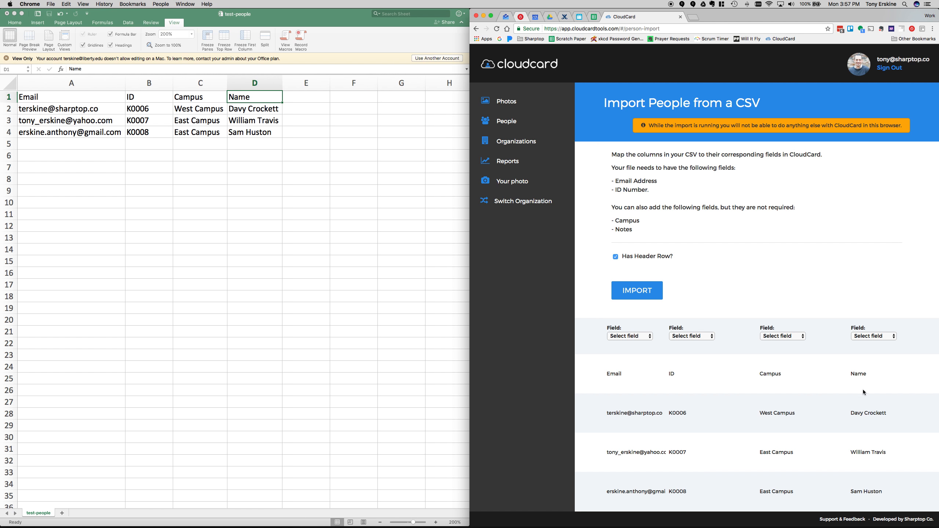
mouse_move(868, 391)
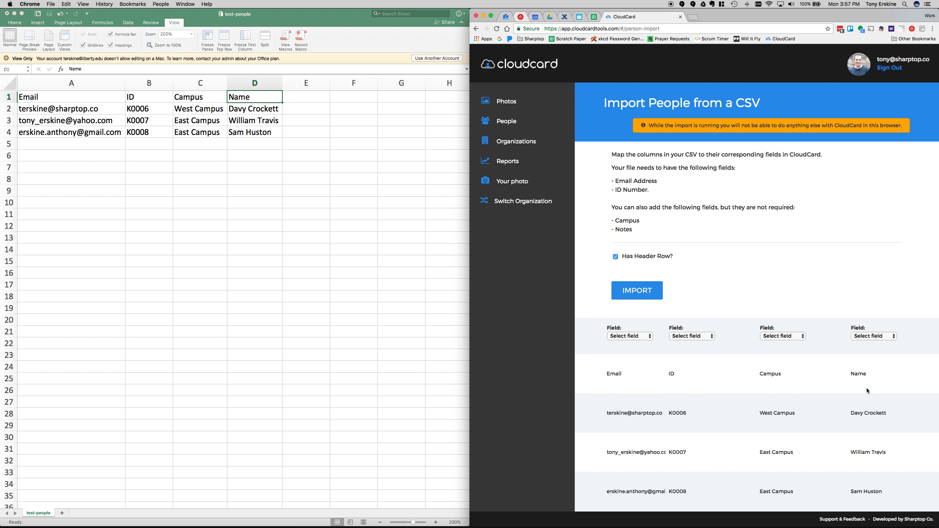
mouse_move(737, 436)
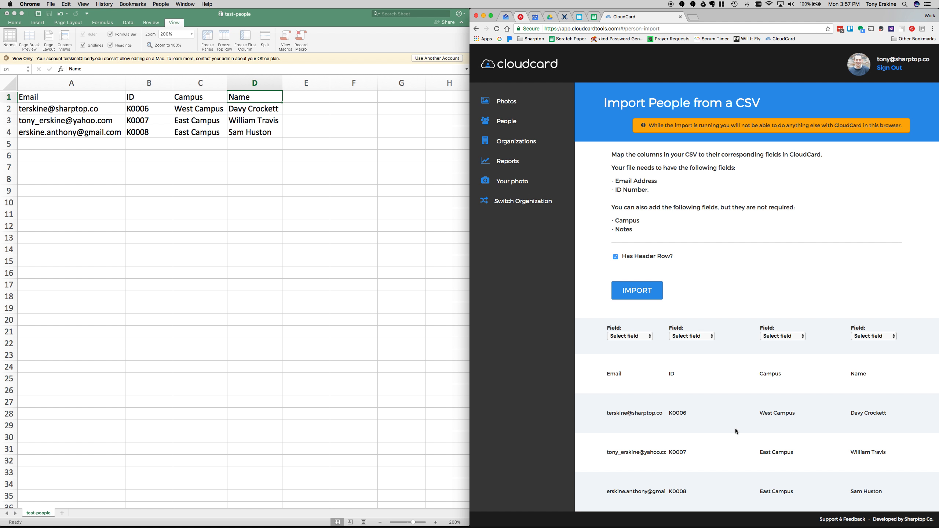
mouse_move(907, 389)
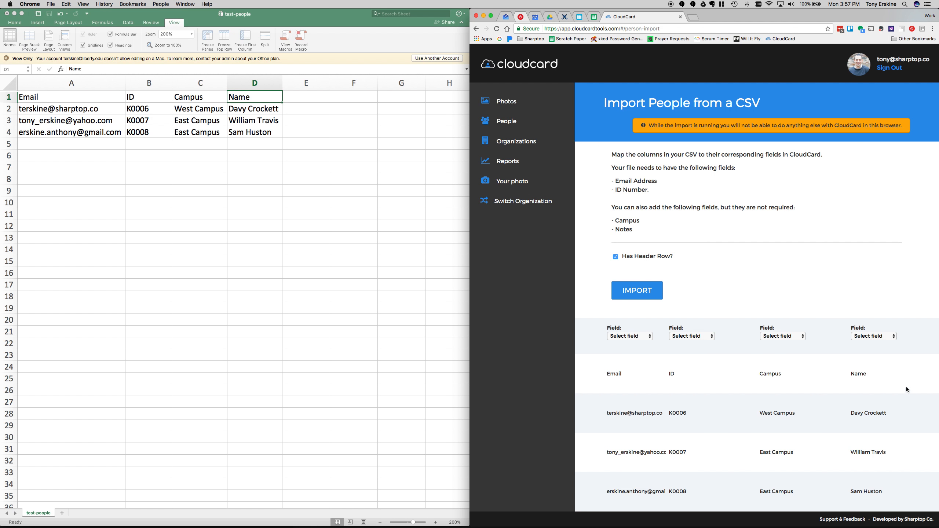
click(630, 336)
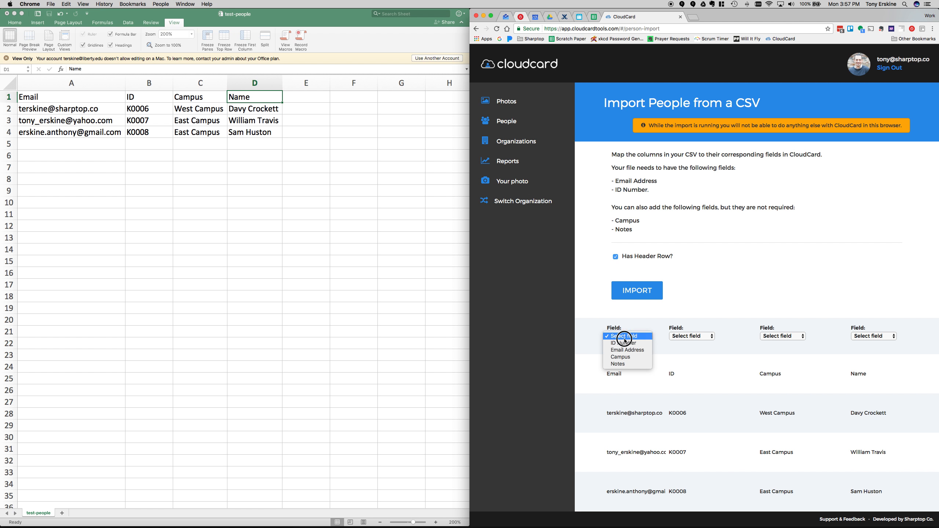
click(627, 350)
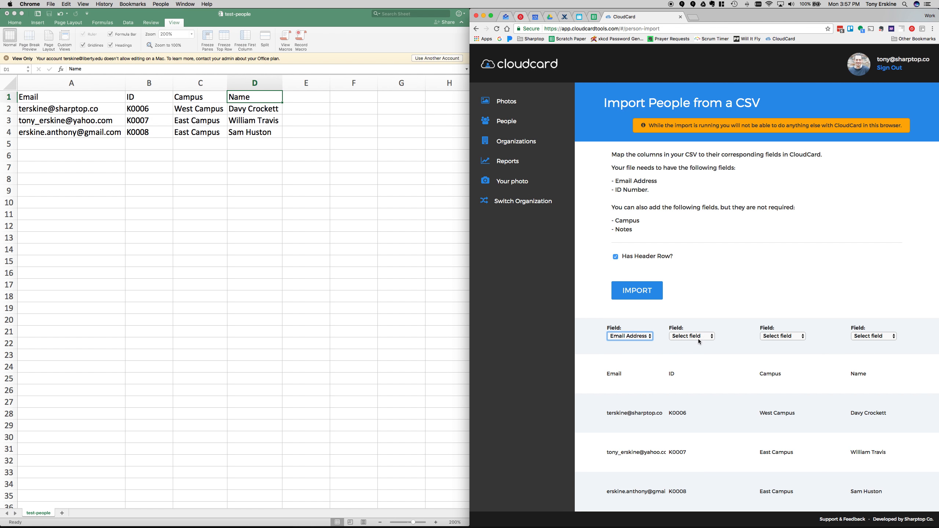
click(692, 336)
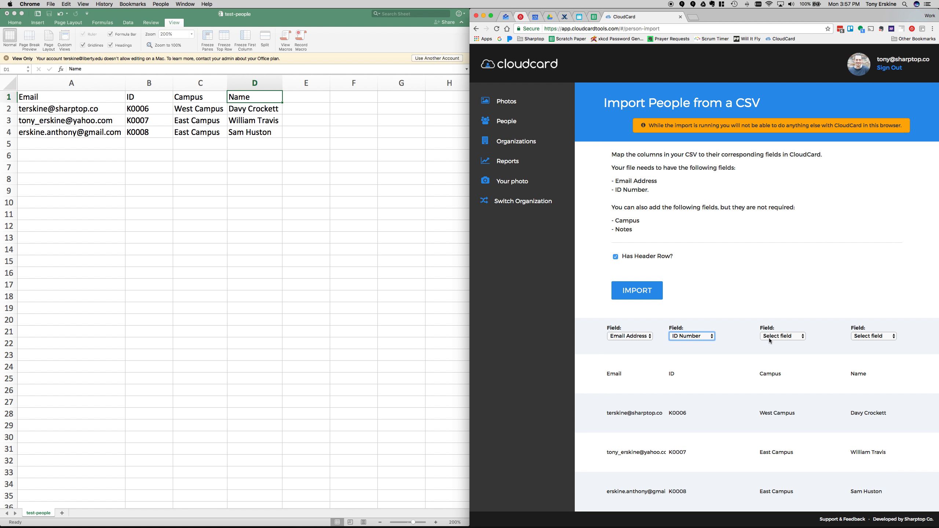
click(782, 336)
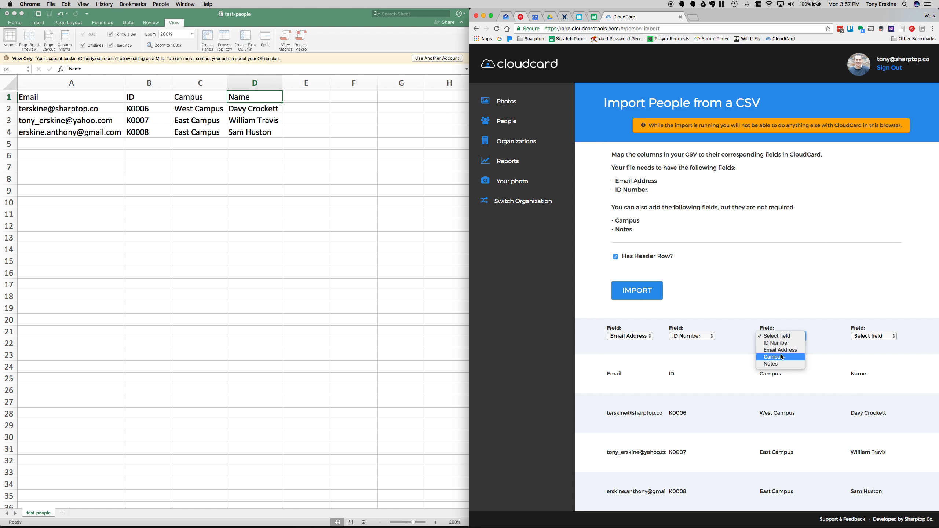
click(775, 356)
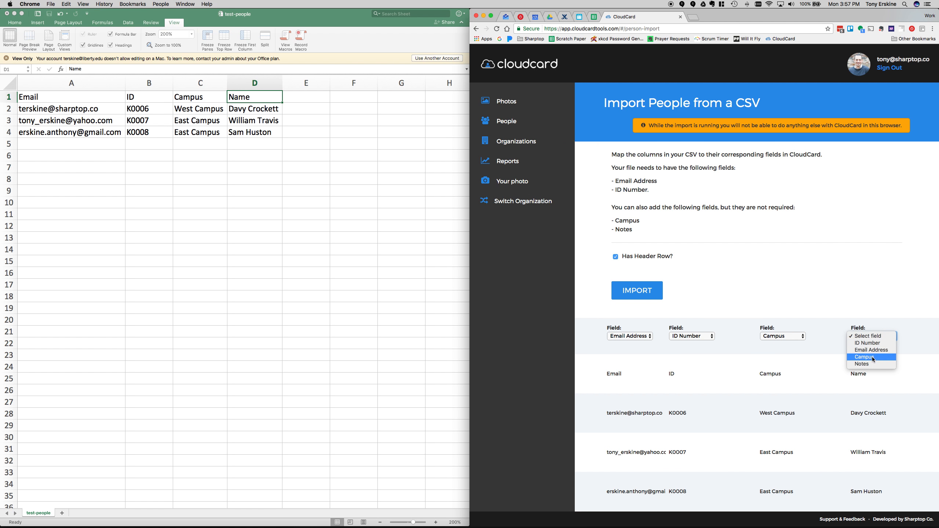
mouse_move(871, 364)
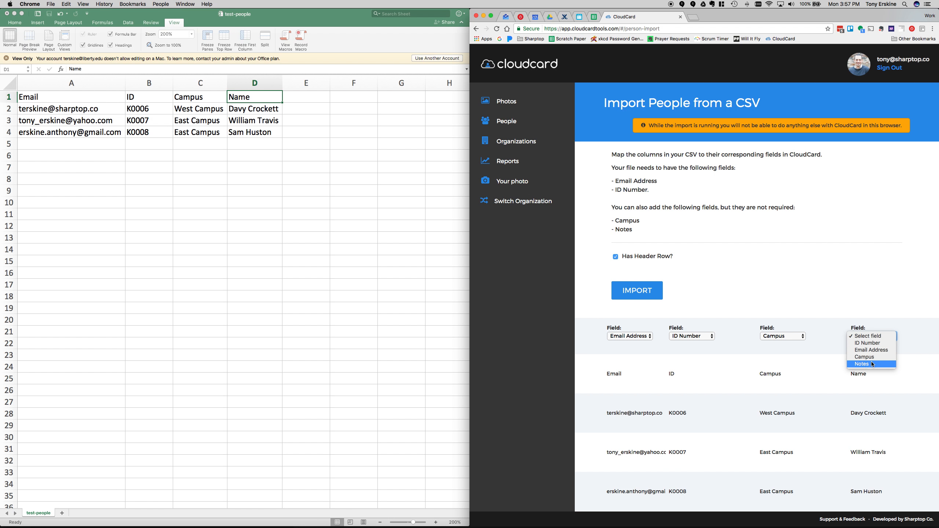
click(861, 364)
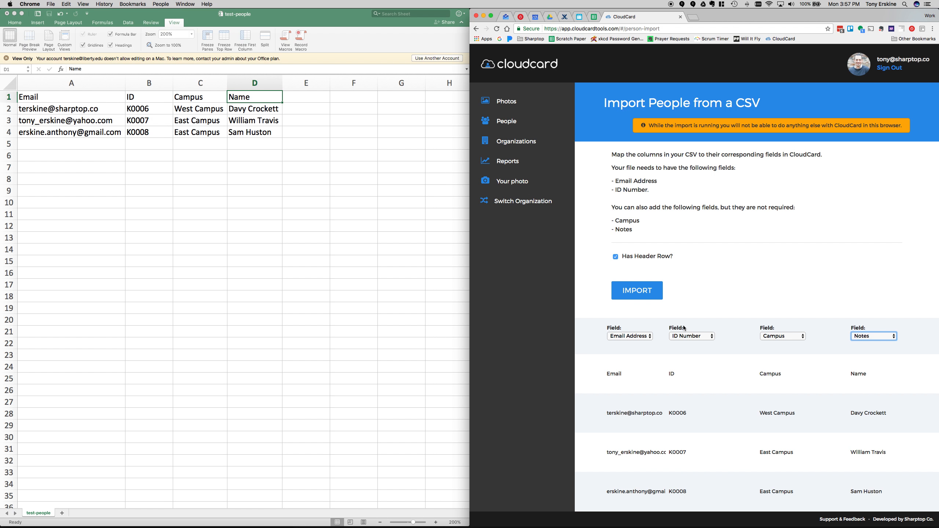
click(637, 291)
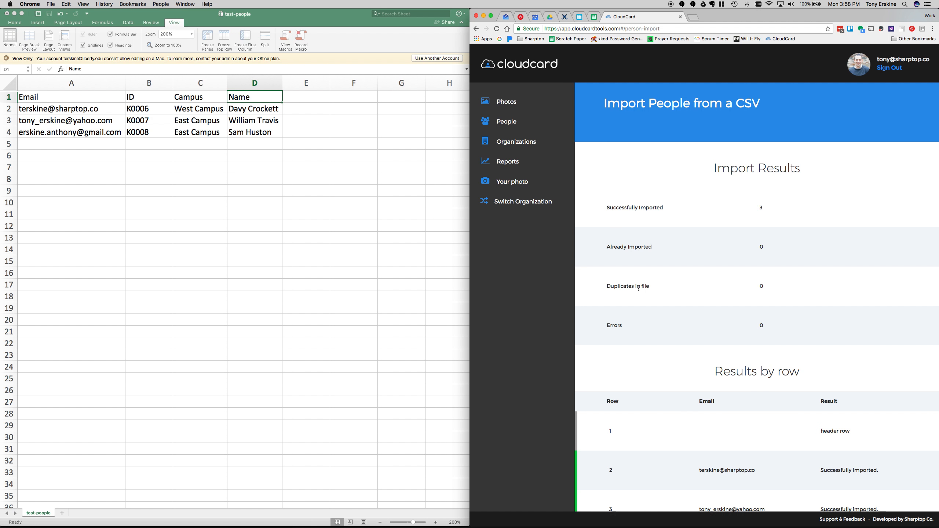
mouse_move(656, 280)
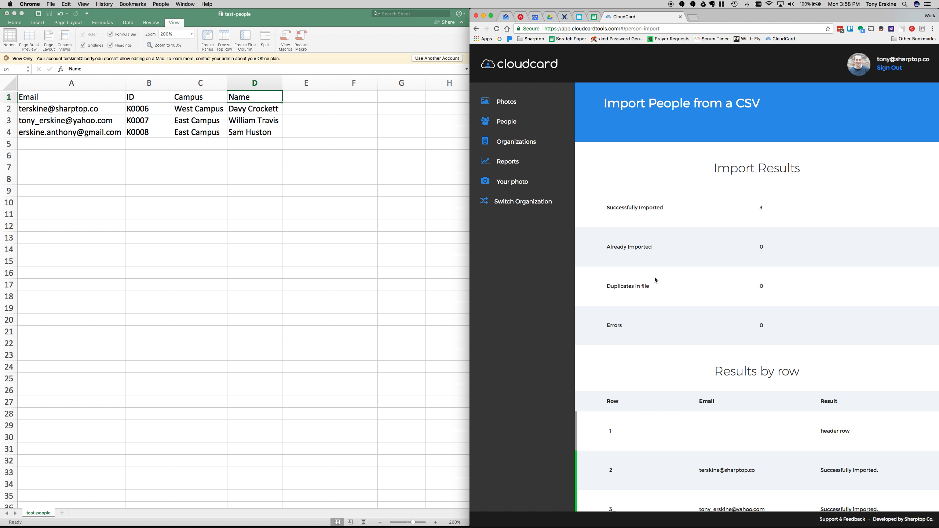
scroll(down, 3)
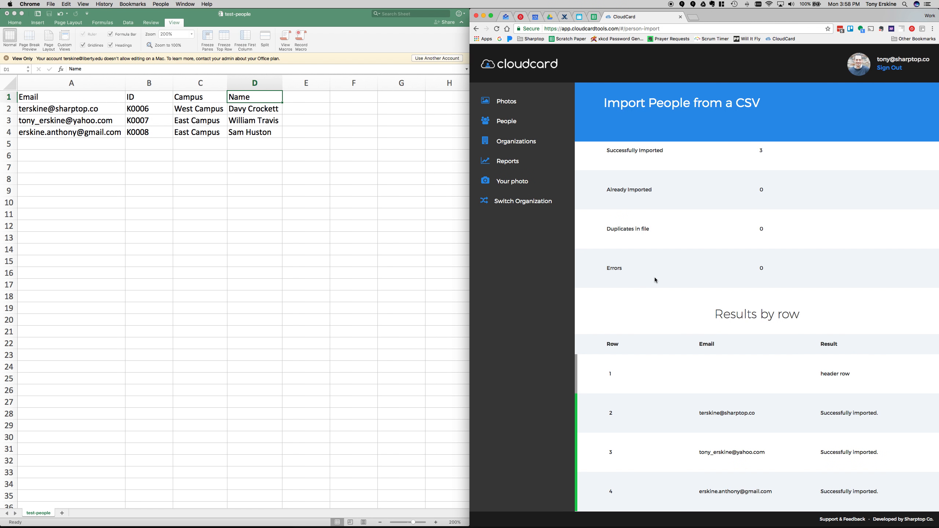
mouse_move(813, 428)
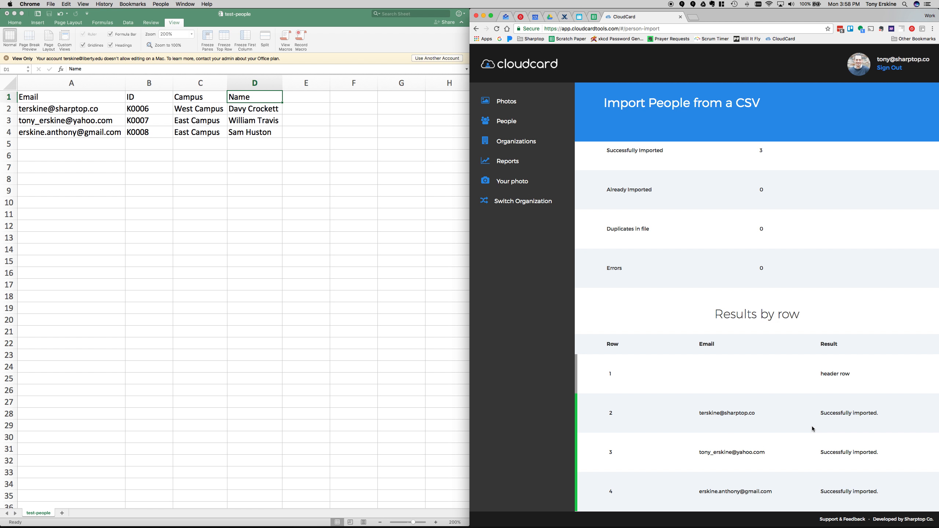
mouse_move(718, 375)
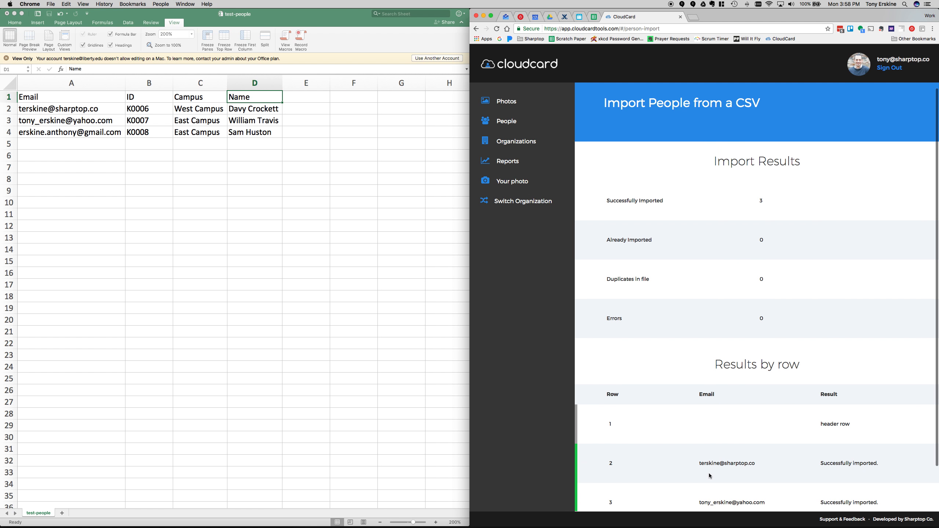
scroll(down, 3)
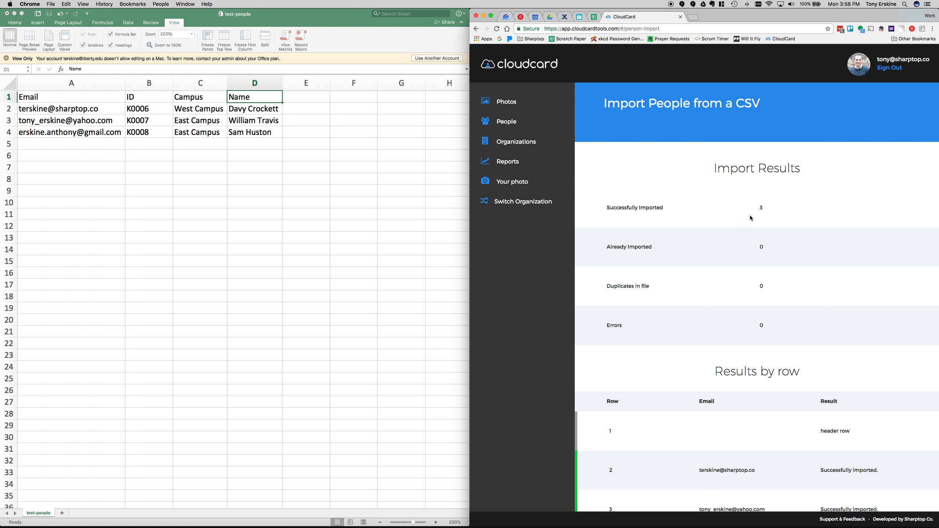
mouse_move(703, 223)
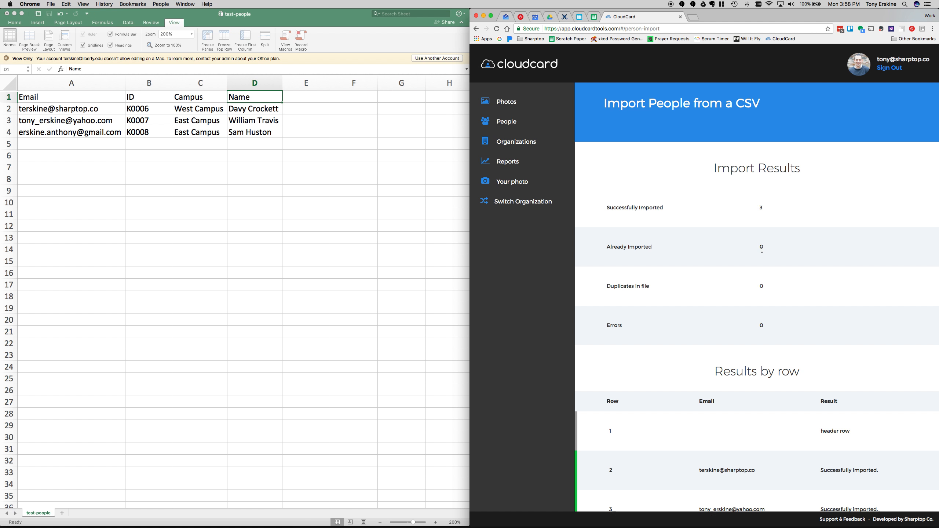
mouse_move(770, 255)
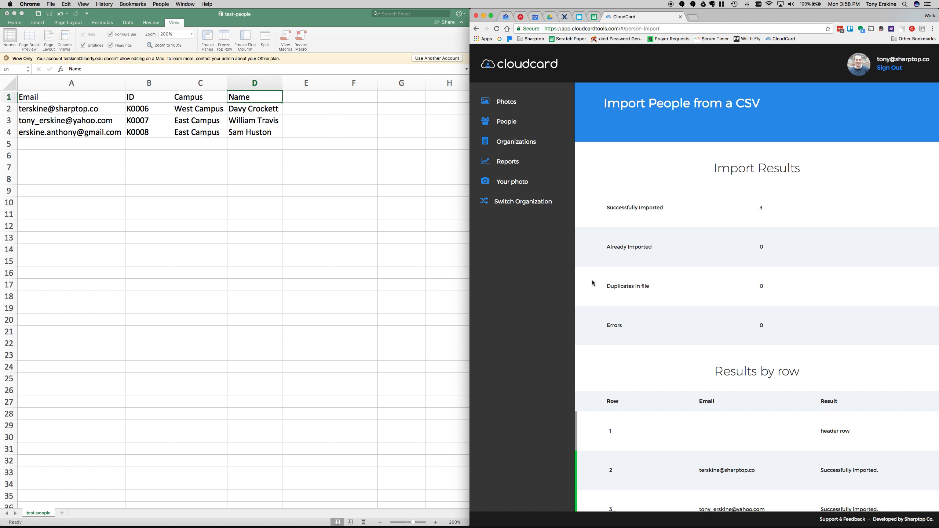
mouse_move(731, 269)
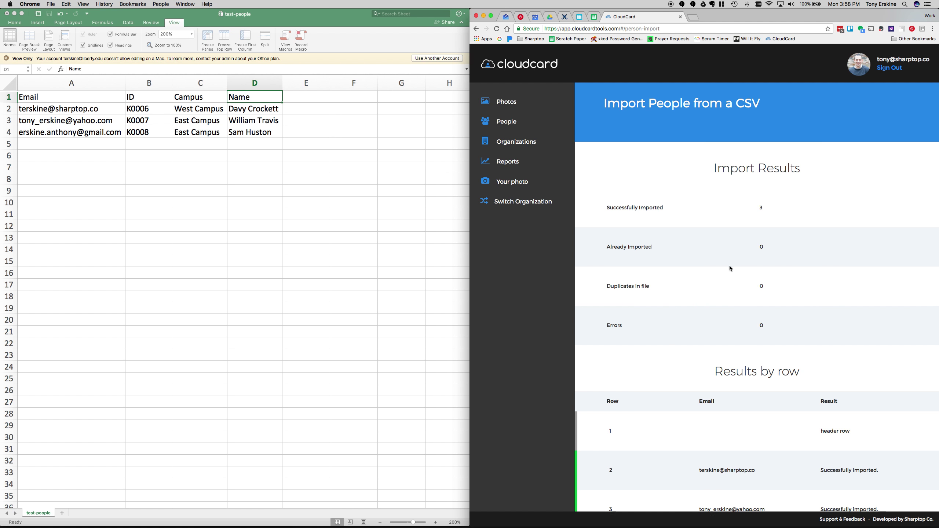
mouse_move(599, 311)
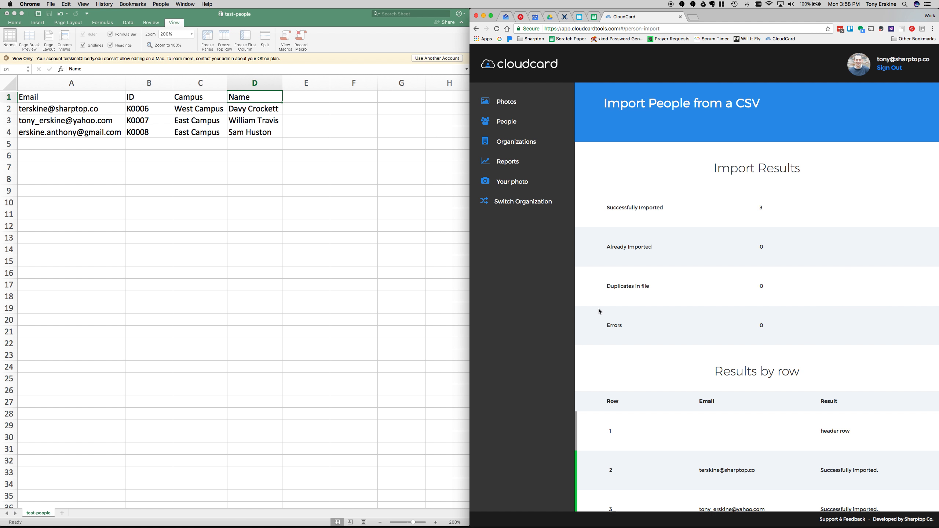
mouse_move(602, 327)
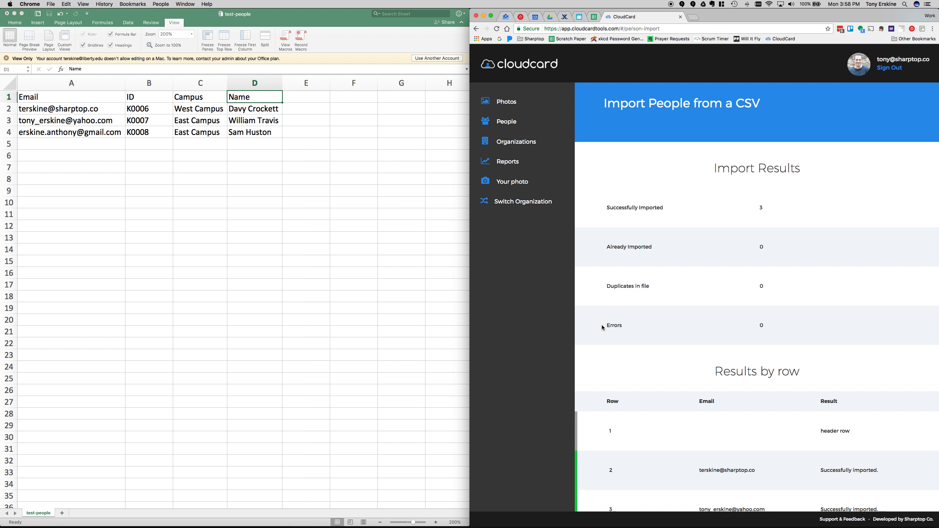
scroll(down, 3)
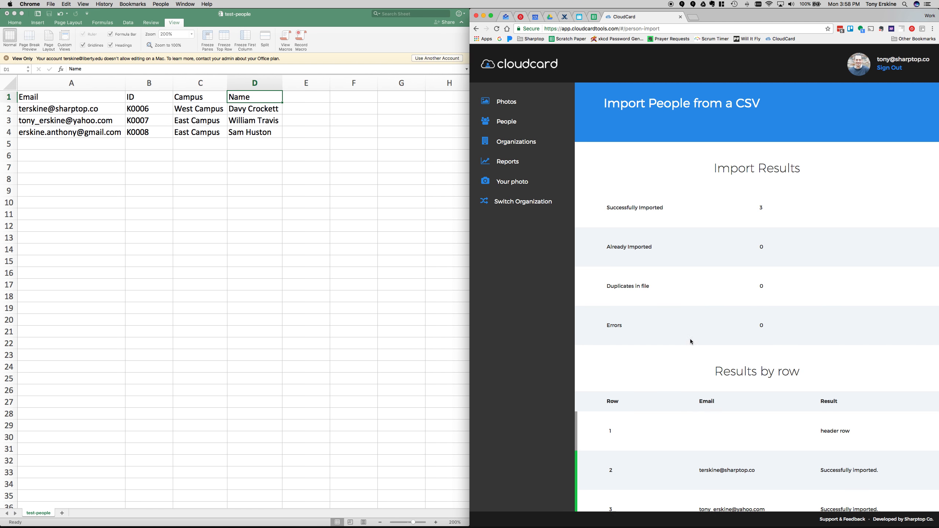
mouse_move(309, 160)
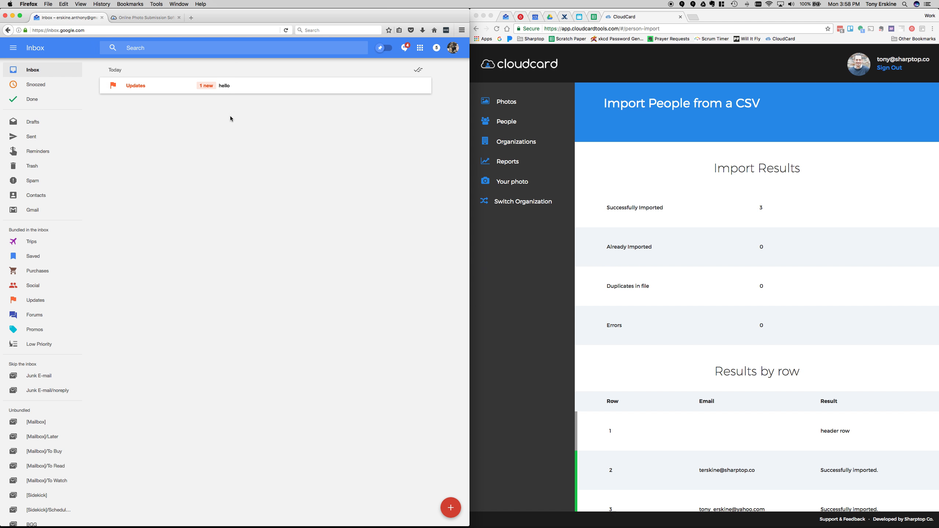
Step: Expand the Updates bundle and read the 'invited you to use CloudCard' email
click(136, 85)
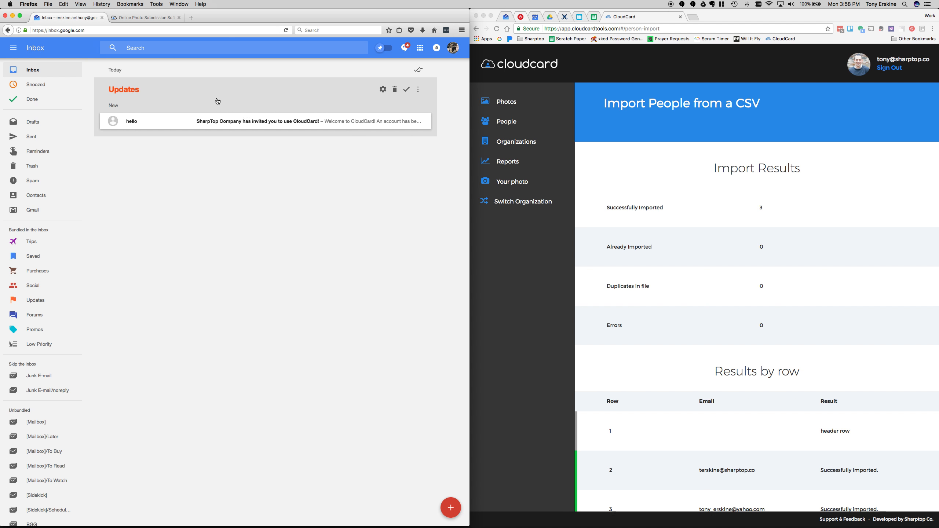
click(232, 121)
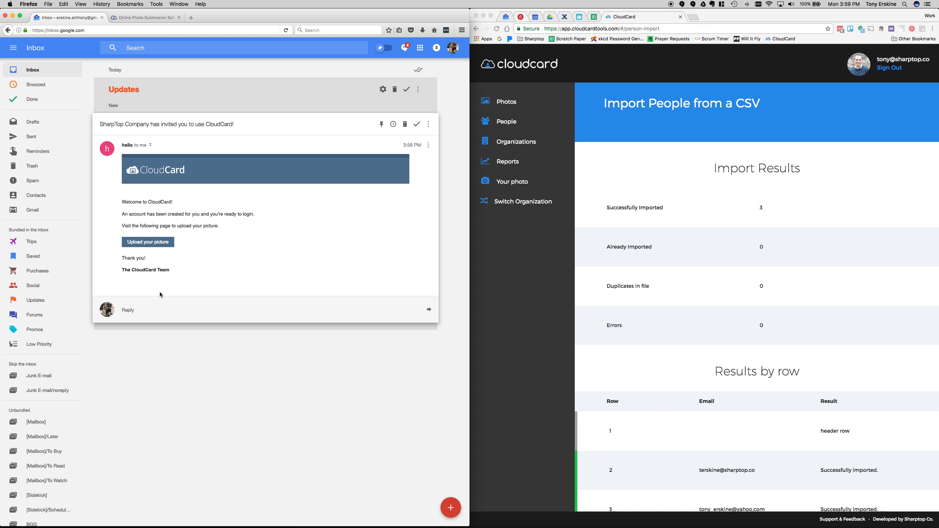
key(cmd+tab)
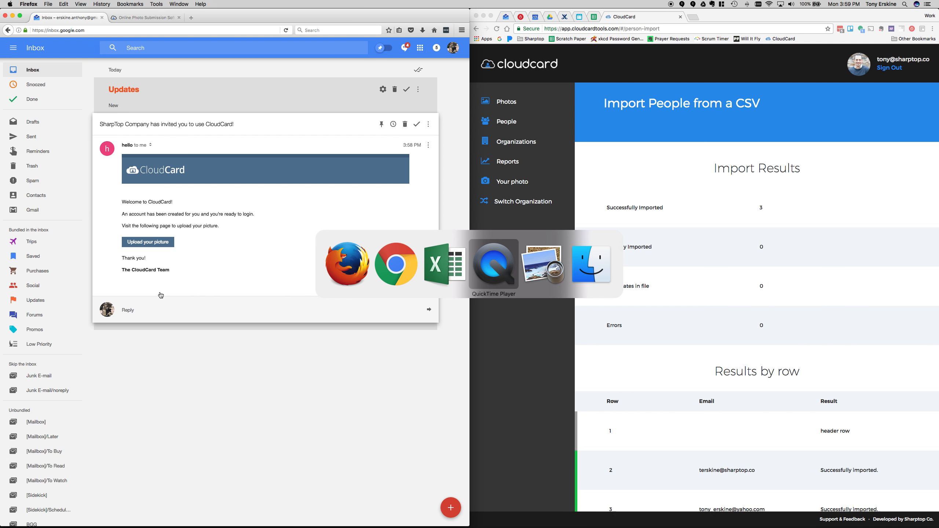
click(546, 264)
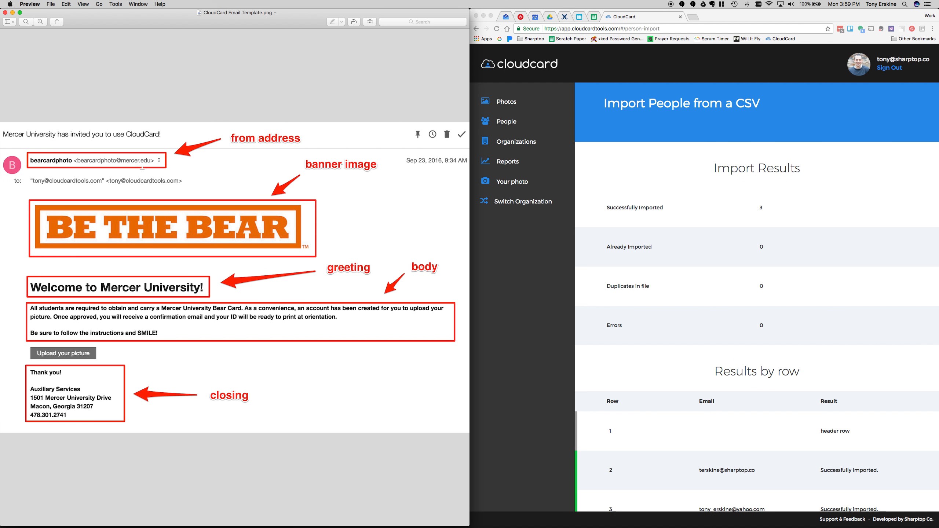
mouse_move(134, 400)
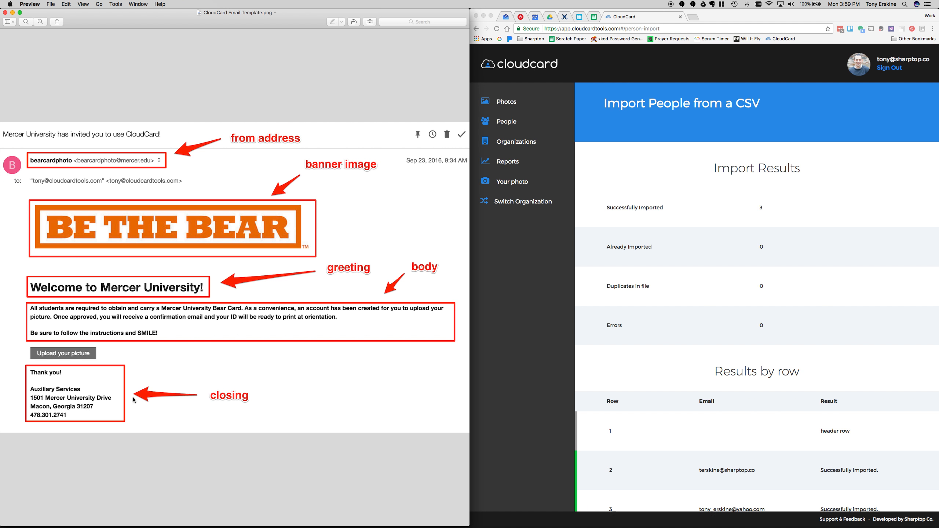
mouse_move(191, 358)
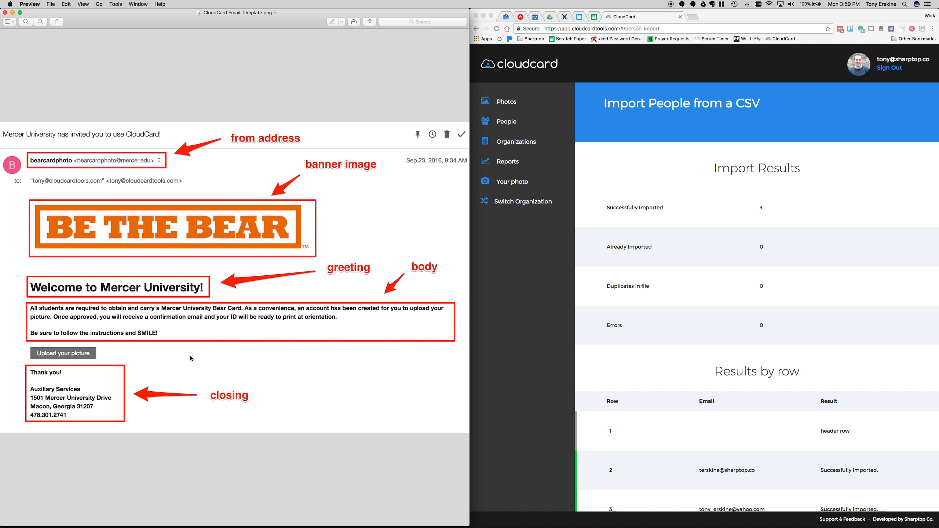
mouse_move(50, 346)
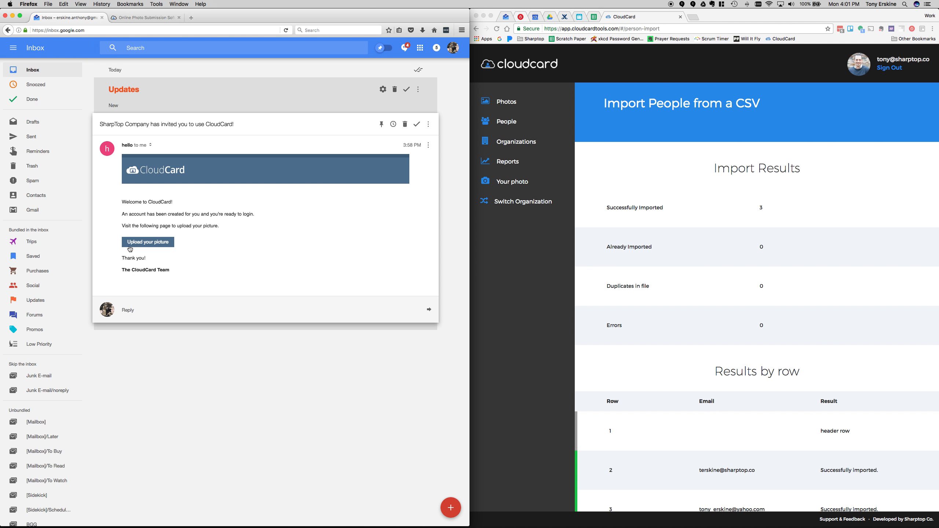
Step: Follow the invitation's 'Upload your picture' link and accept the CloudCard terms and conditions
click(148, 242)
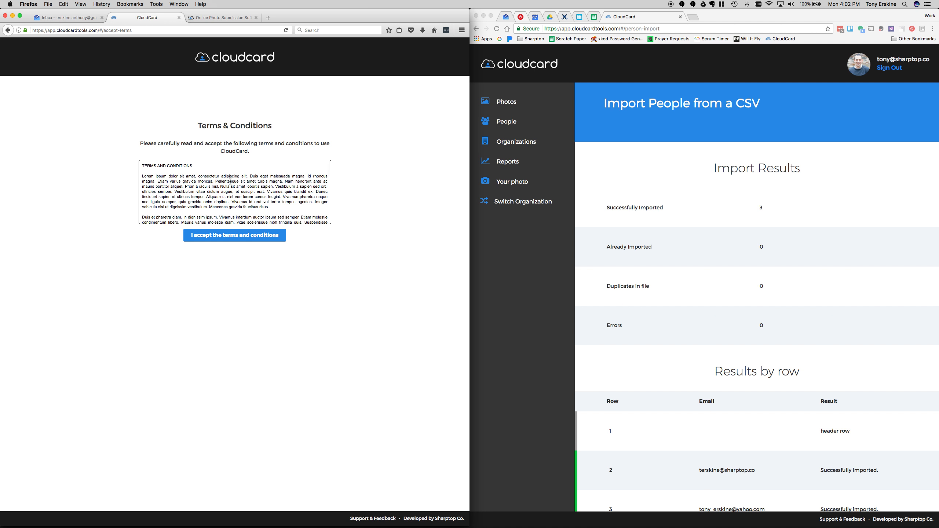
scroll(down, 3)
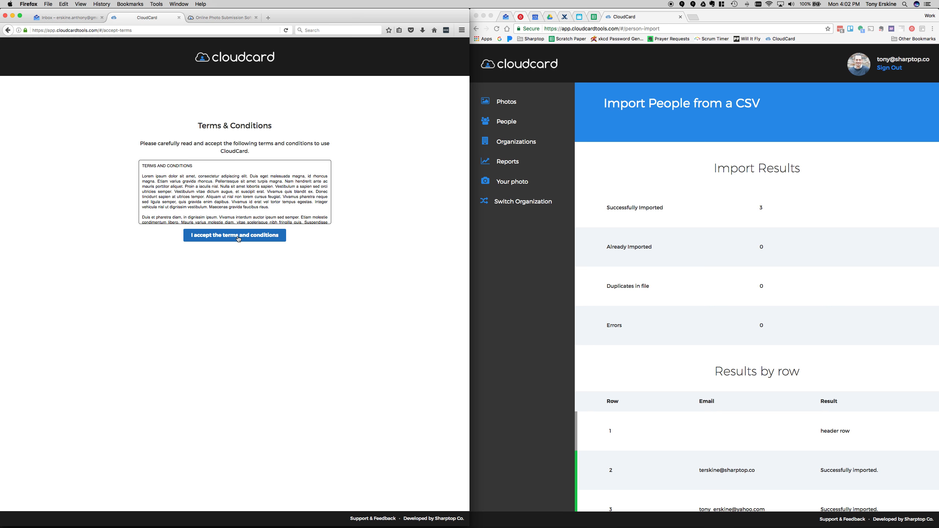
click(235, 235)
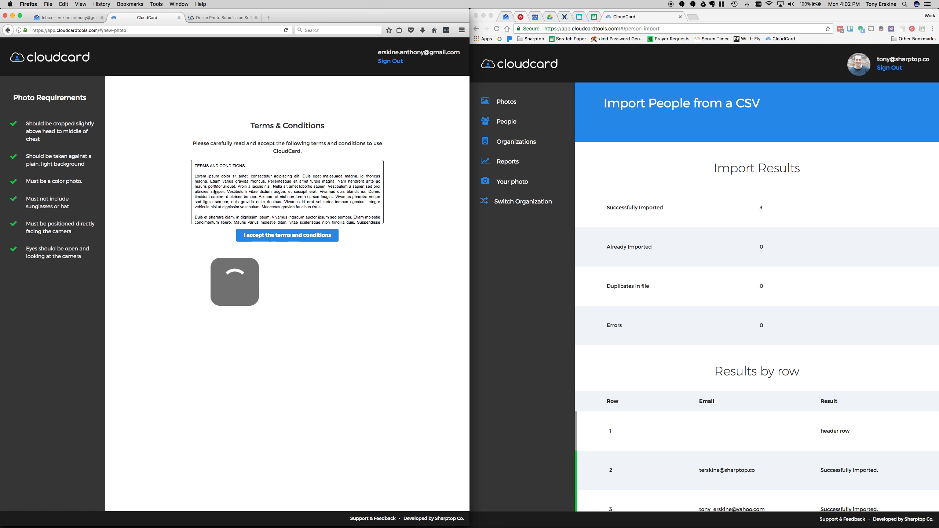
Step: Upload teen-guy.jpg as the invited user's photo and review it as pending approval
click(287, 235)
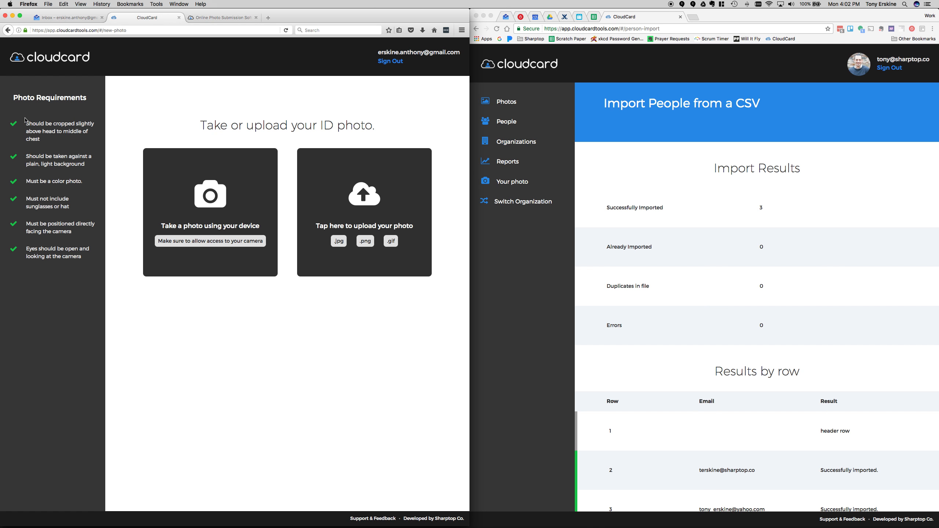
mouse_move(90, 272)
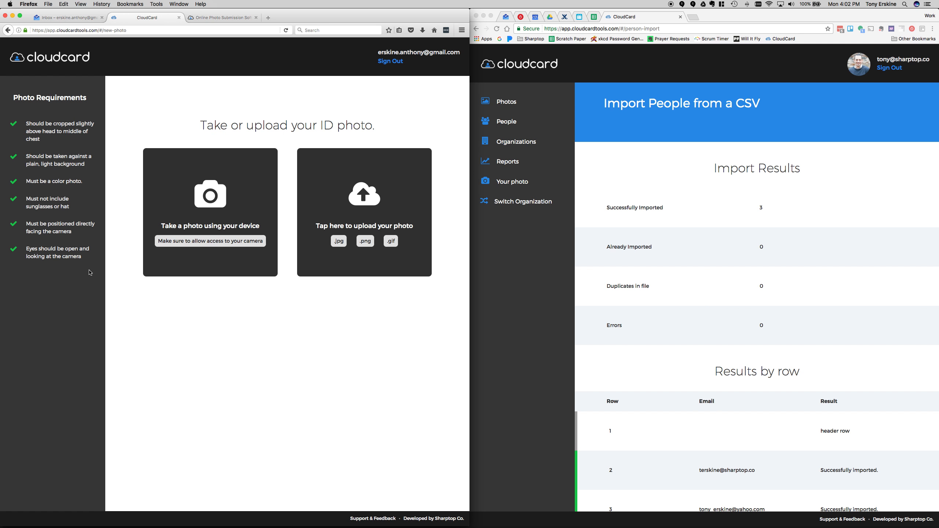
mouse_move(162, 201)
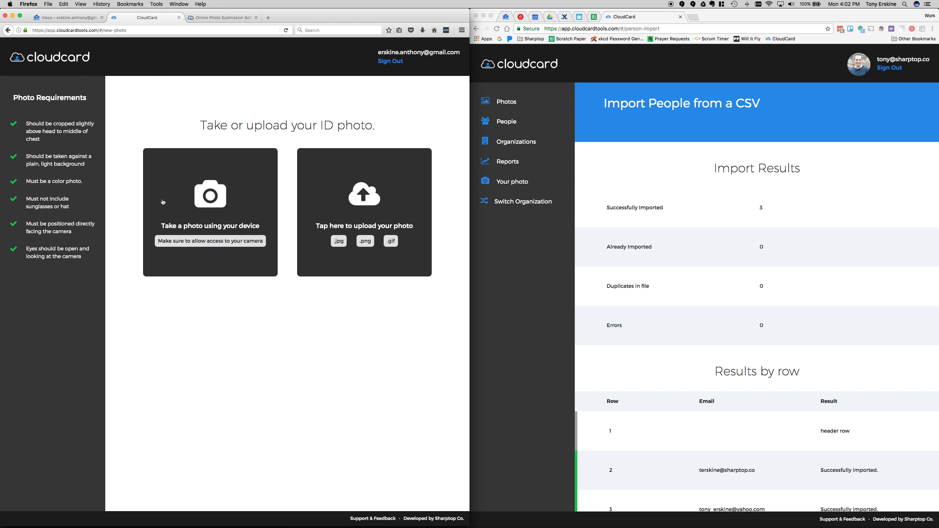
mouse_move(234, 276)
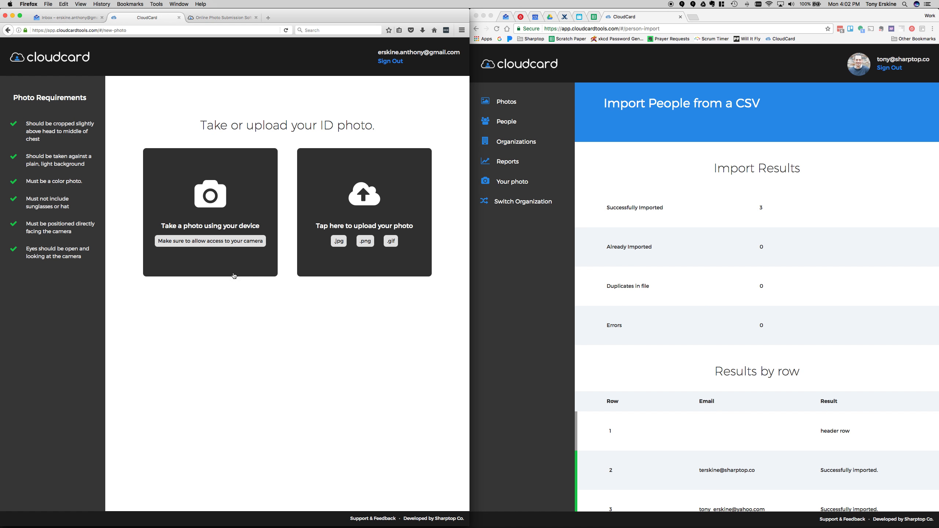
mouse_move(366, 202)
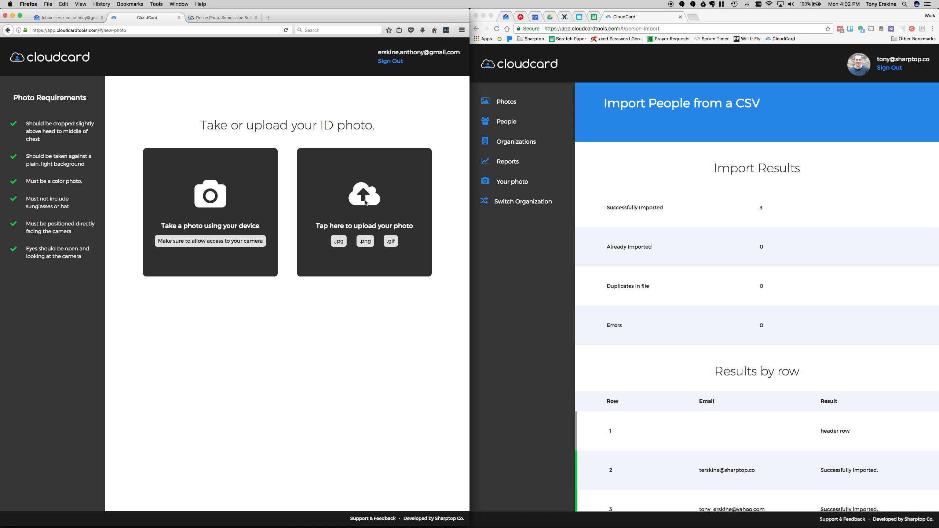
click(365, 194)
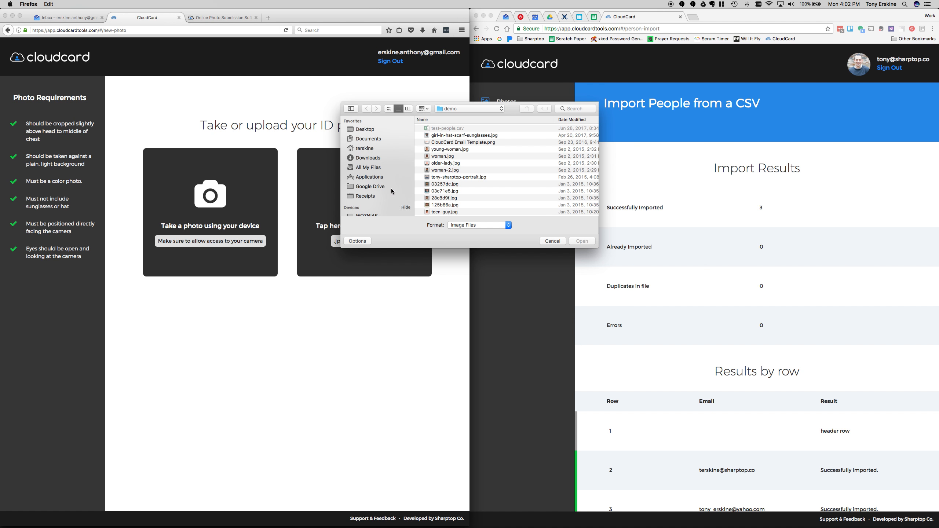
mouse_move(440, 173)
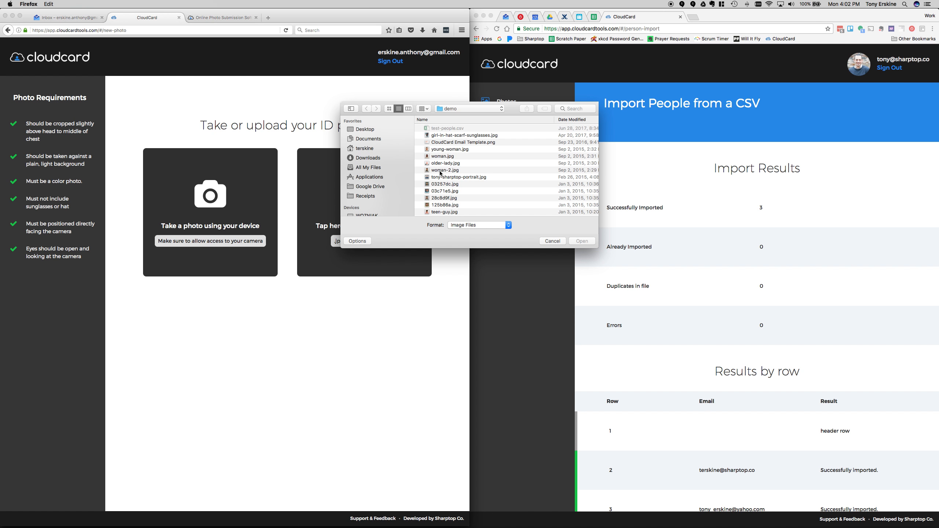
click(444, 206)
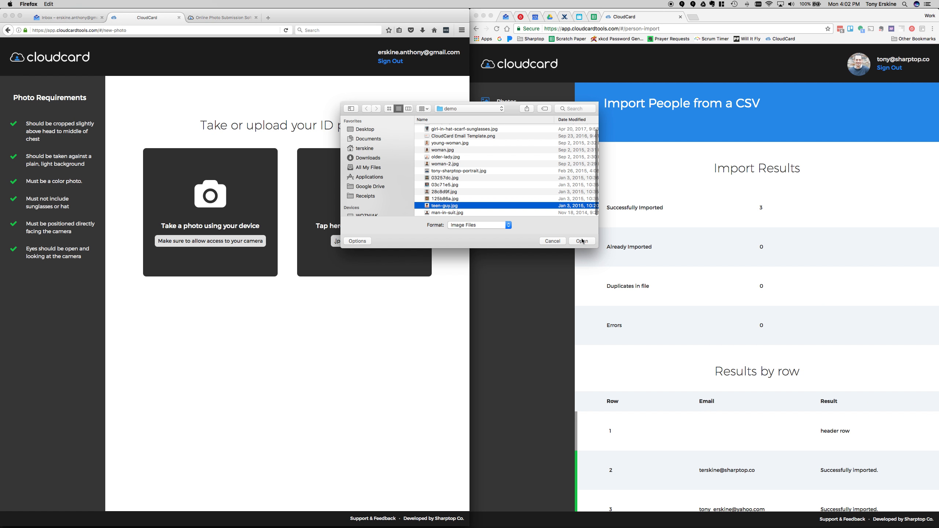
click(582, 241)
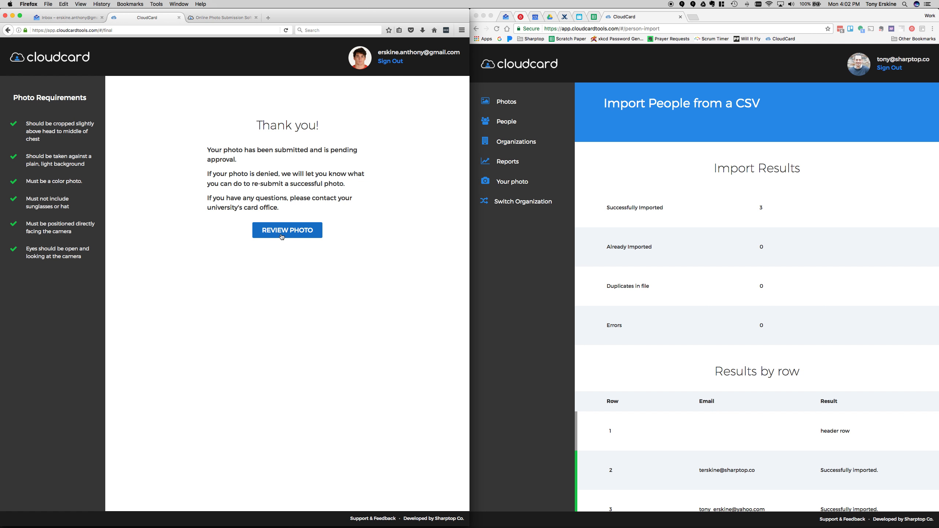
click(288, 229)
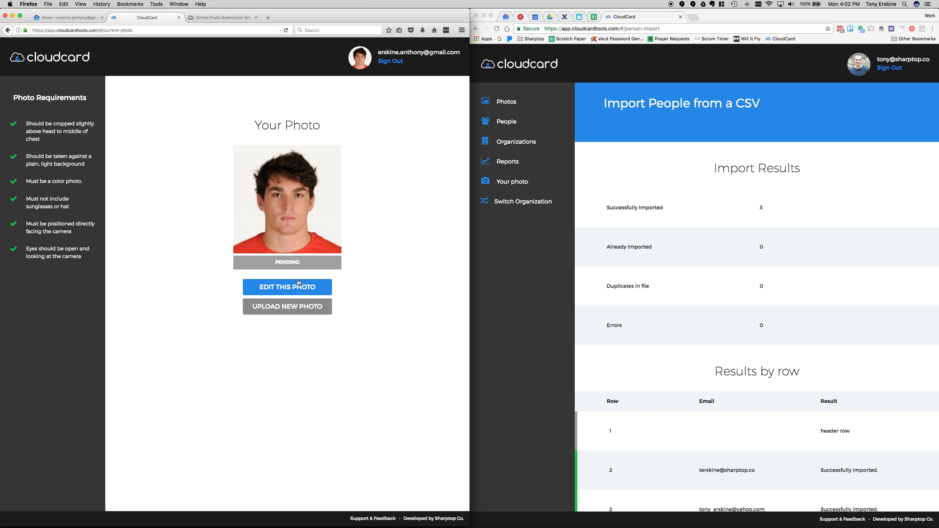
click(288, 287)
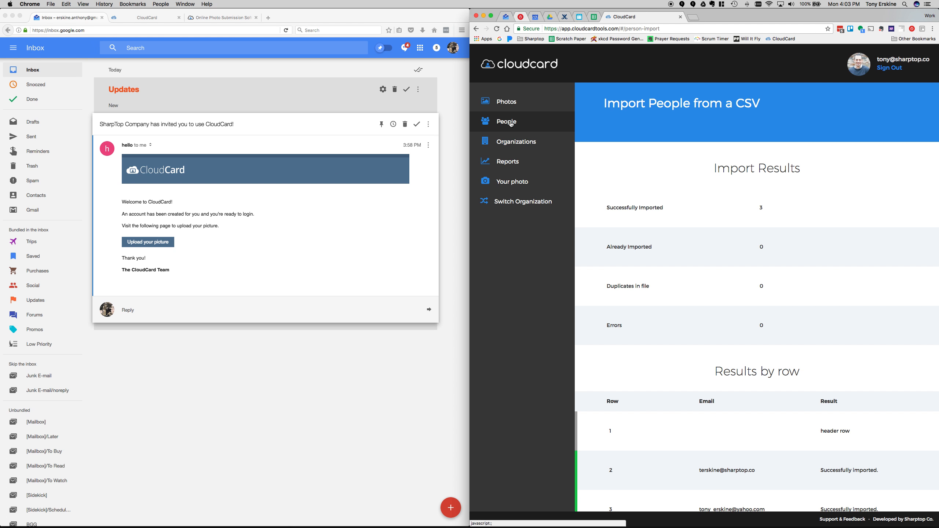
click(506, 101)
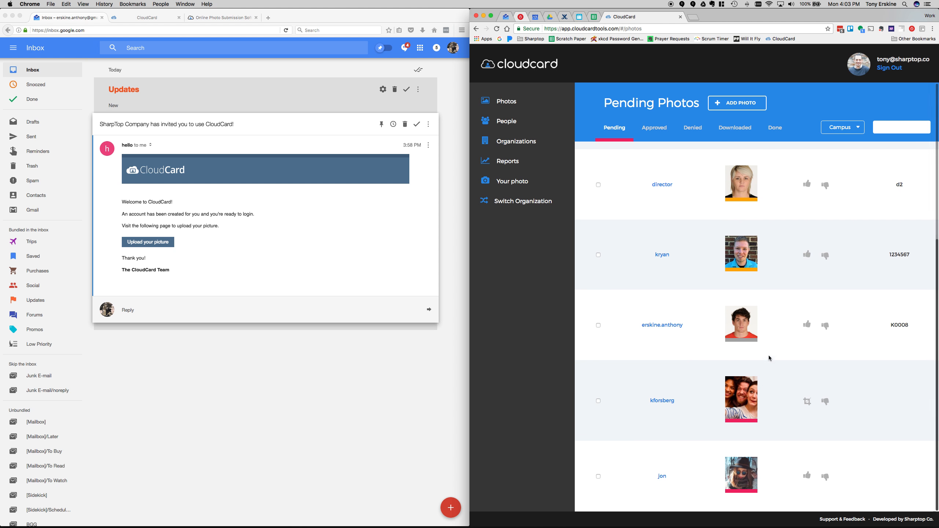
mouse_move(759, 355)
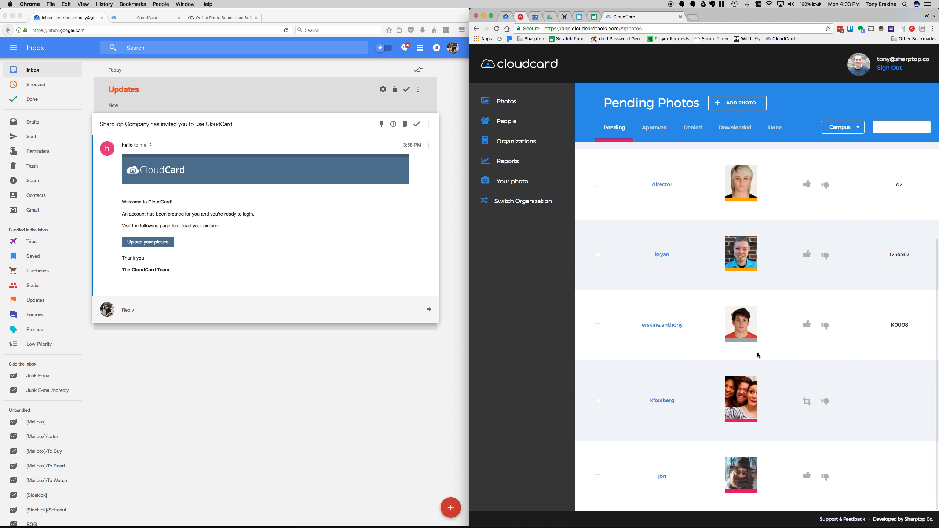
mouse_move(121, 307)
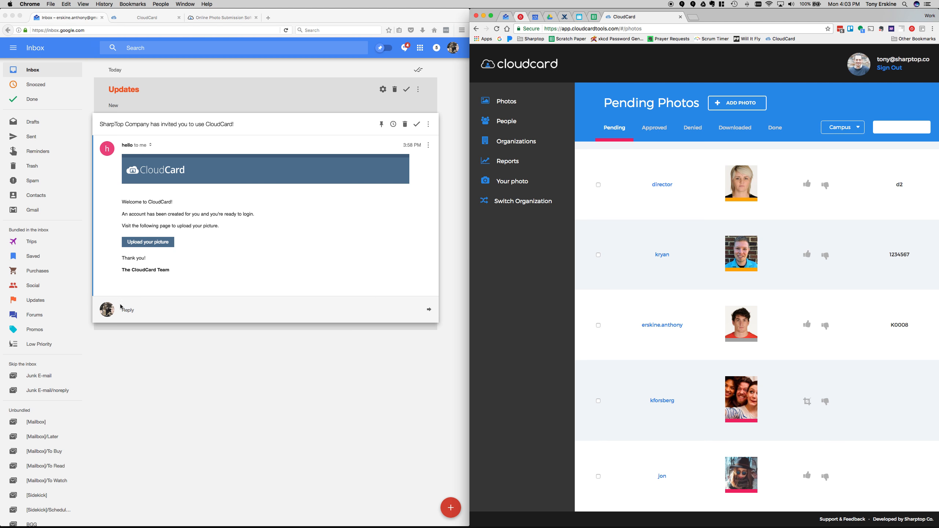
mouse_move(262, 91)
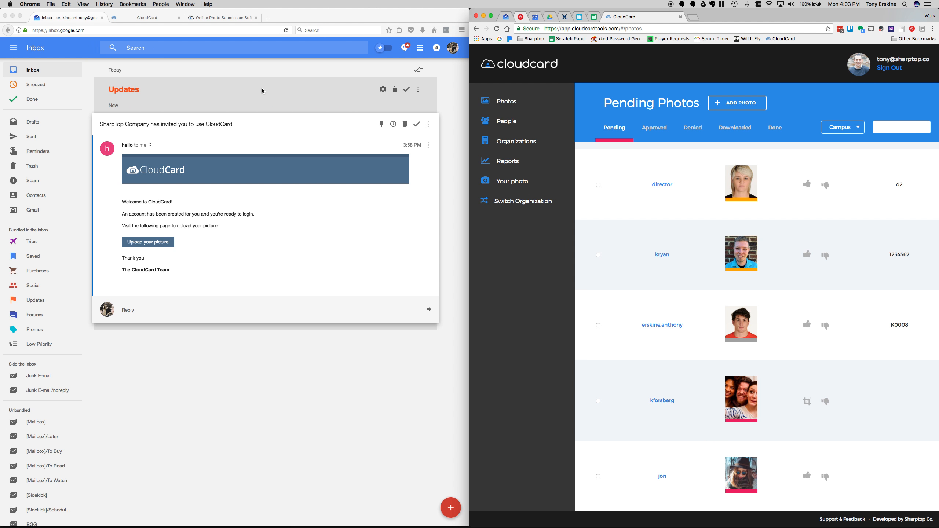
mouse_move(901, 232)
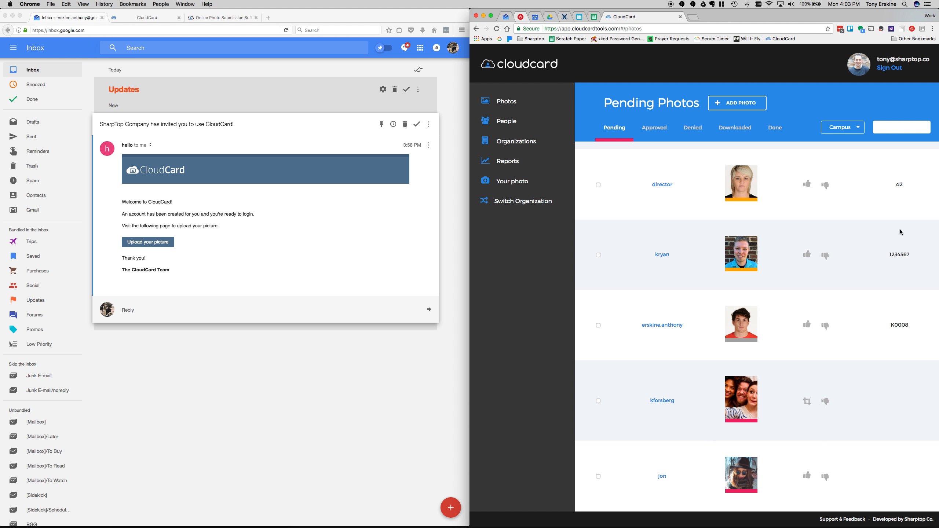
mouse_move(757, 230)
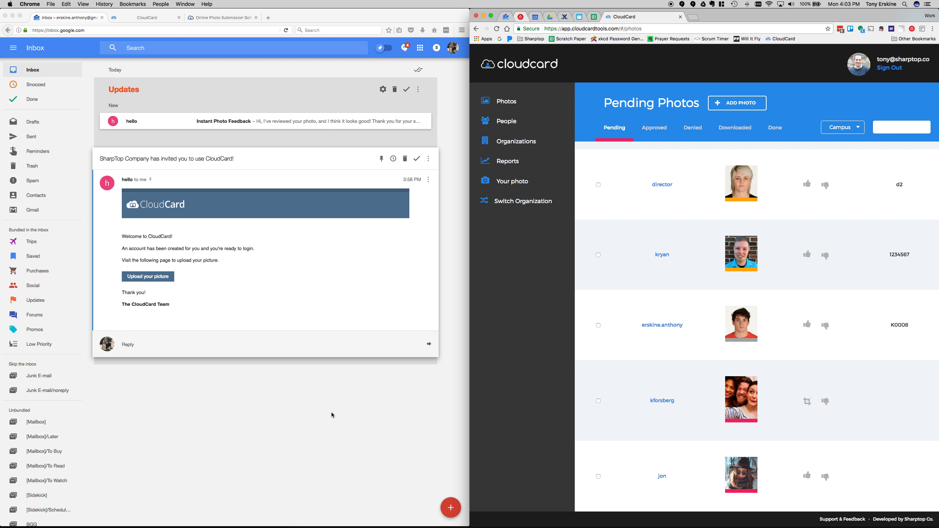
mouse_move(817, 313)
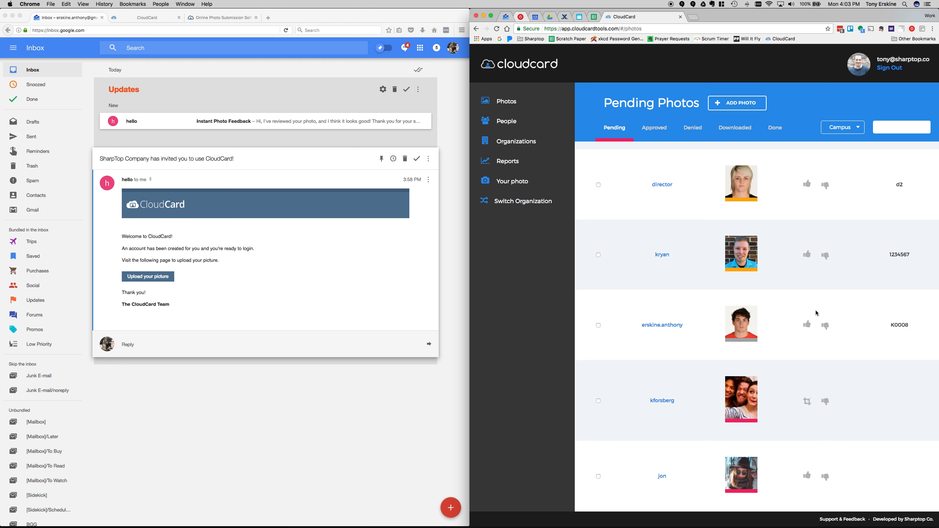
mouse_move(203, 61)
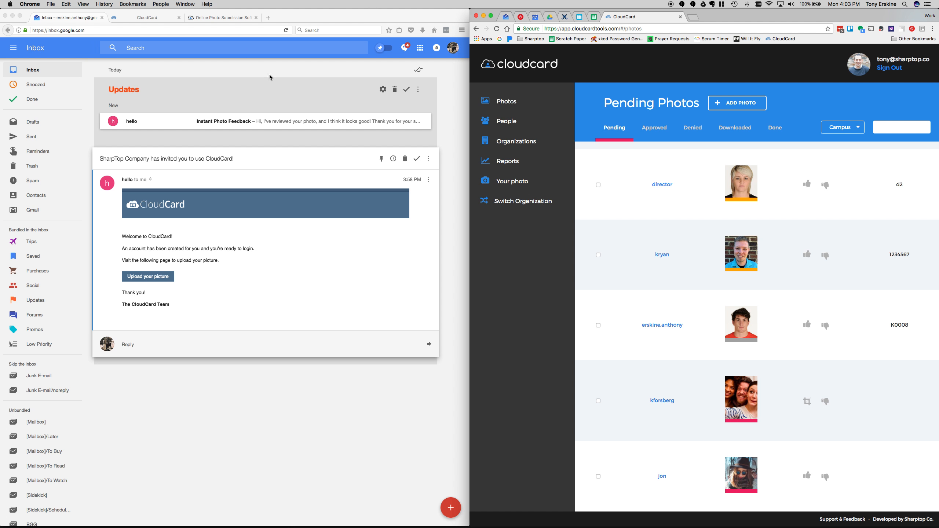
mouse_move(391, 313)
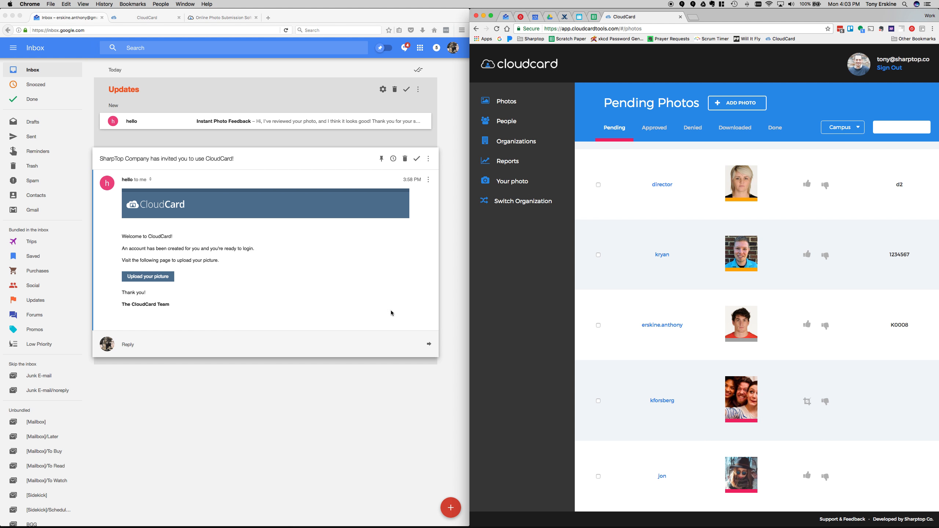
mouse_move(628, 282)
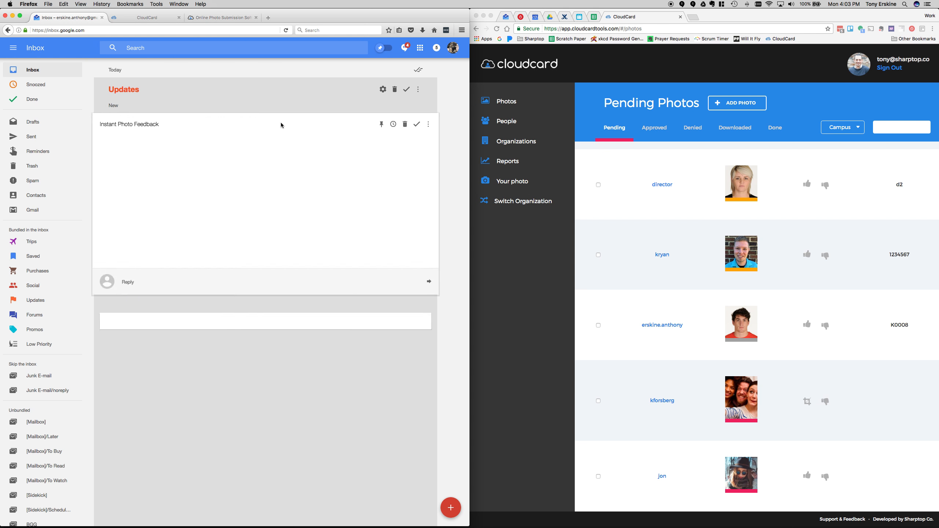
Step: Read the Instant Photo Feedback email saying the photo looks good and awaits human review
click(128, 124)
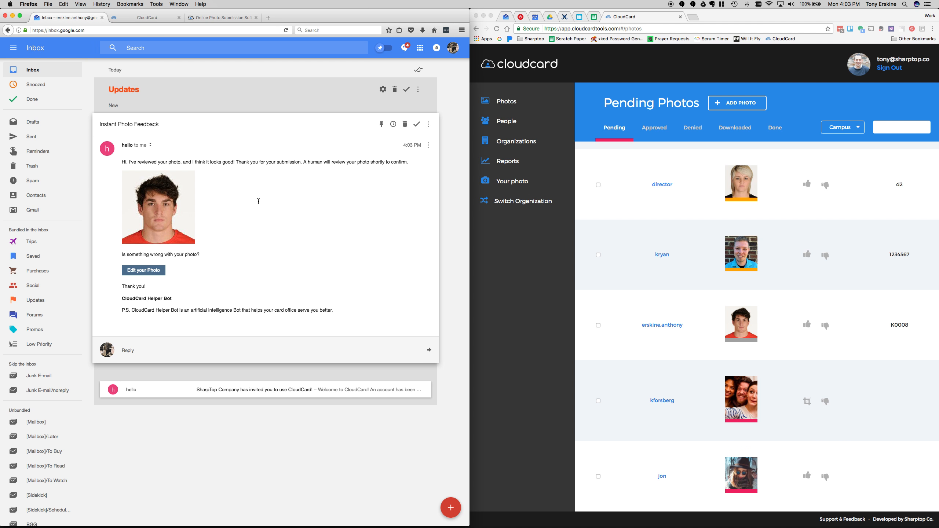
mouse_move(252, 196)
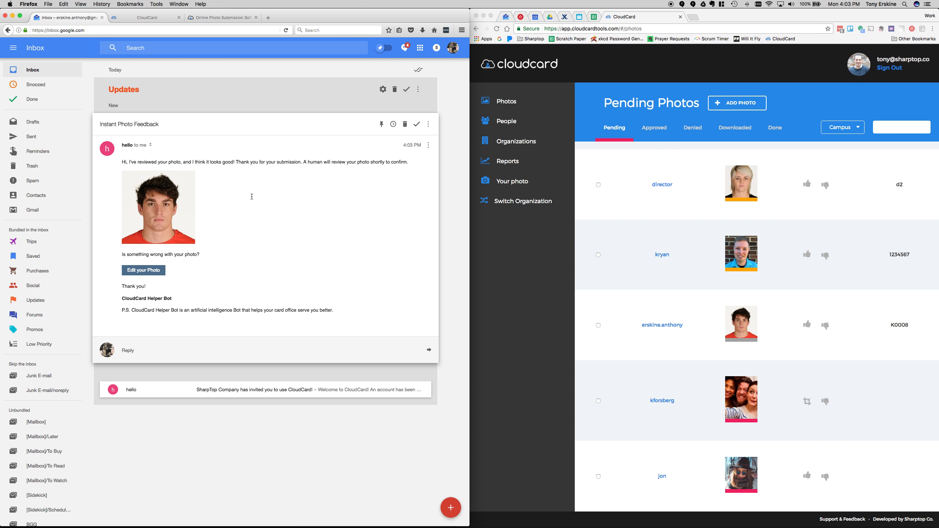
mouse_move(240, 220)
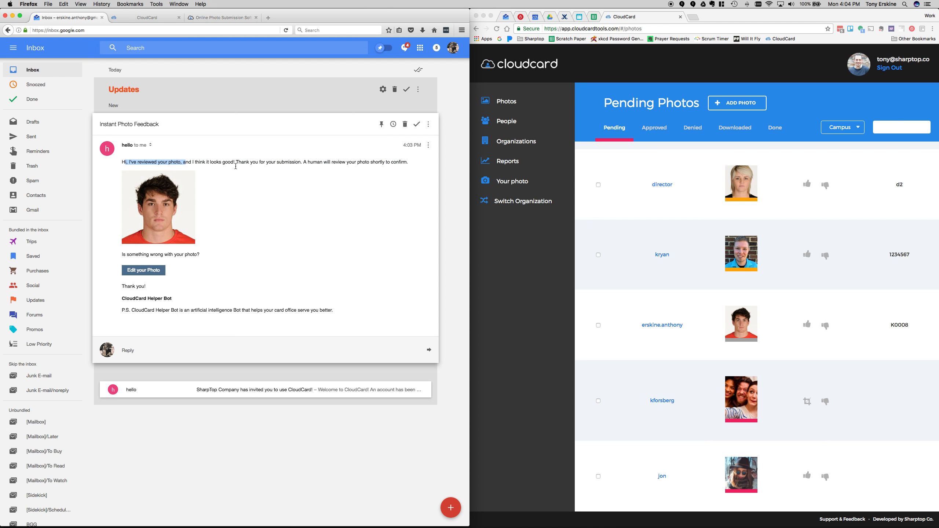
mouse_move(345, 162)
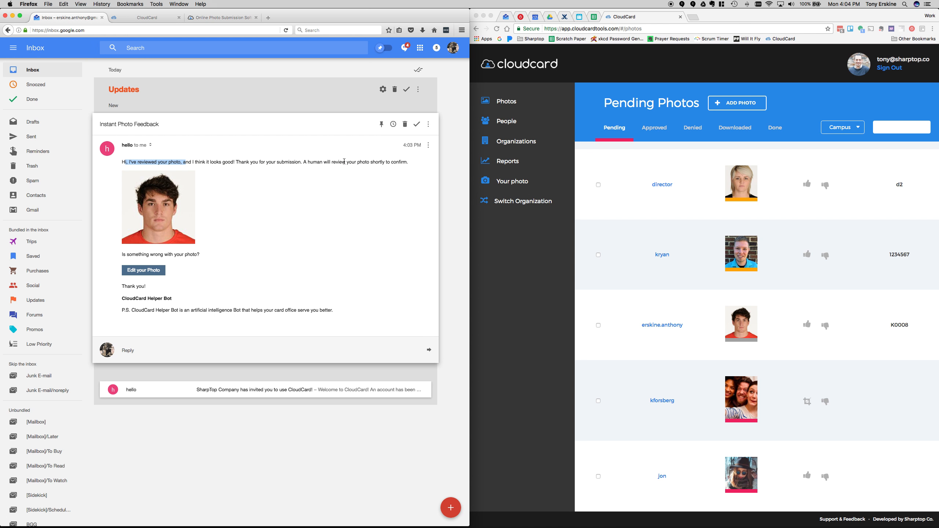
mouse_move(303, 221)
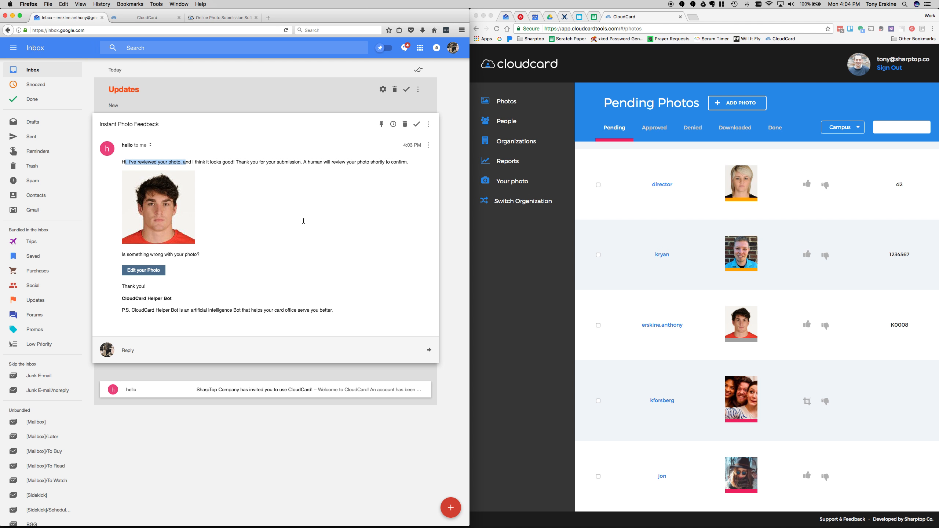
mouse_move(137, 276)
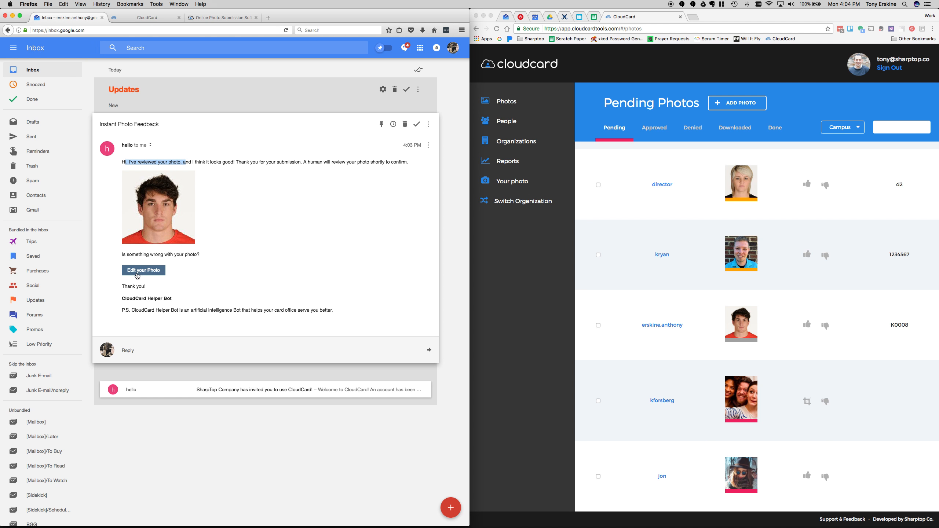
mouse_move(150, 274)
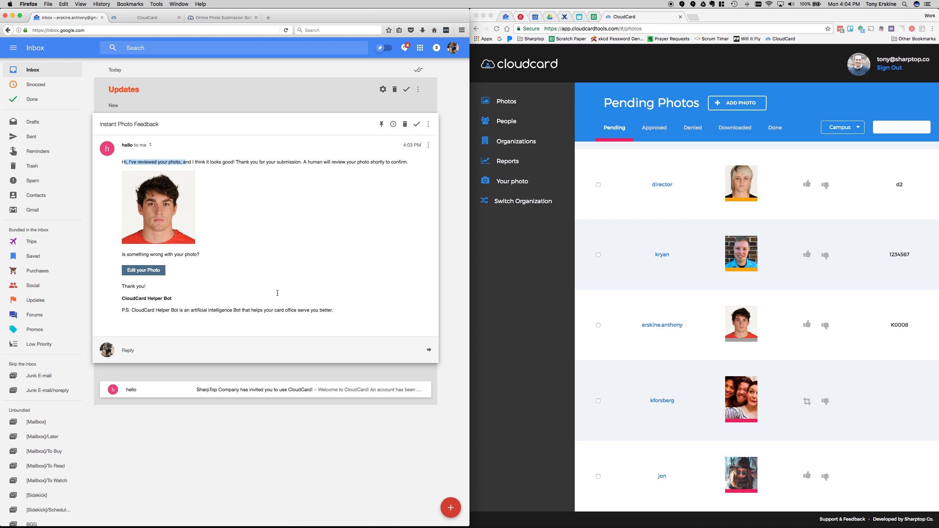
mouse_move(662, 349)
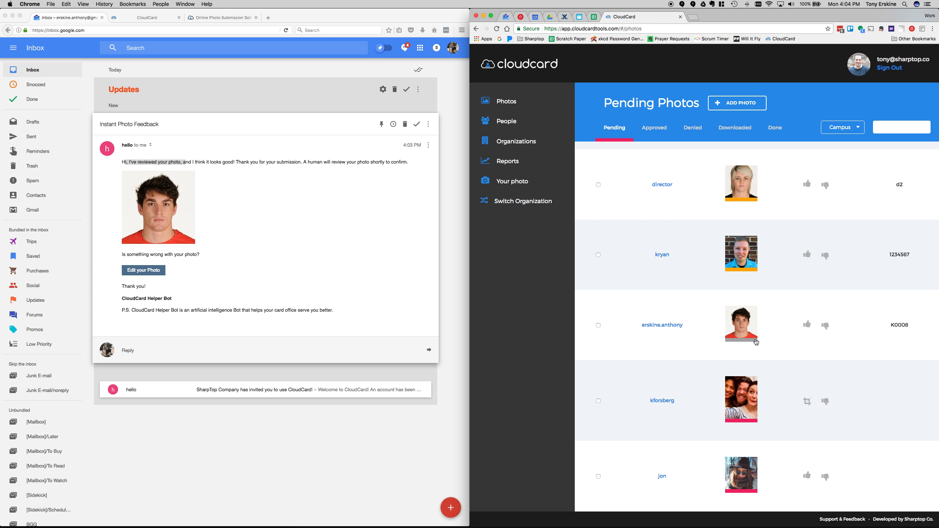
mouse_move(714, 335)
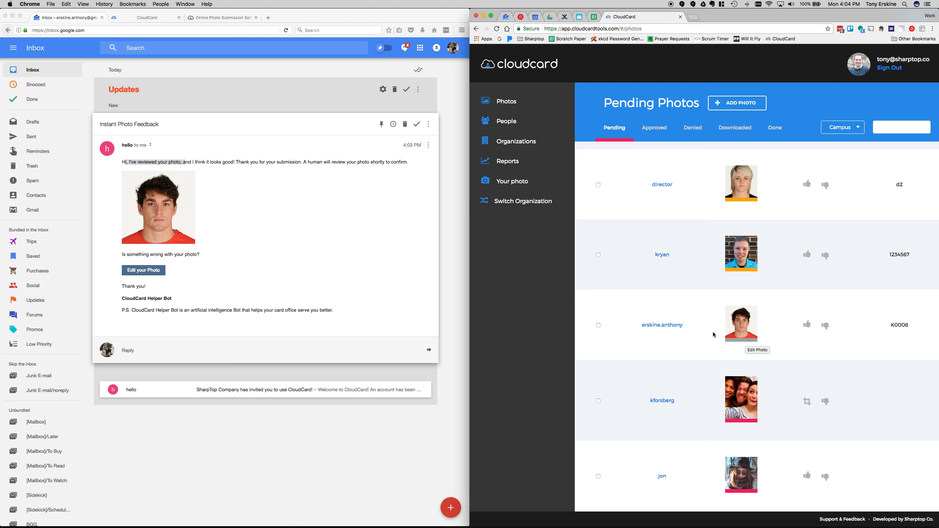
Step: Begin denying the pending group photo so the list of denial reasons appears
scroll(down, 3)
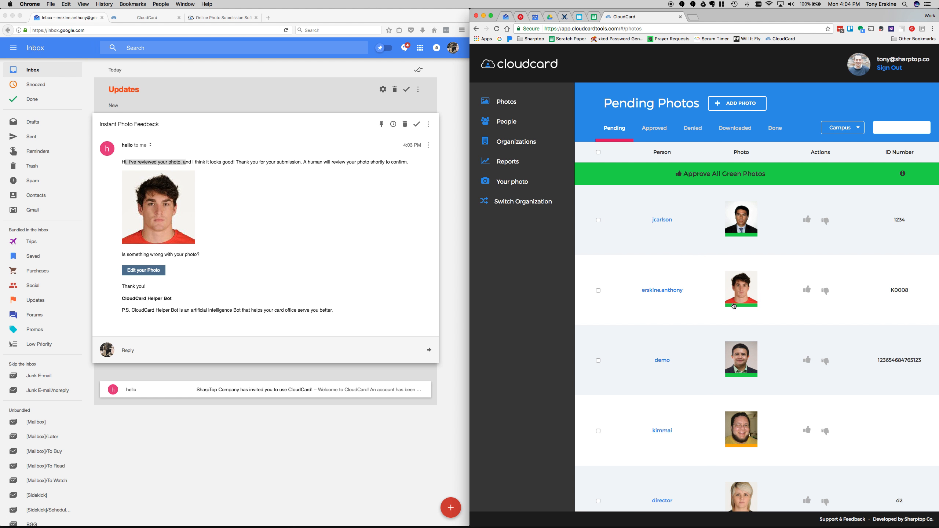
mouse_move(771, 307)
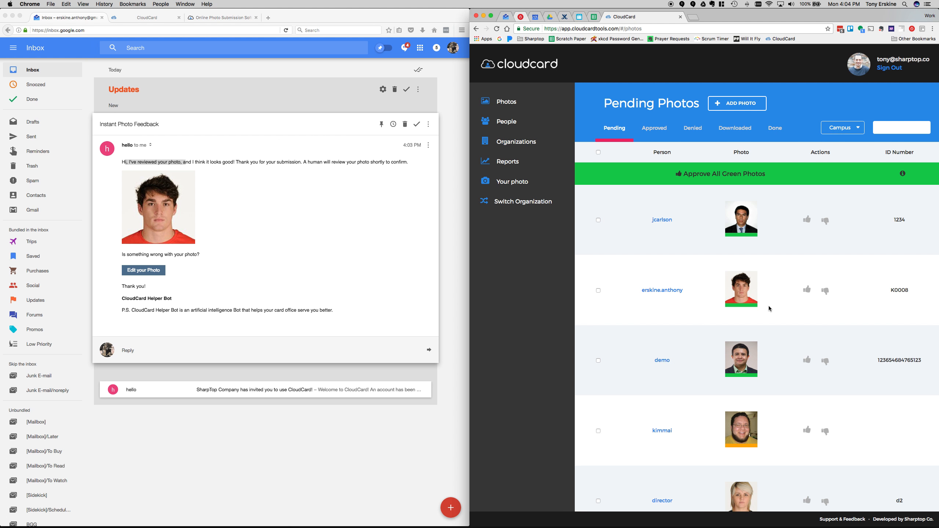
mouse_move(740, 398)
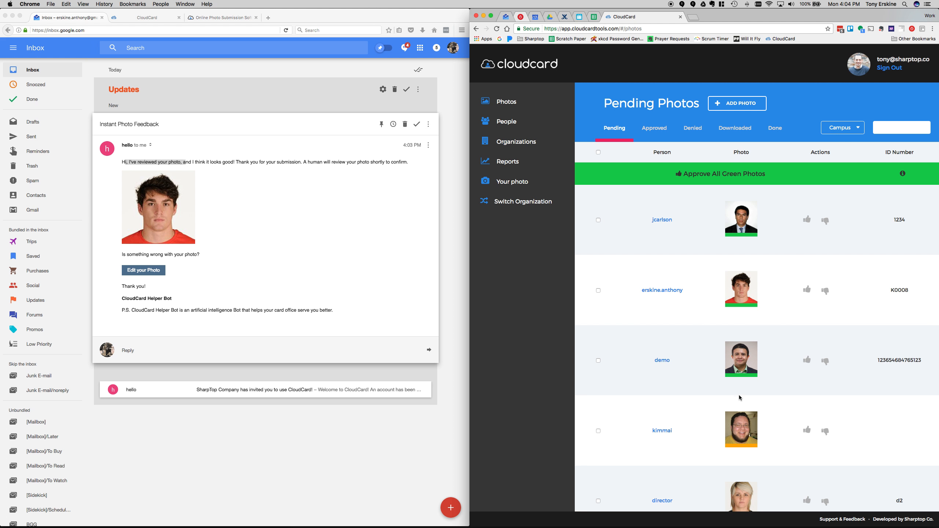
mouse_move(711, 176)
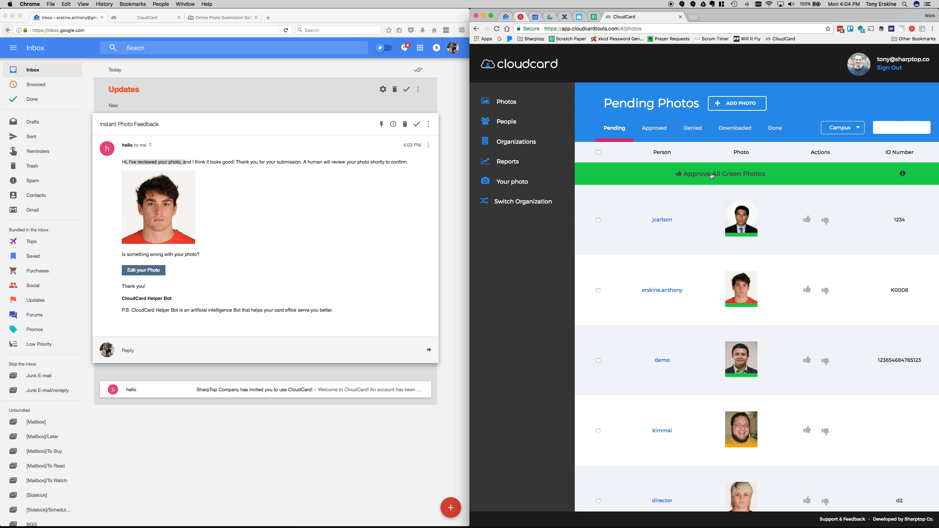
mouse_move(715, 284)
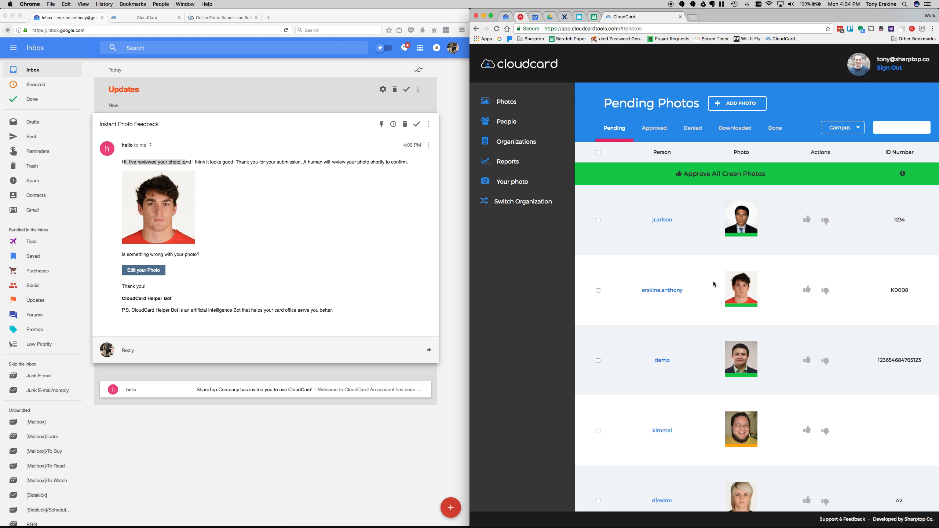
scroll(down, 3)
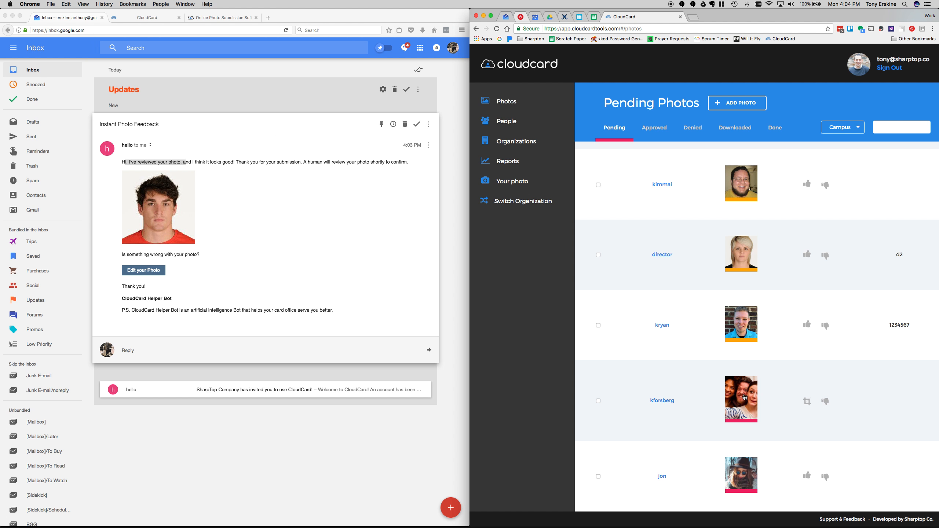
mouse_move(749, 481)
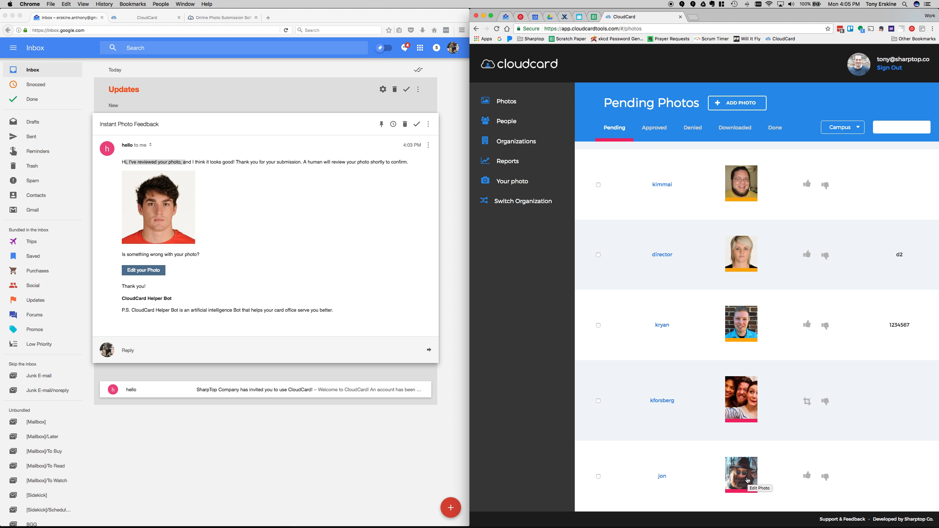
mouse_move(738, 396)
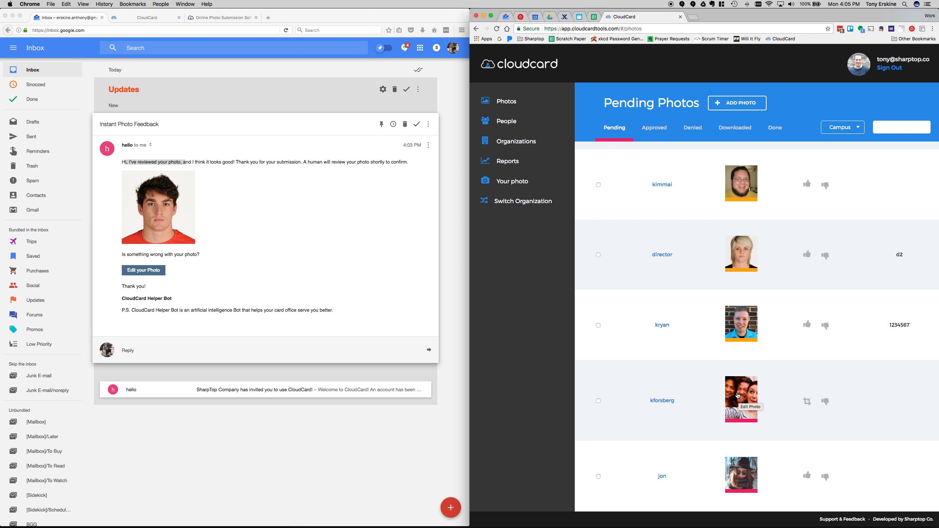
mouse_move(775, 433)
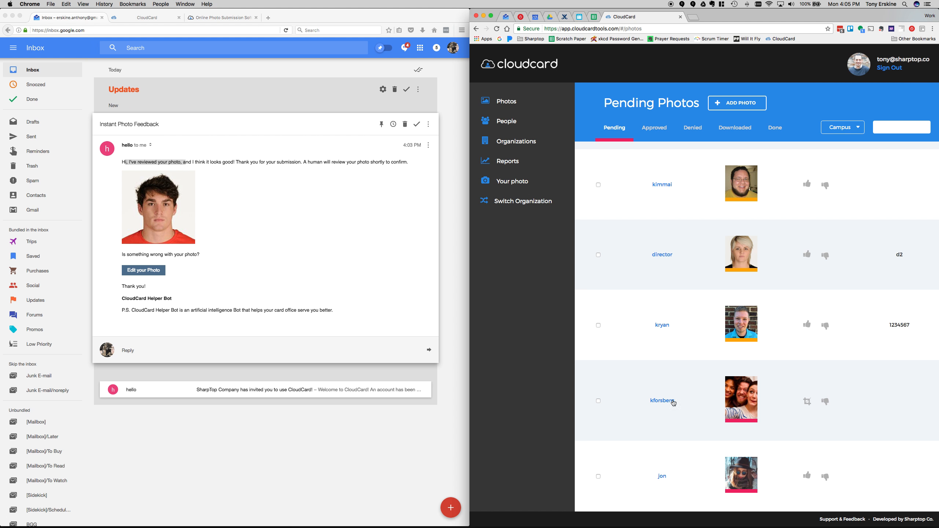
click(824, 402)
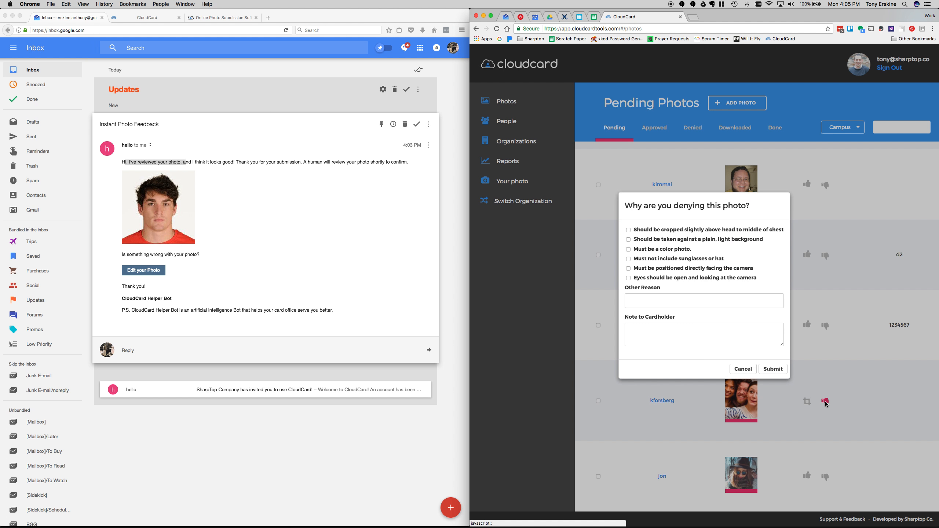
Step: Start an Other Reason for the group photo, then cancel the denial so it stays pending
click(704, 301)
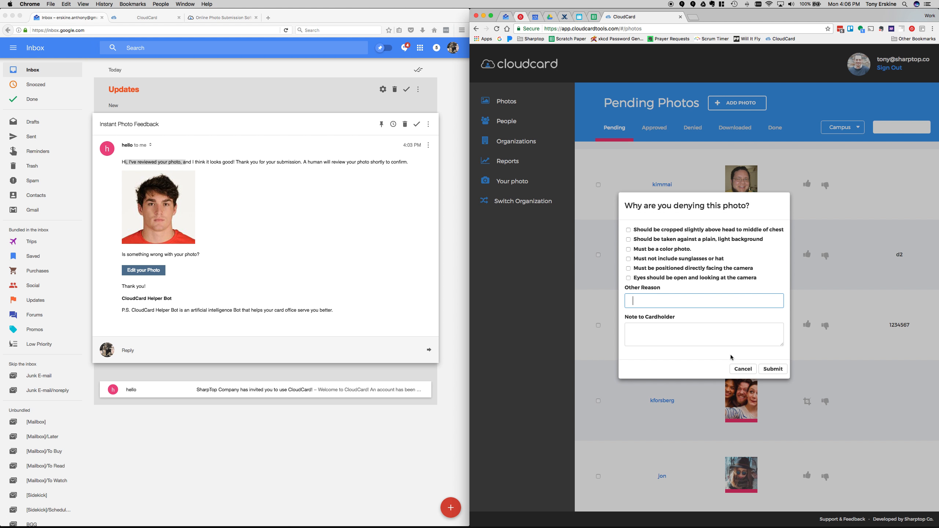
click(742, 369)
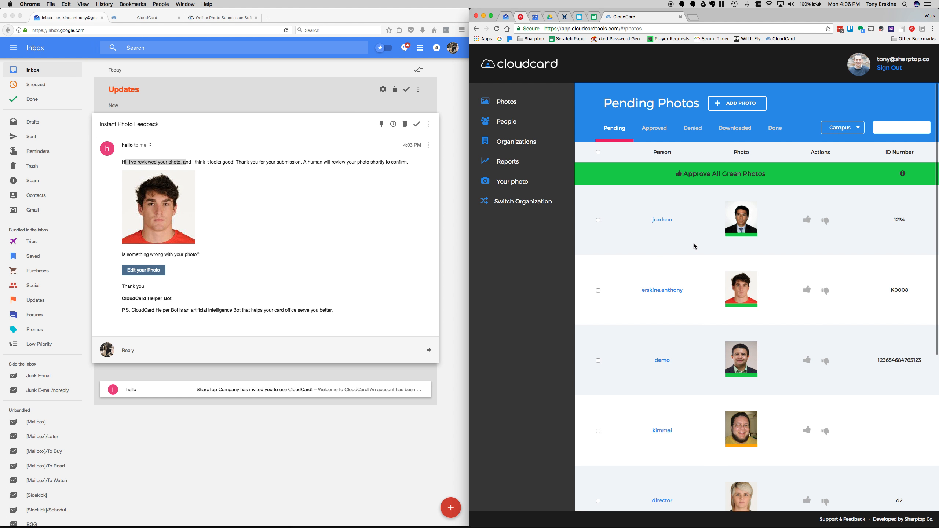
mouse_move(713, 316)
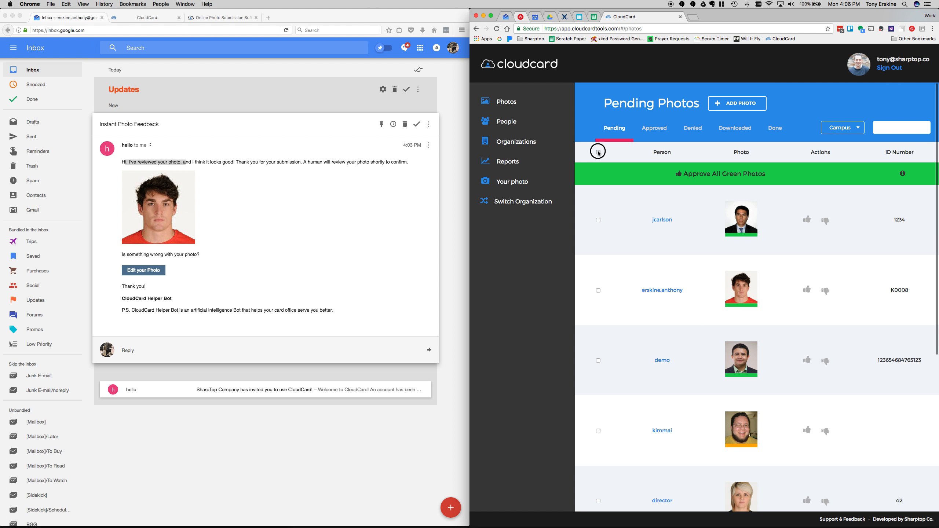
click(598, 152)
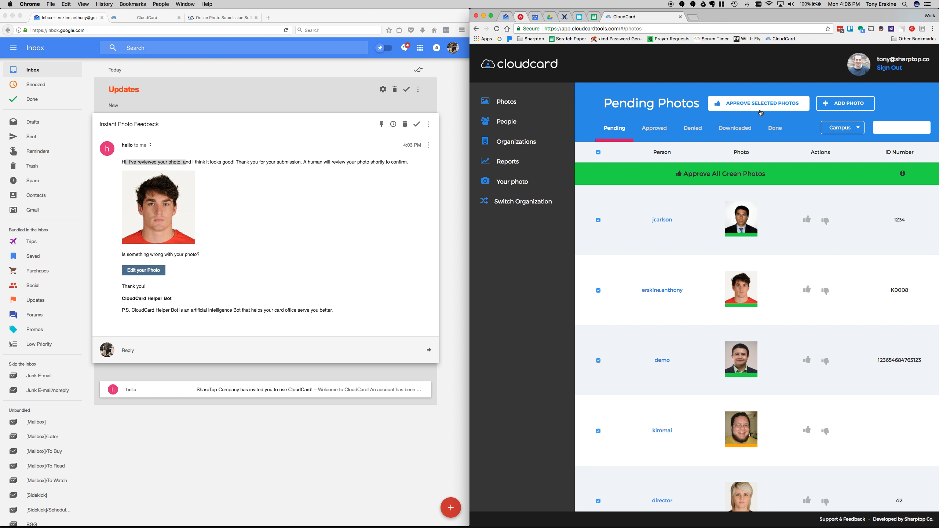
click(599, 151)
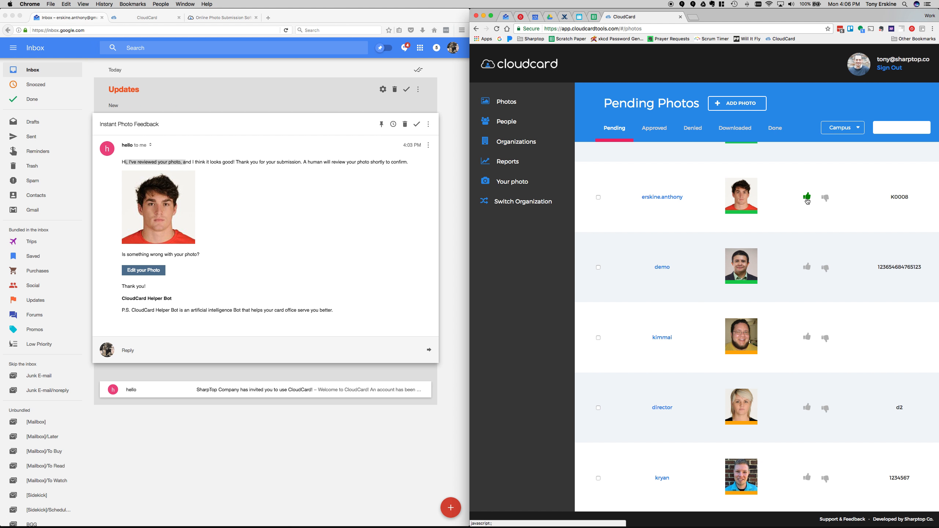
click(807, 197)
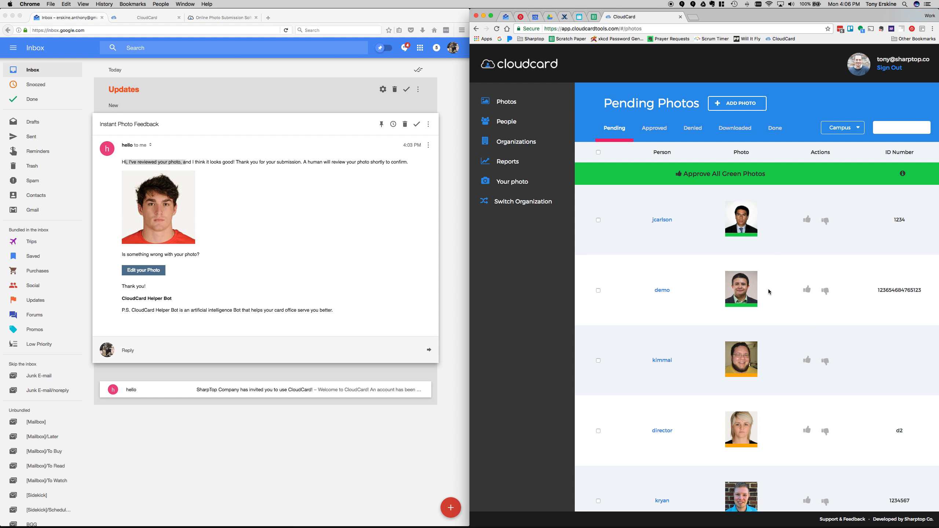
scroll(down, 3)
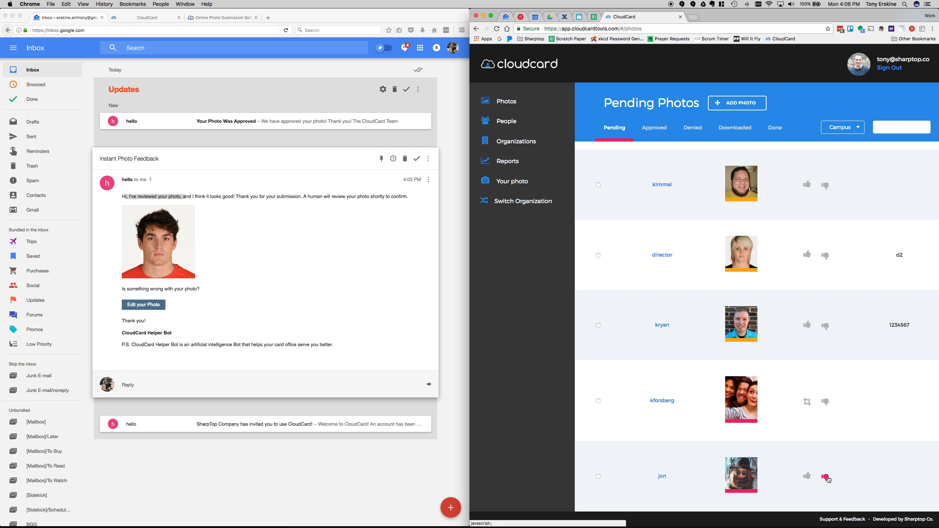
click(827, 478)
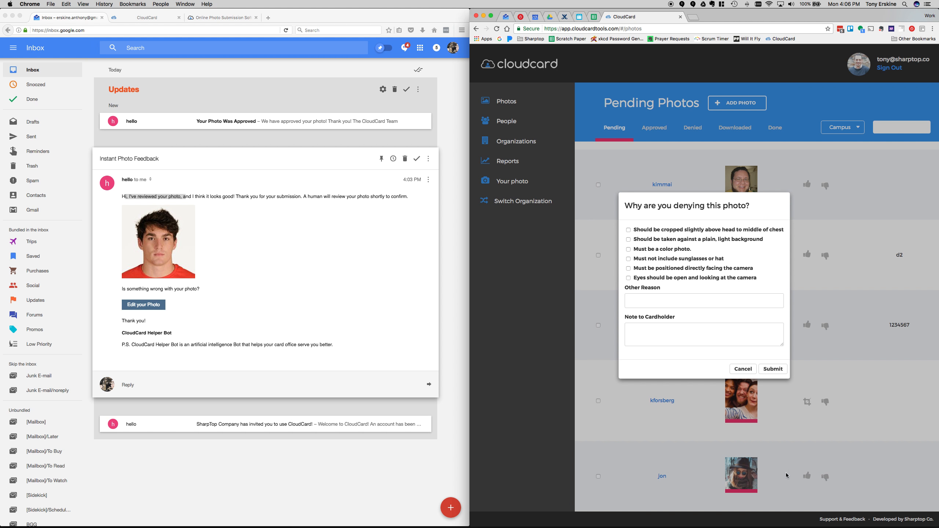
mouse_move(744, 480)
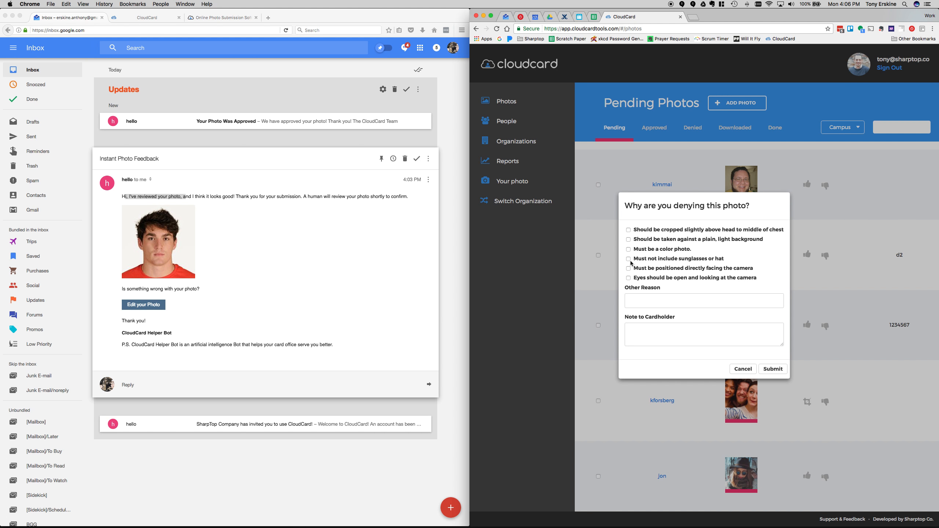
Step: Choose 'Must not include sunglasses or hat' as the denial reason for jon's selfie
click(628, 259)
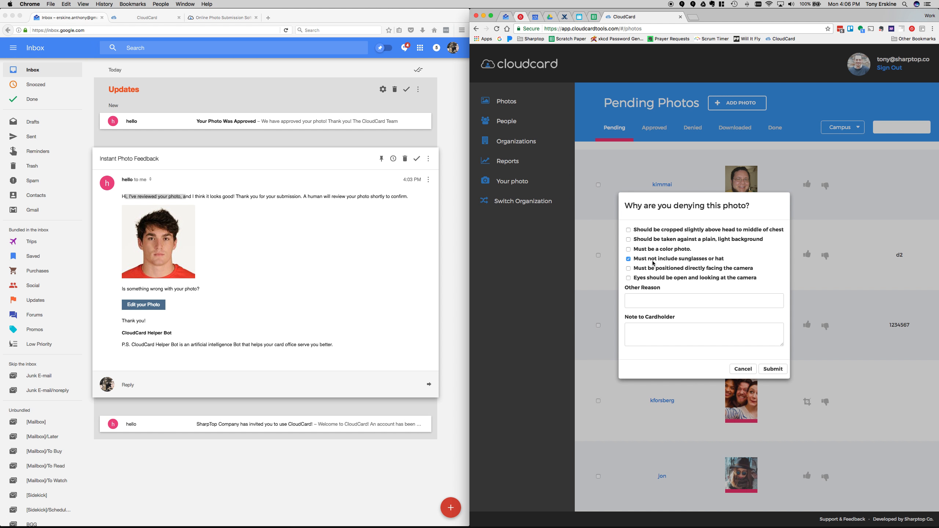
mouse_move(660, 243)
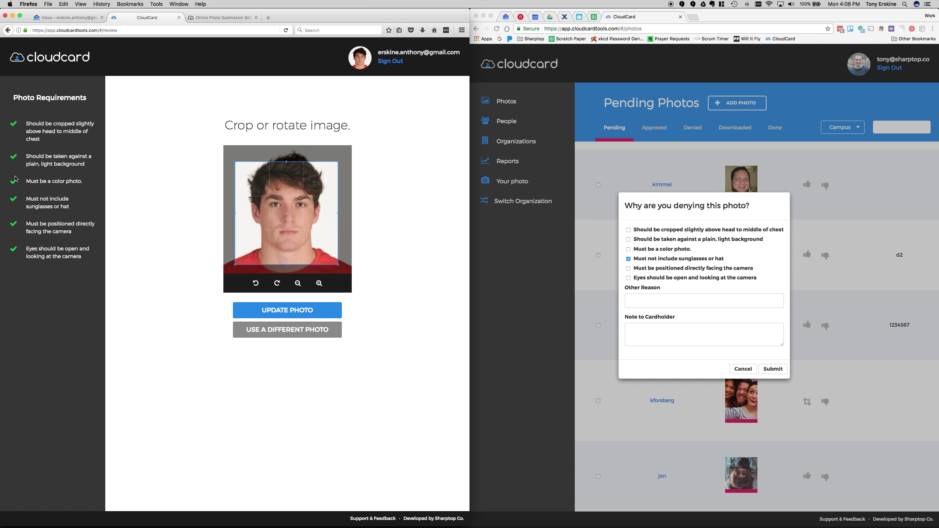
mouse_move(633, 173)
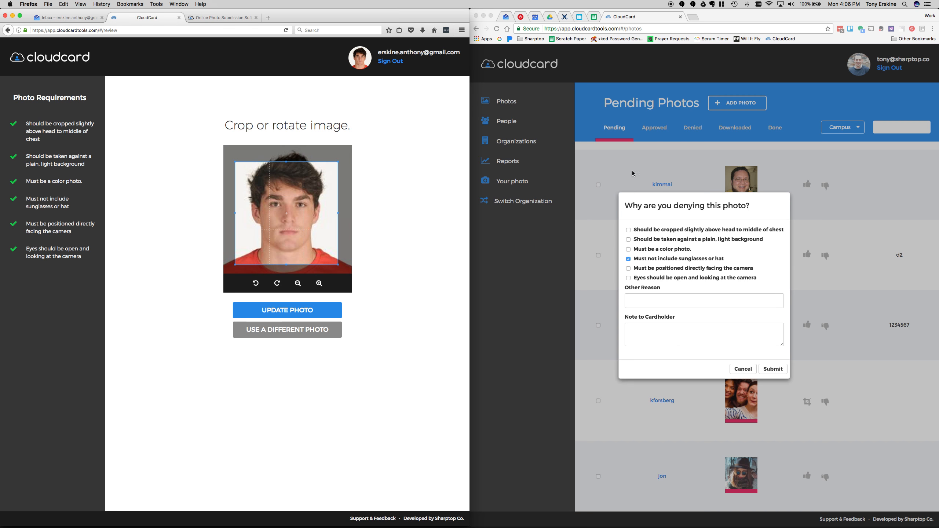
mouse_move(748, 289)
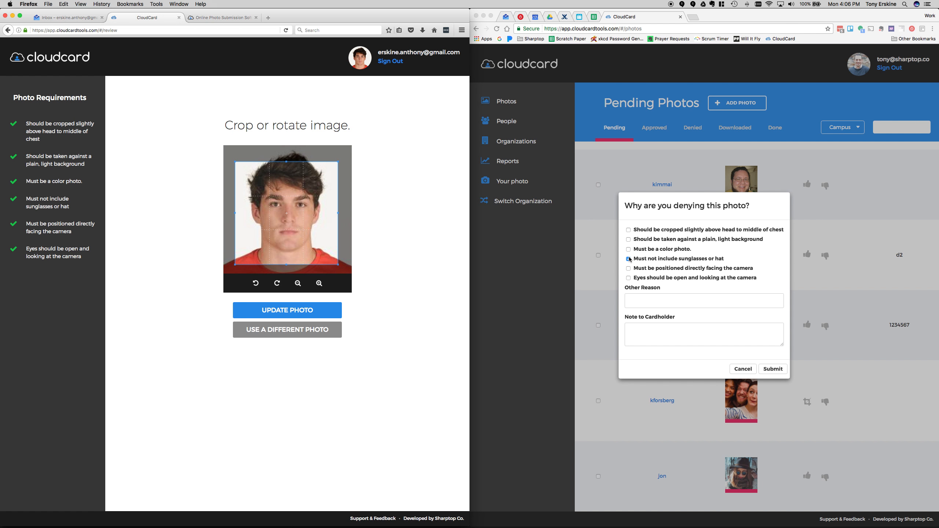
click(628, 259)
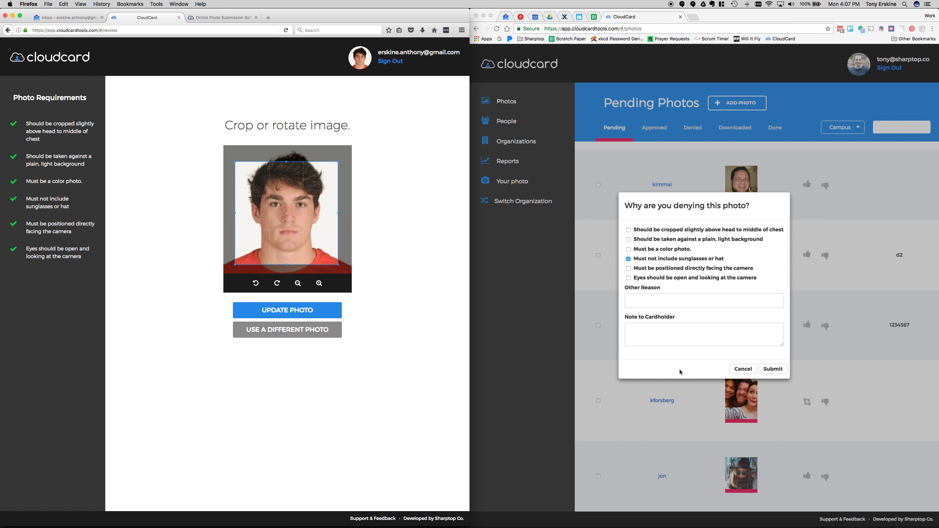
mouse_move(703, 265)
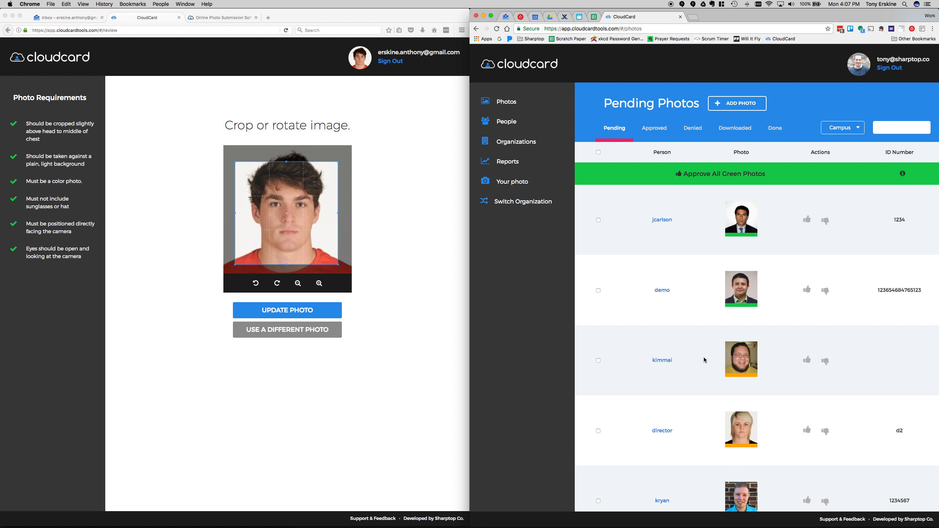
scroll(down, 3)
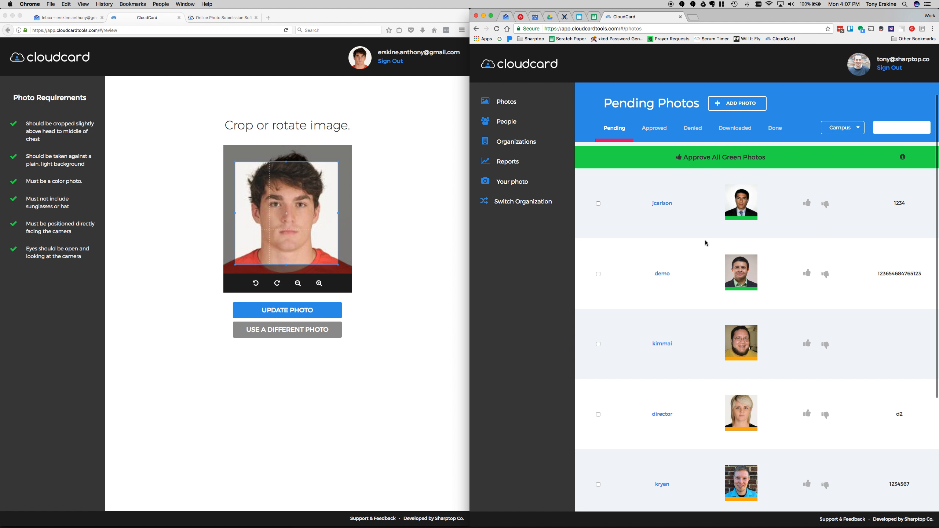
scroll(down, 3)
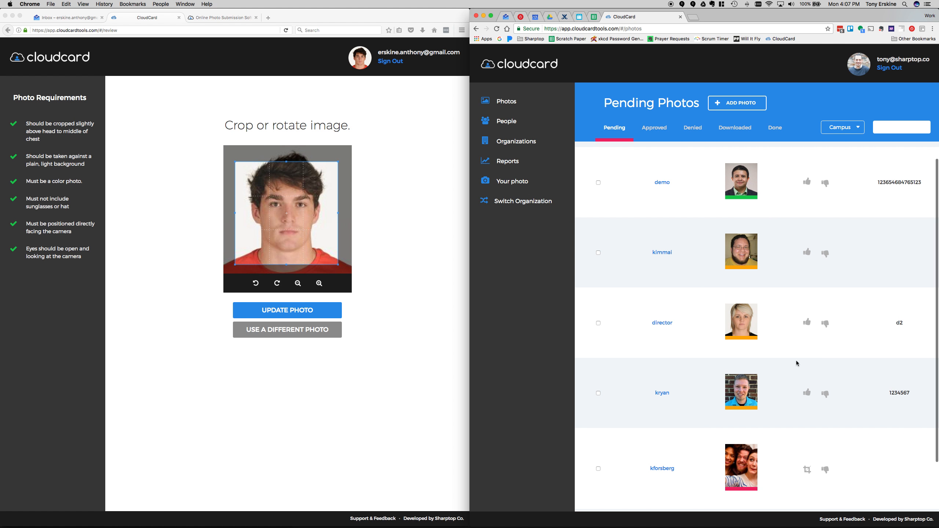
mouse_move(707, 389)
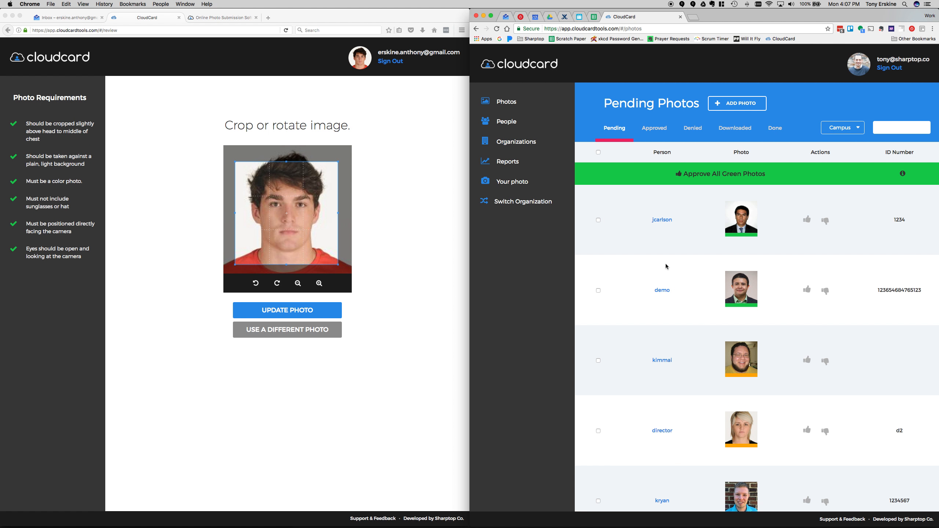
mouse_move(661, 224)
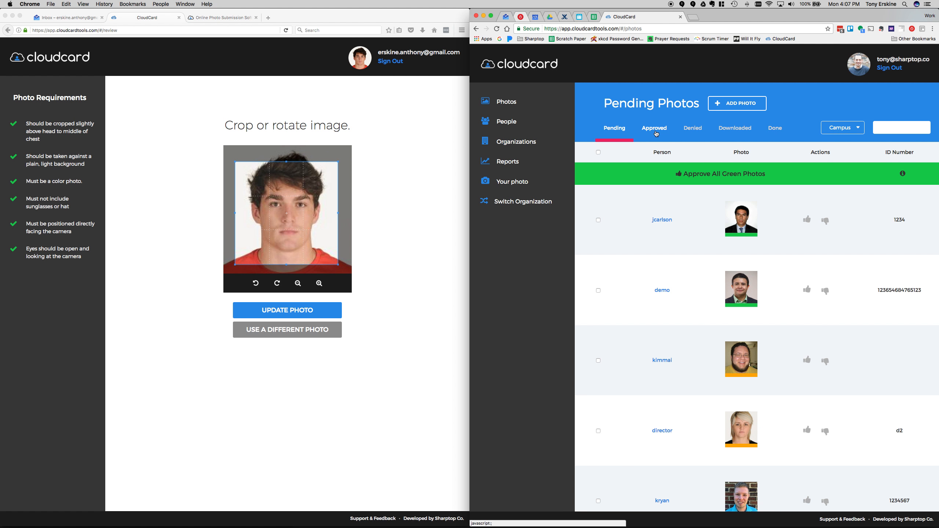
click(653, 127)
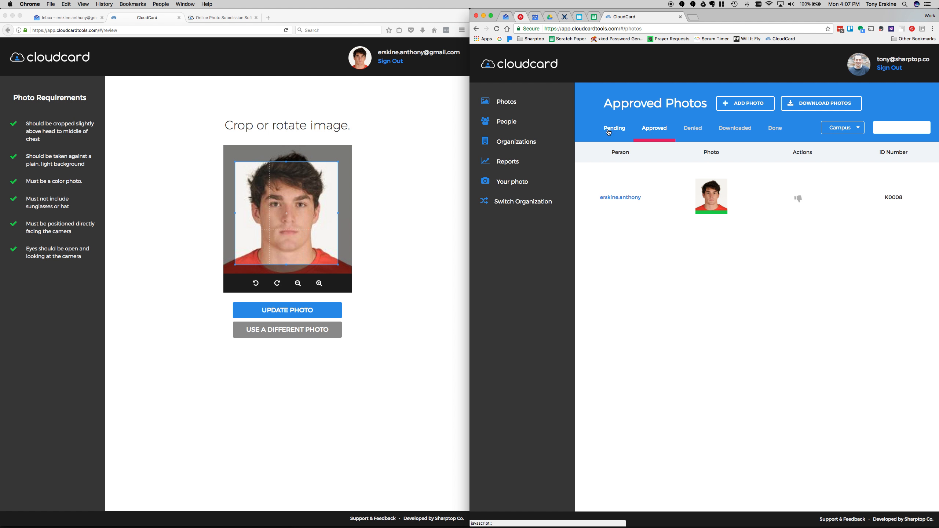
mouse_move(726, 134)
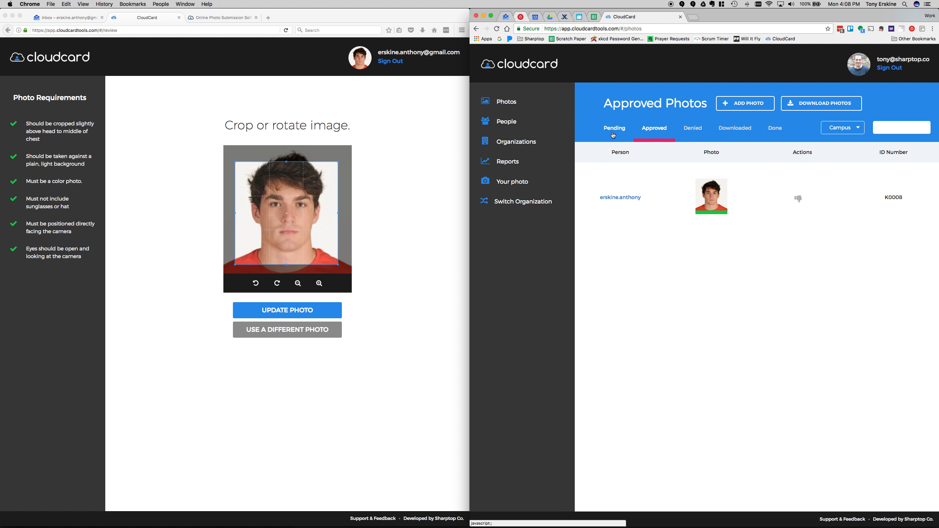
click(614, 128)
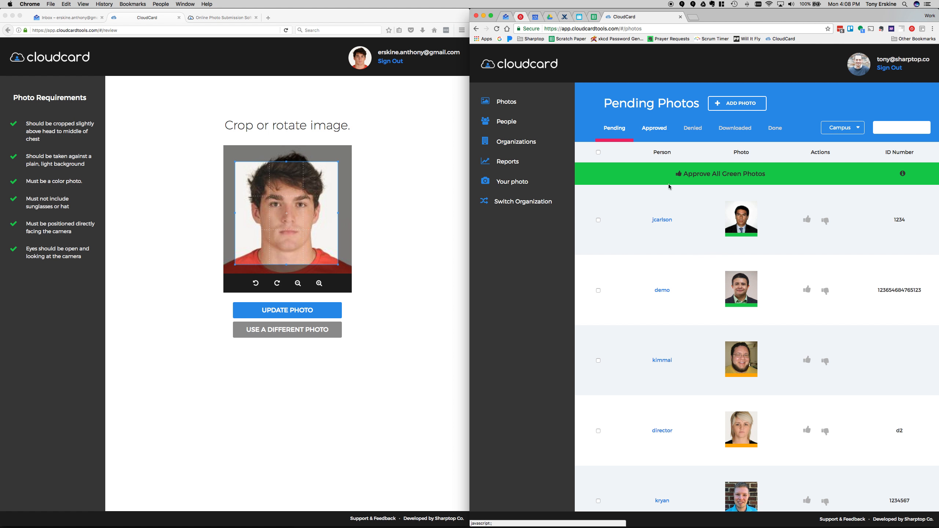
click(654, 127)
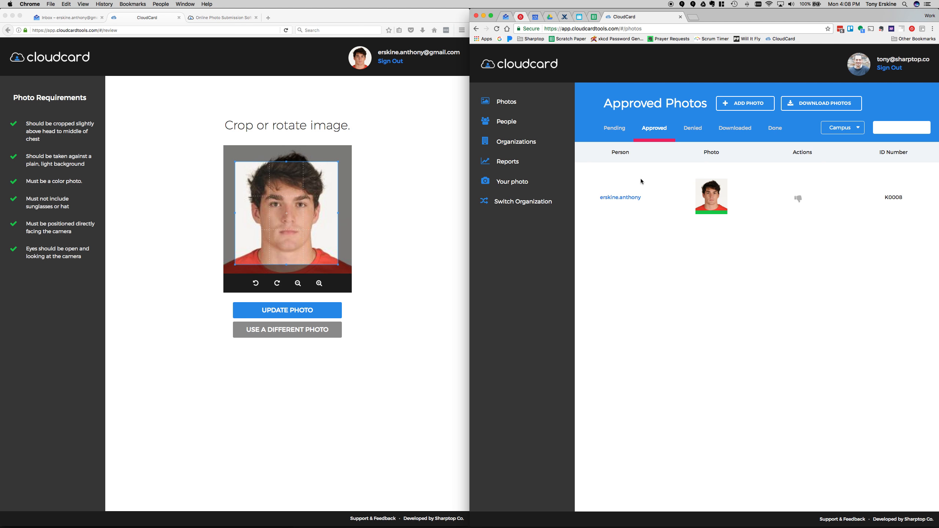
mouse_move(768, 214)
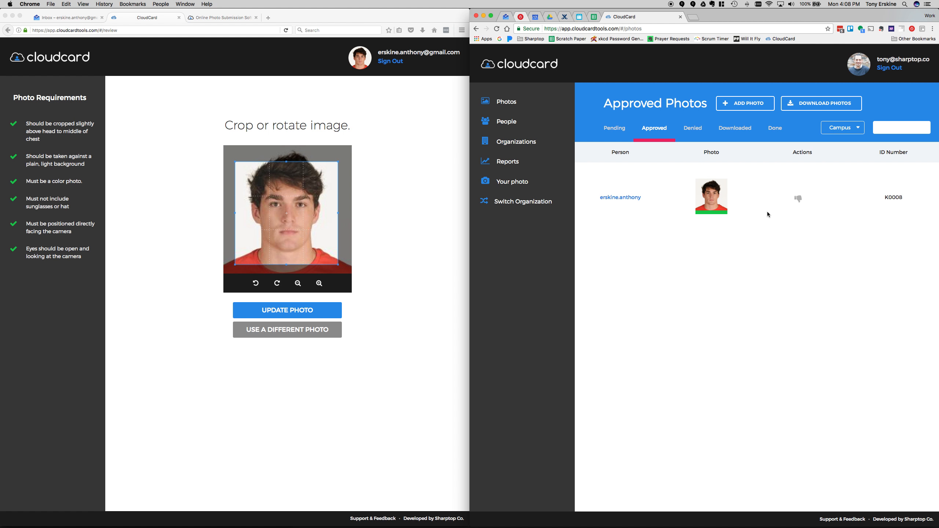
click(798, 198)
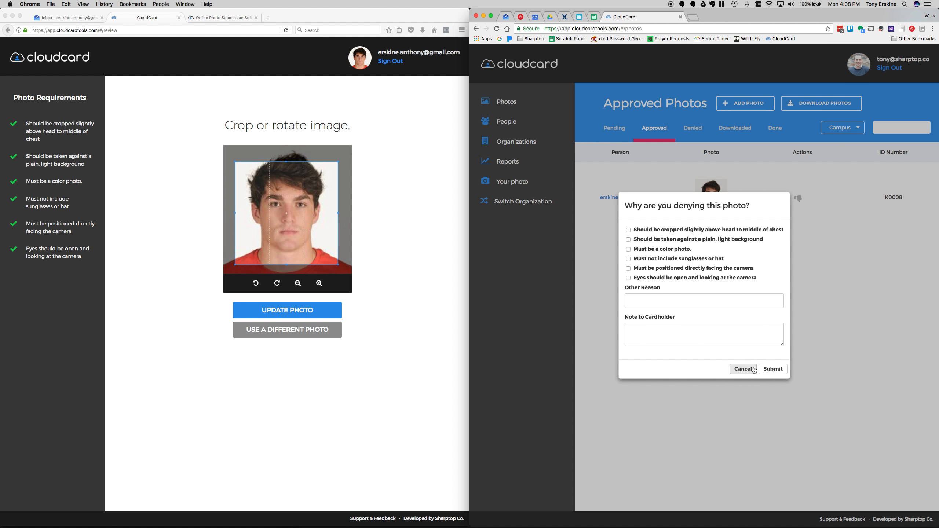
click(743, 369)
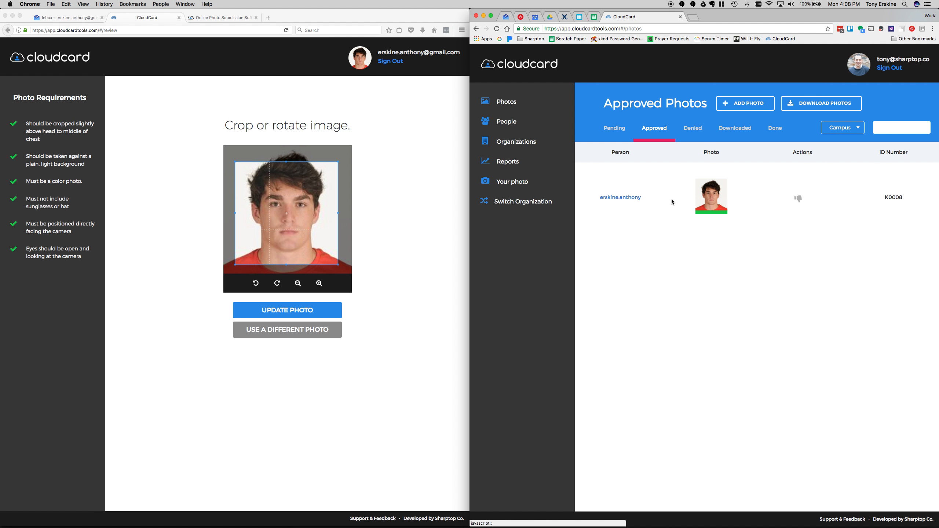
mouse_move(708, 197)
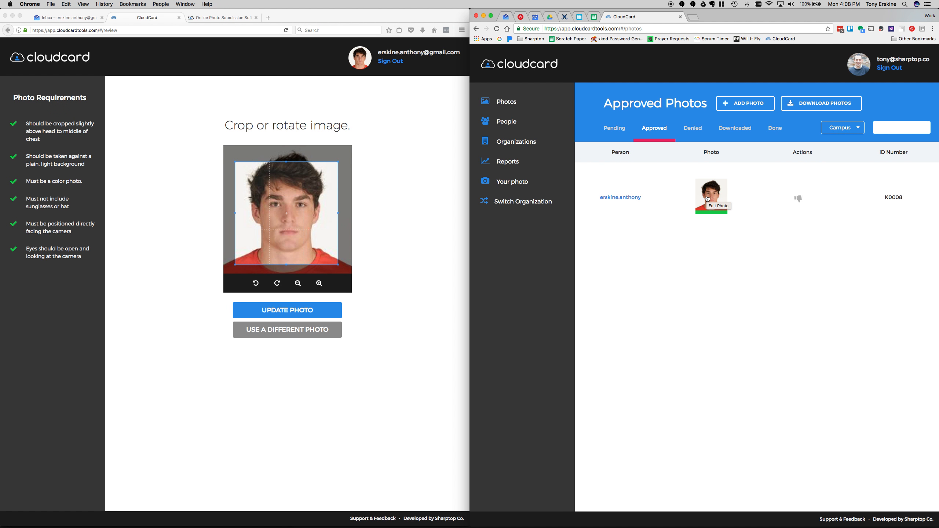
mouse_move(692, 272)
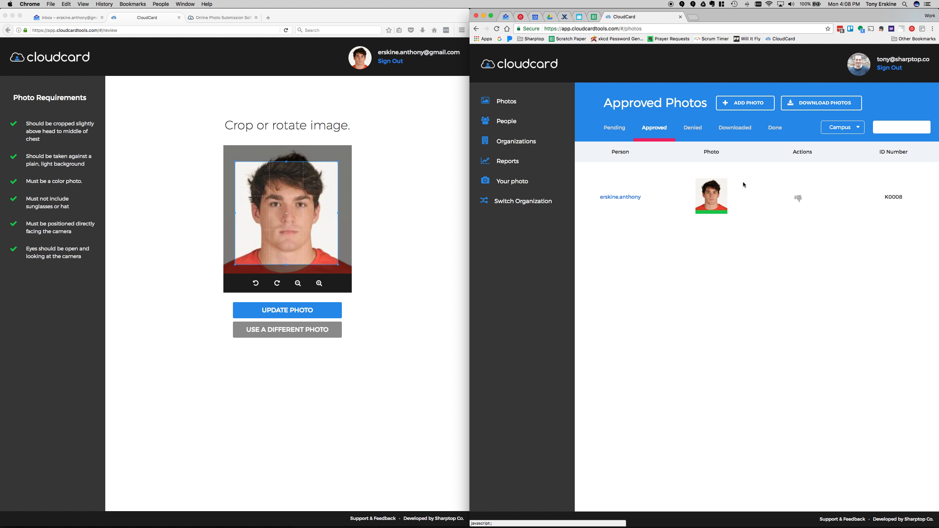
mouse_move(817, 104)
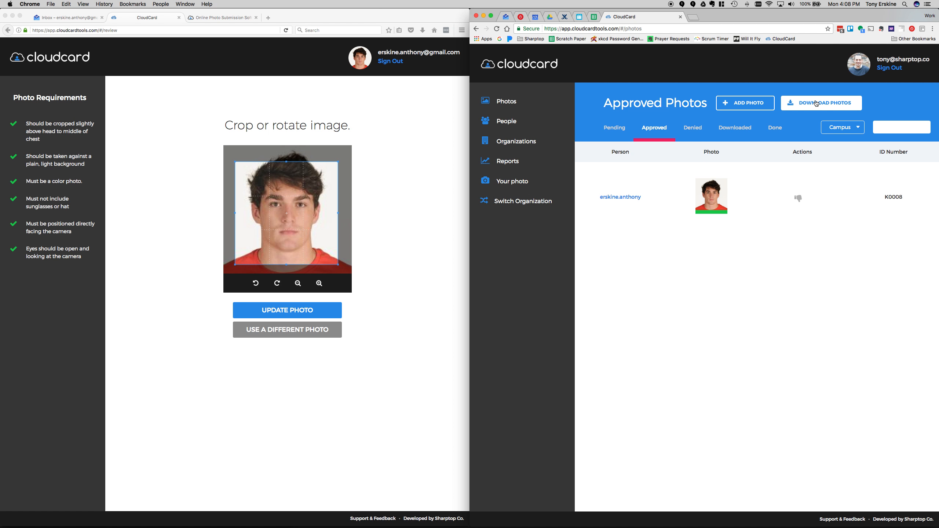
click(821, 103)
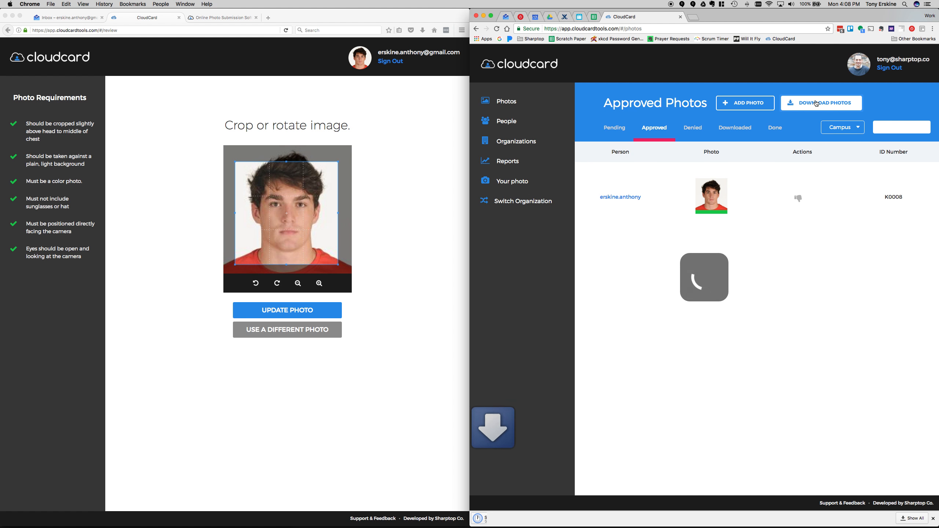
click(822, 103)
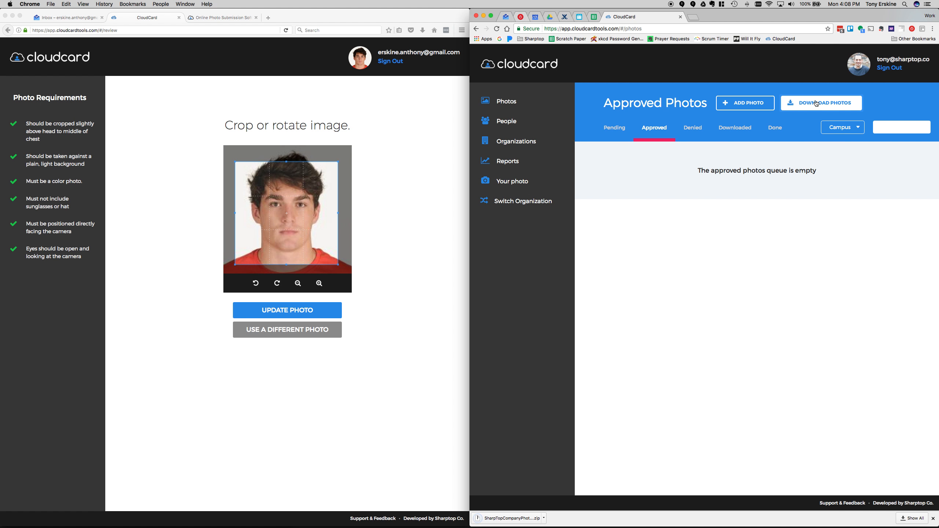
mouse_move(665, 434)
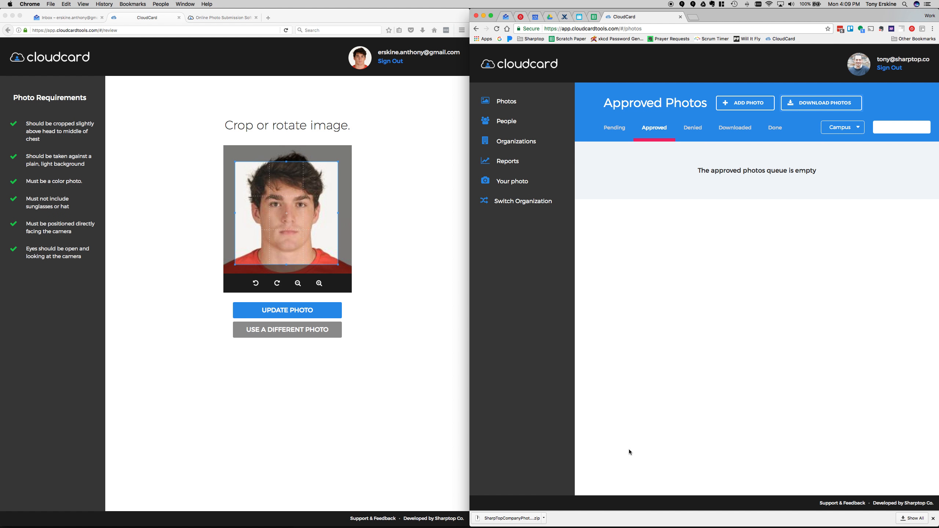
mouse_move(607, 476)
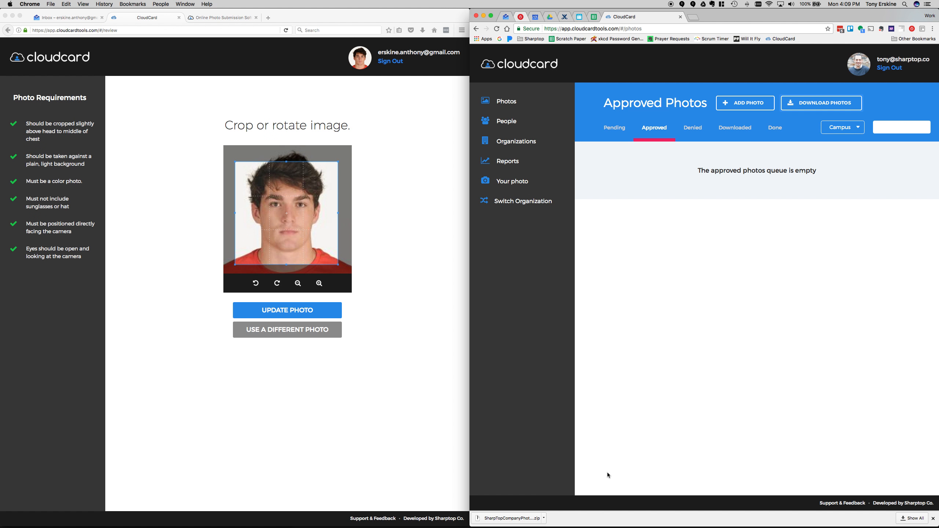
mouse_move(596, 462)
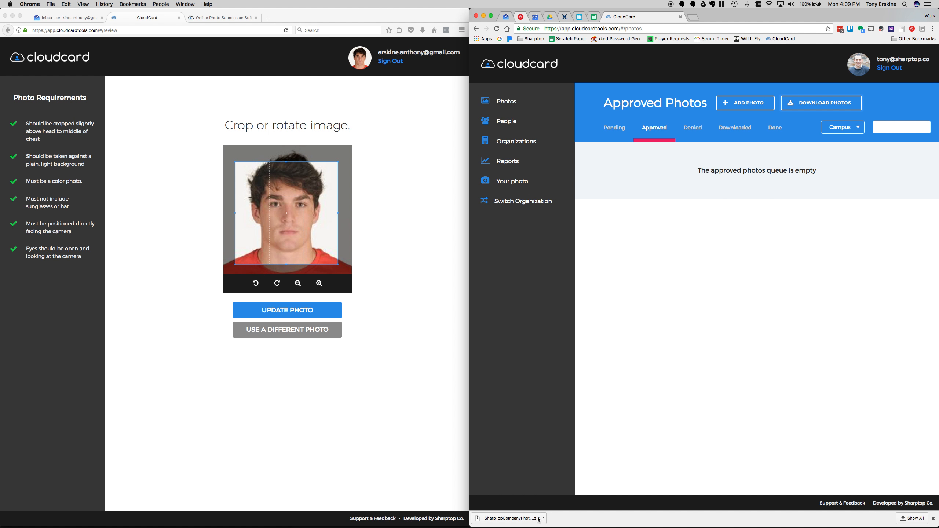
mouse_move(539, 518)
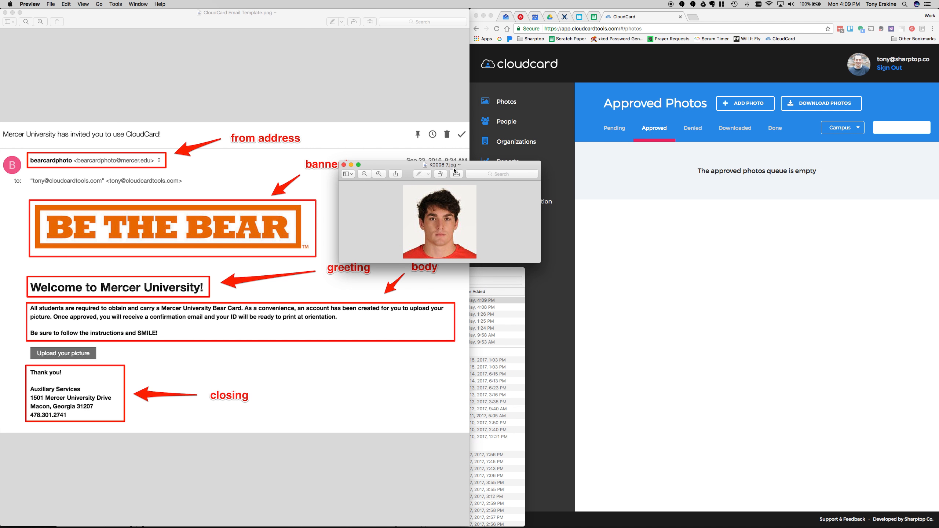
mouse_move(505, 242)
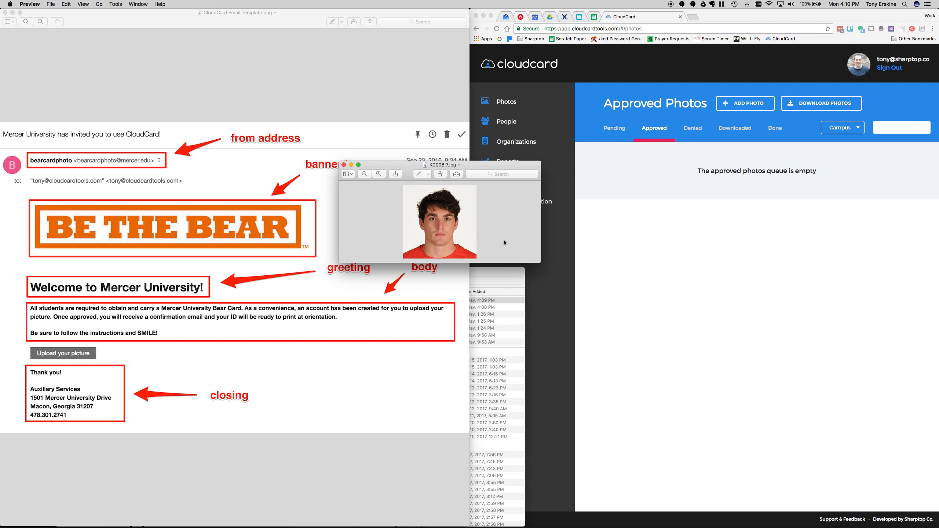
mouse_move(626, 481)
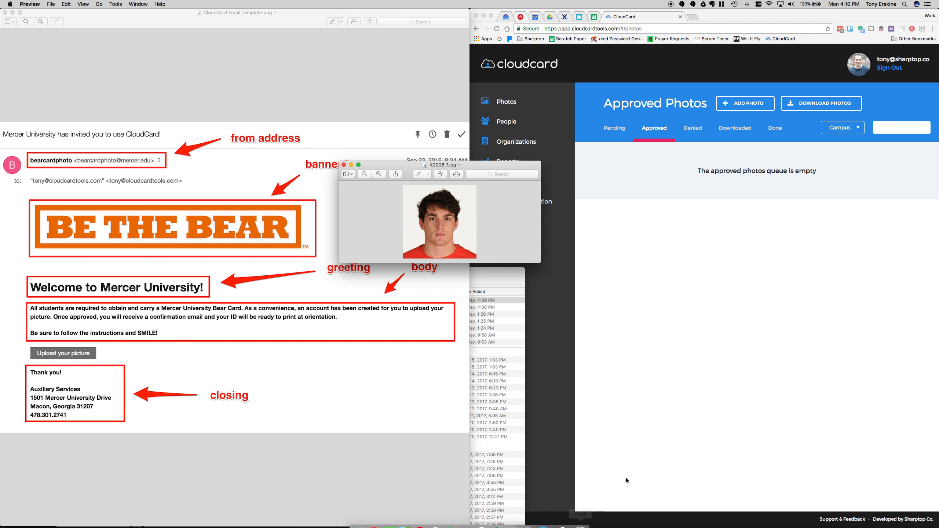
mouse_move(577, 468)
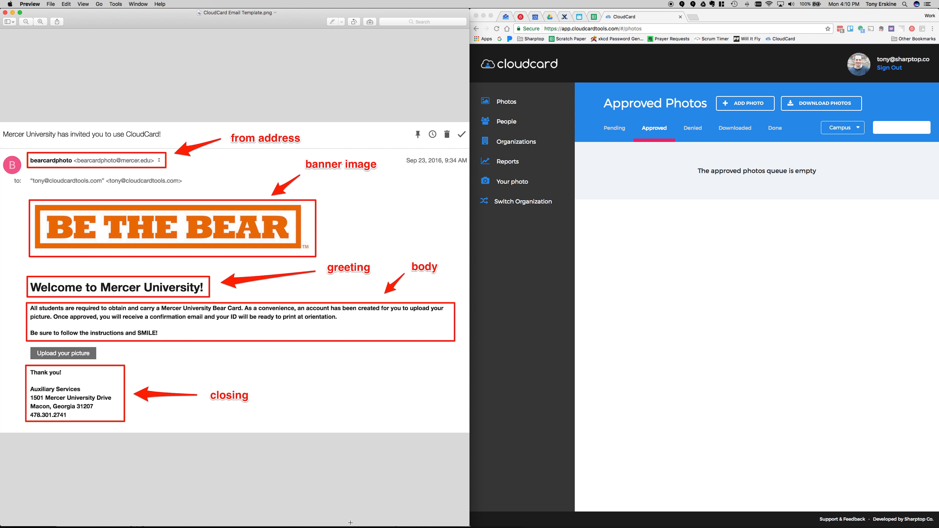
mouse_move(645, 468)
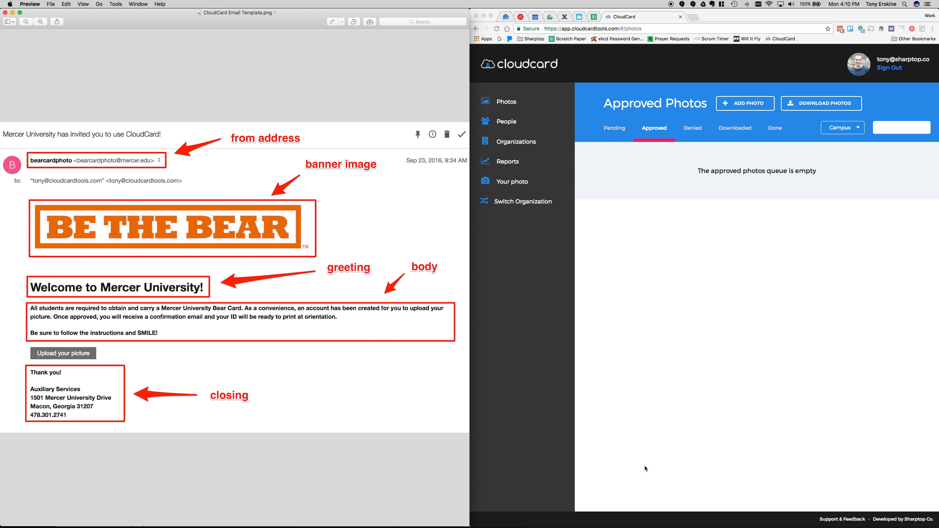
mouse_move(626, 436)
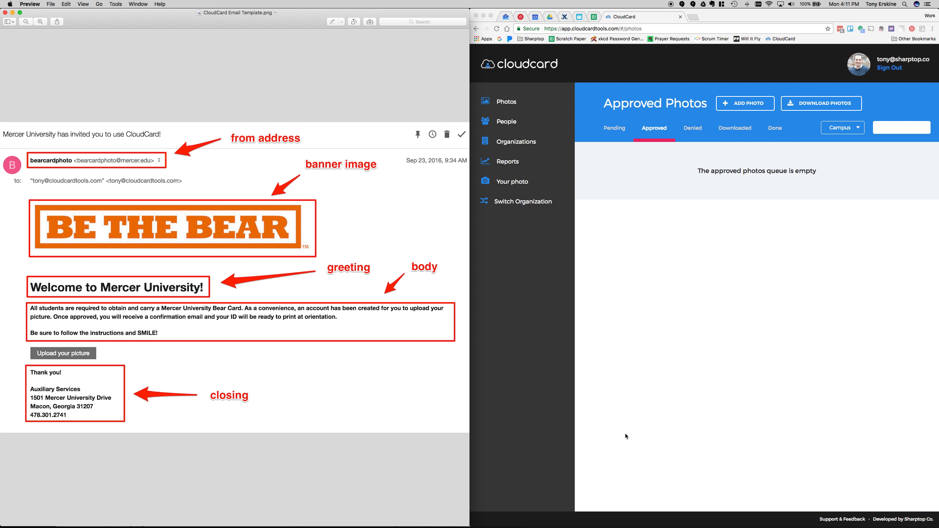
mouse_move(624, 423)
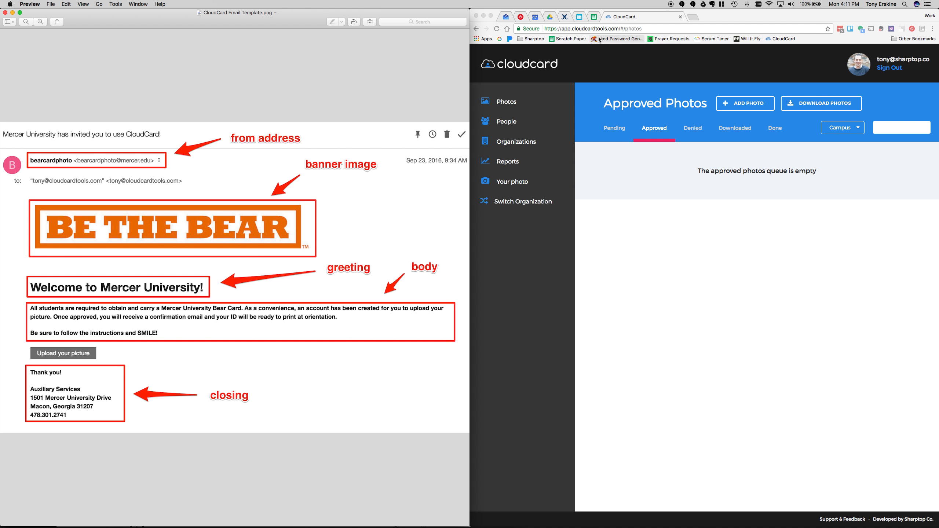
mouse_move(596, 87)
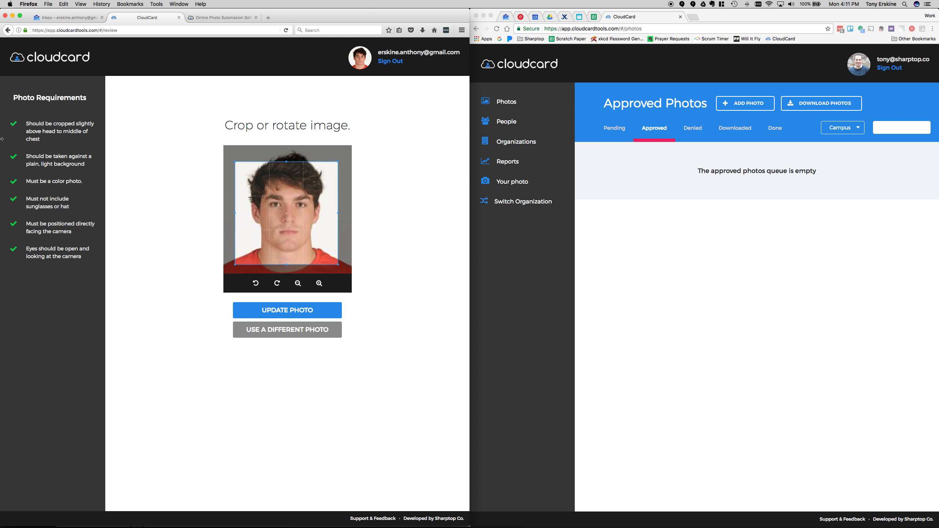
Step: Switch the browser to CloudCard's Online Photo Submission homepage tab
click(222, 18)
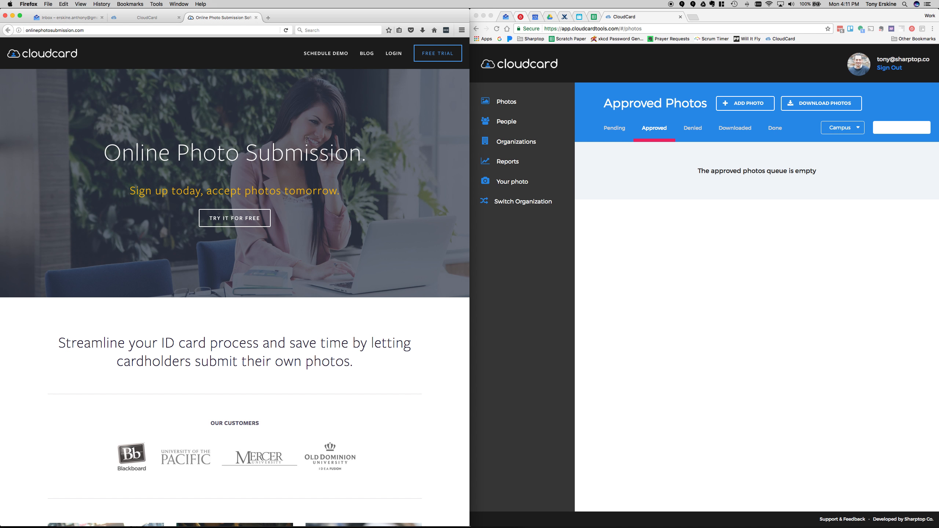
mouse_move(517, 270)
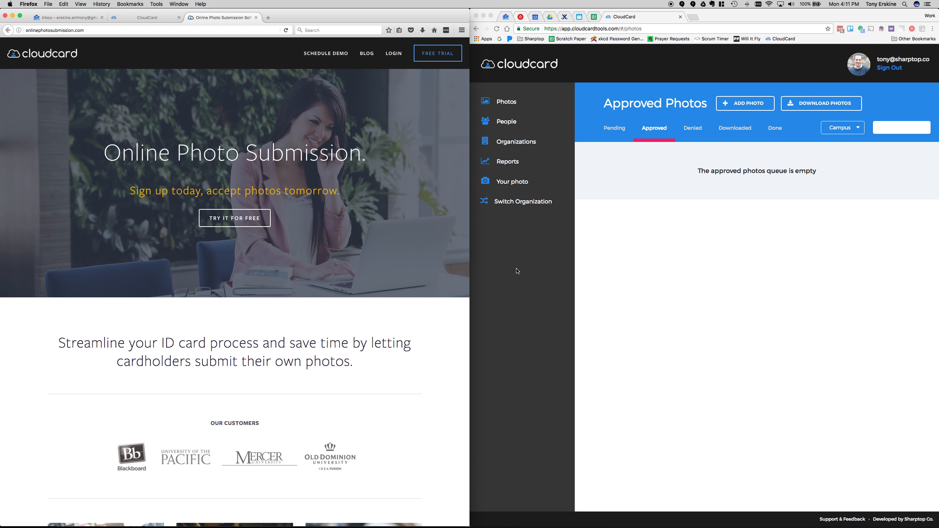
mouse_move(336, 78)
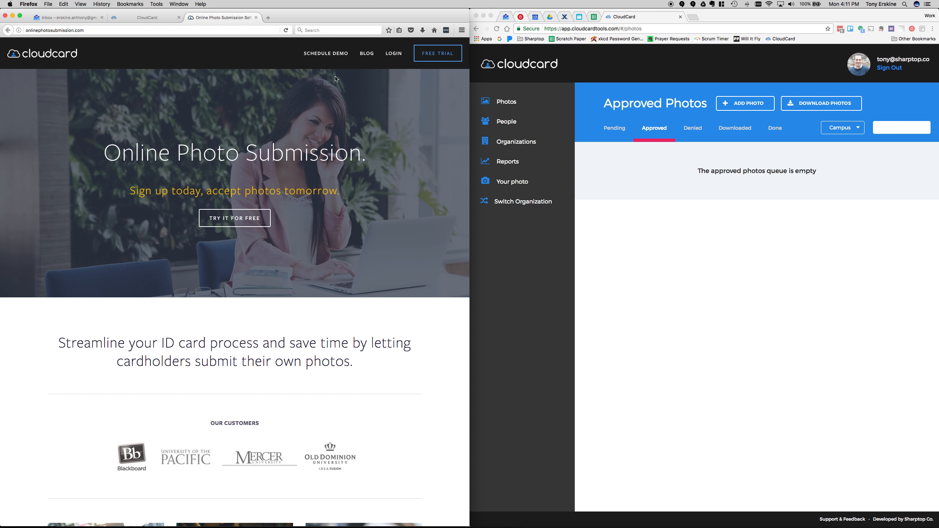
mouse_move(374, 105)
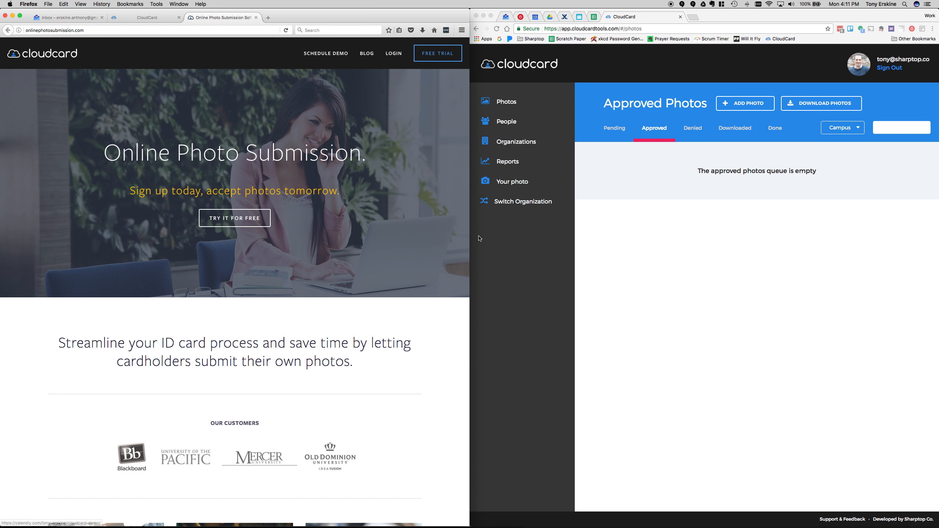
mouse_move(614, 213)
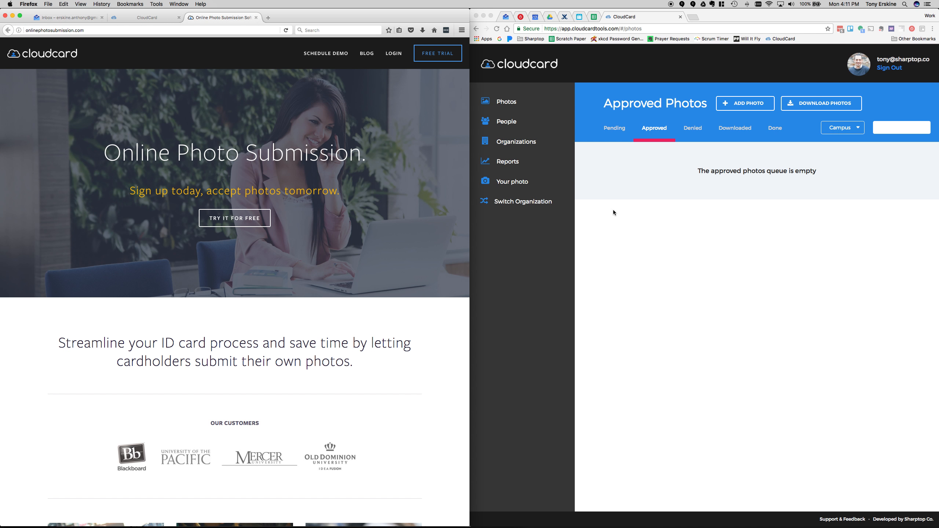
mouse_move(598, 237)
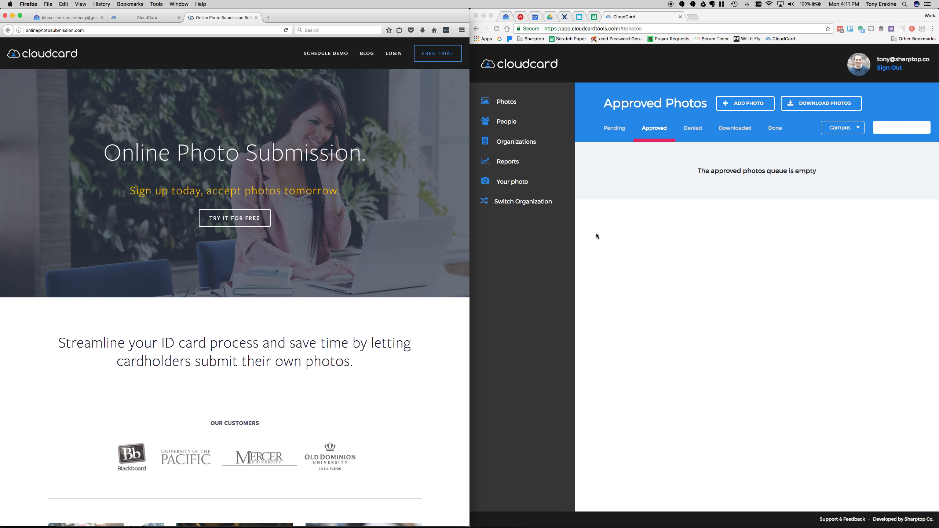
mouse_move(630, 5)
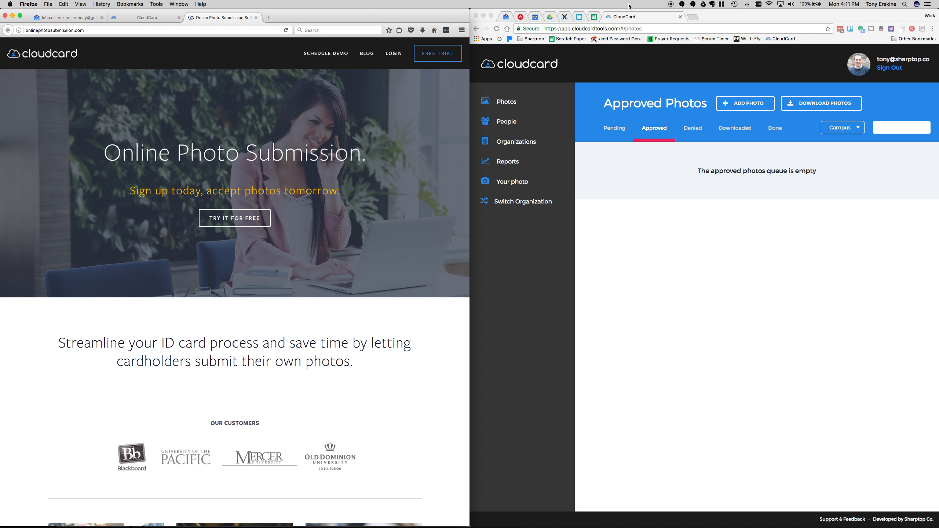